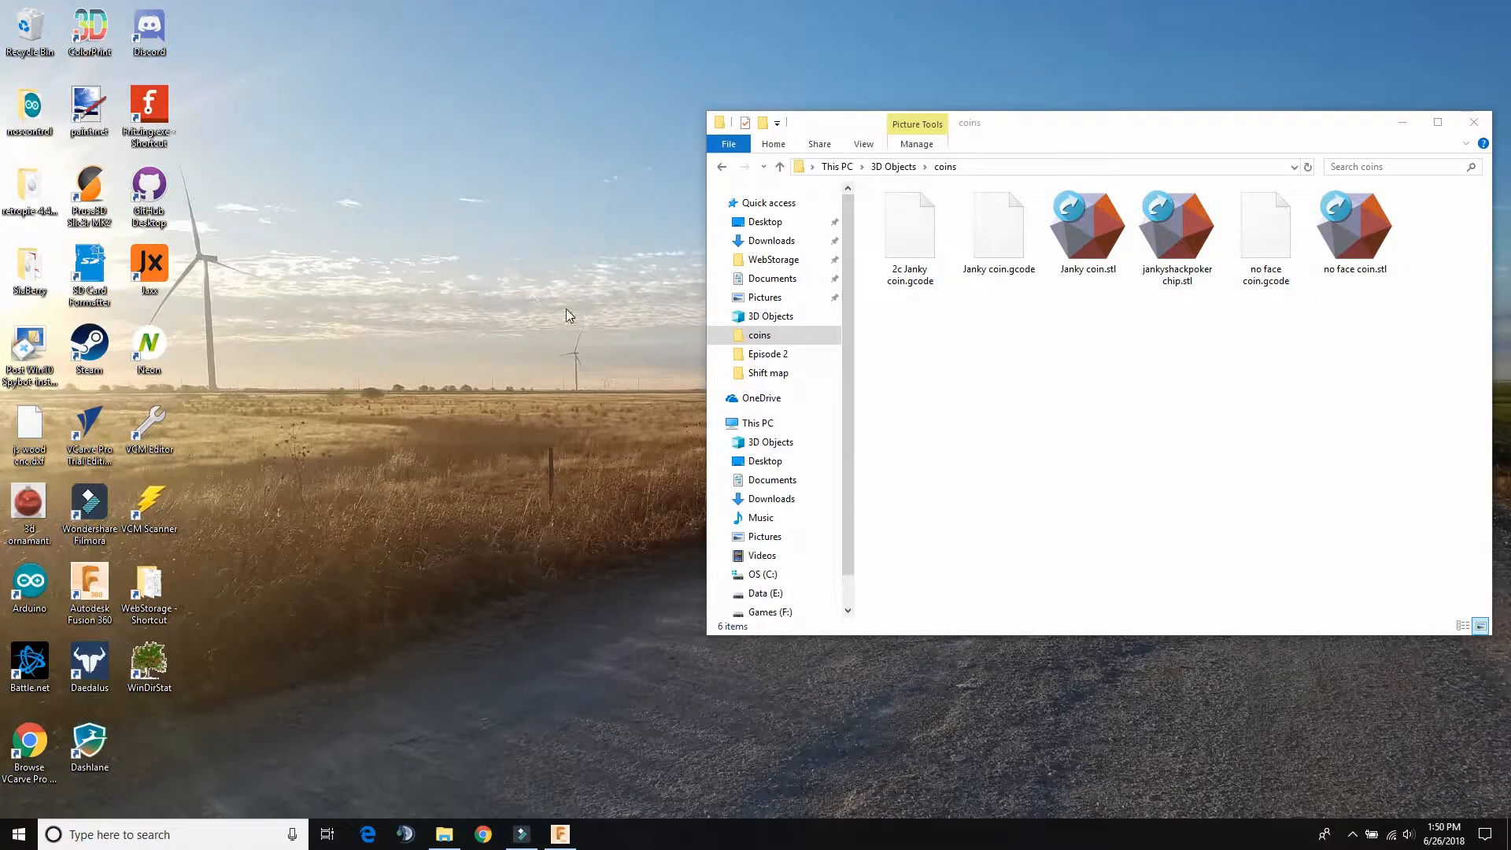
pyautogui.moveTo(236, 256)
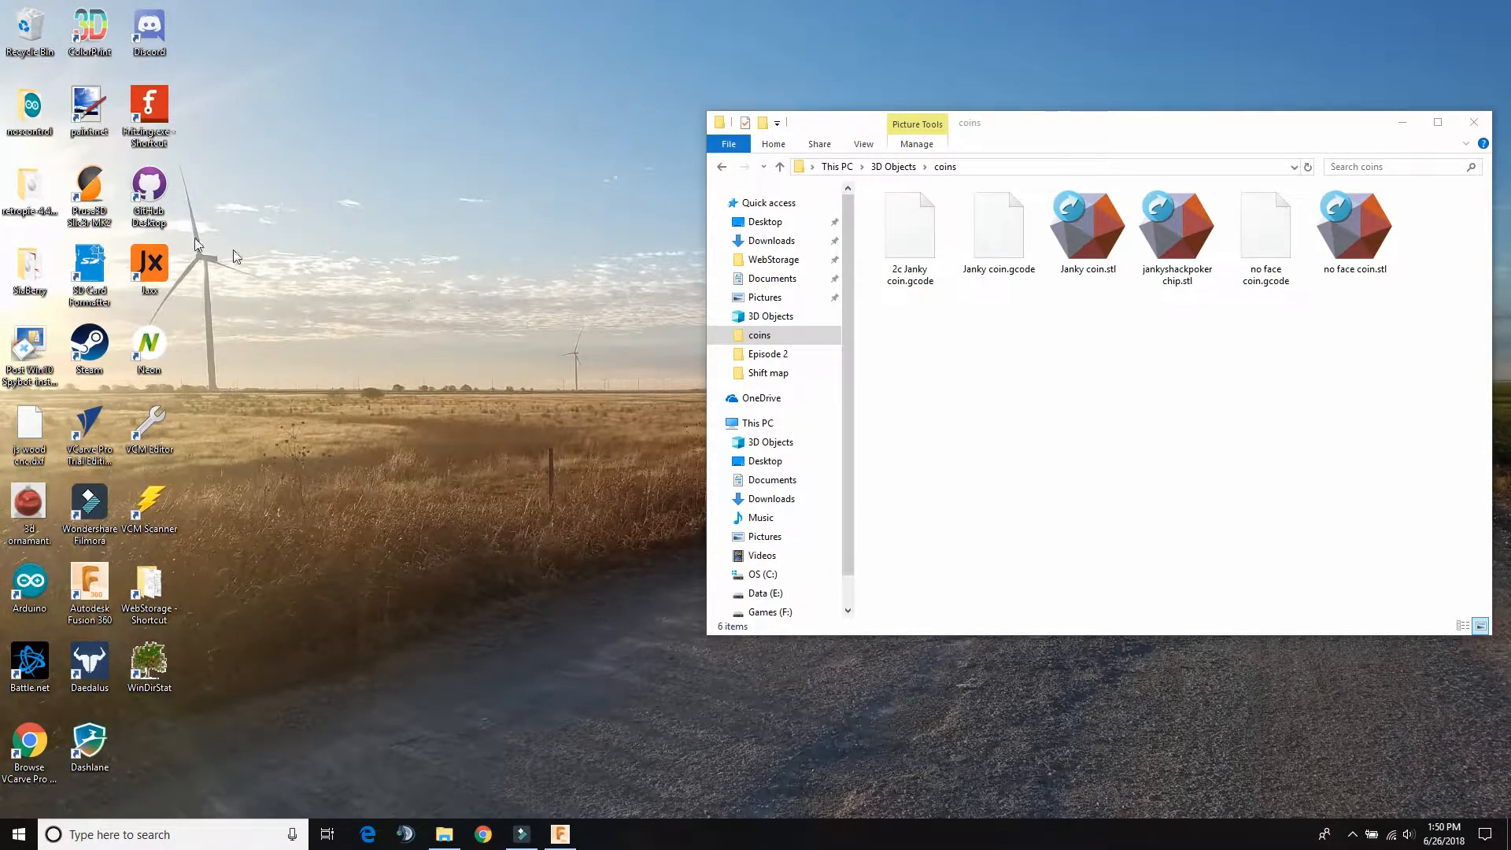
# - Launch Slic3r Prusa Edition from the Prusa3D desktop shortcut
pyautogui.click(89, 186)
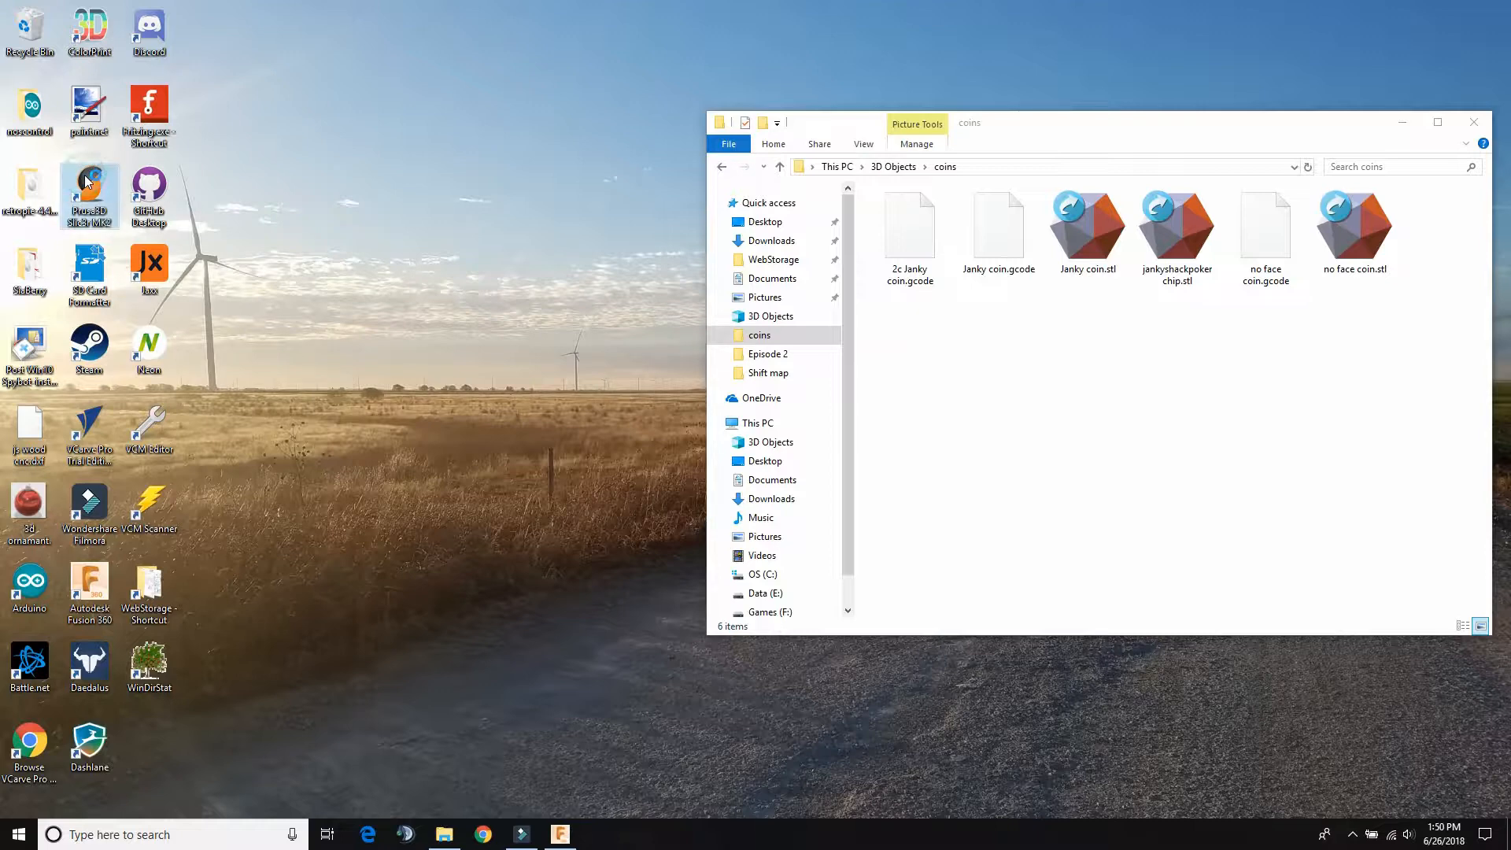
pyautogui.moveTo(375, 298)
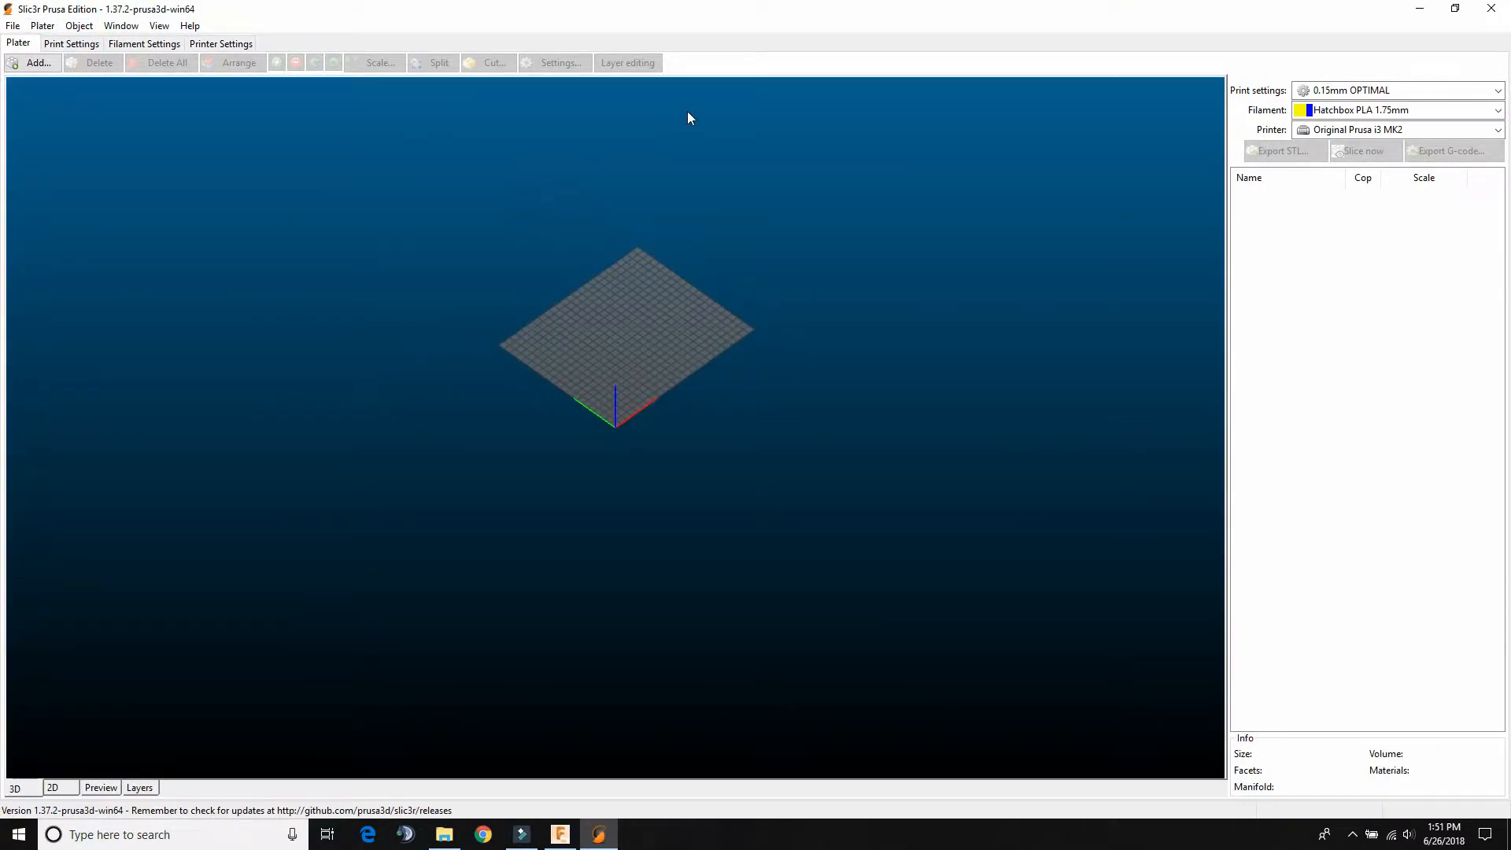
pyautogui.moveTo(735, 10)
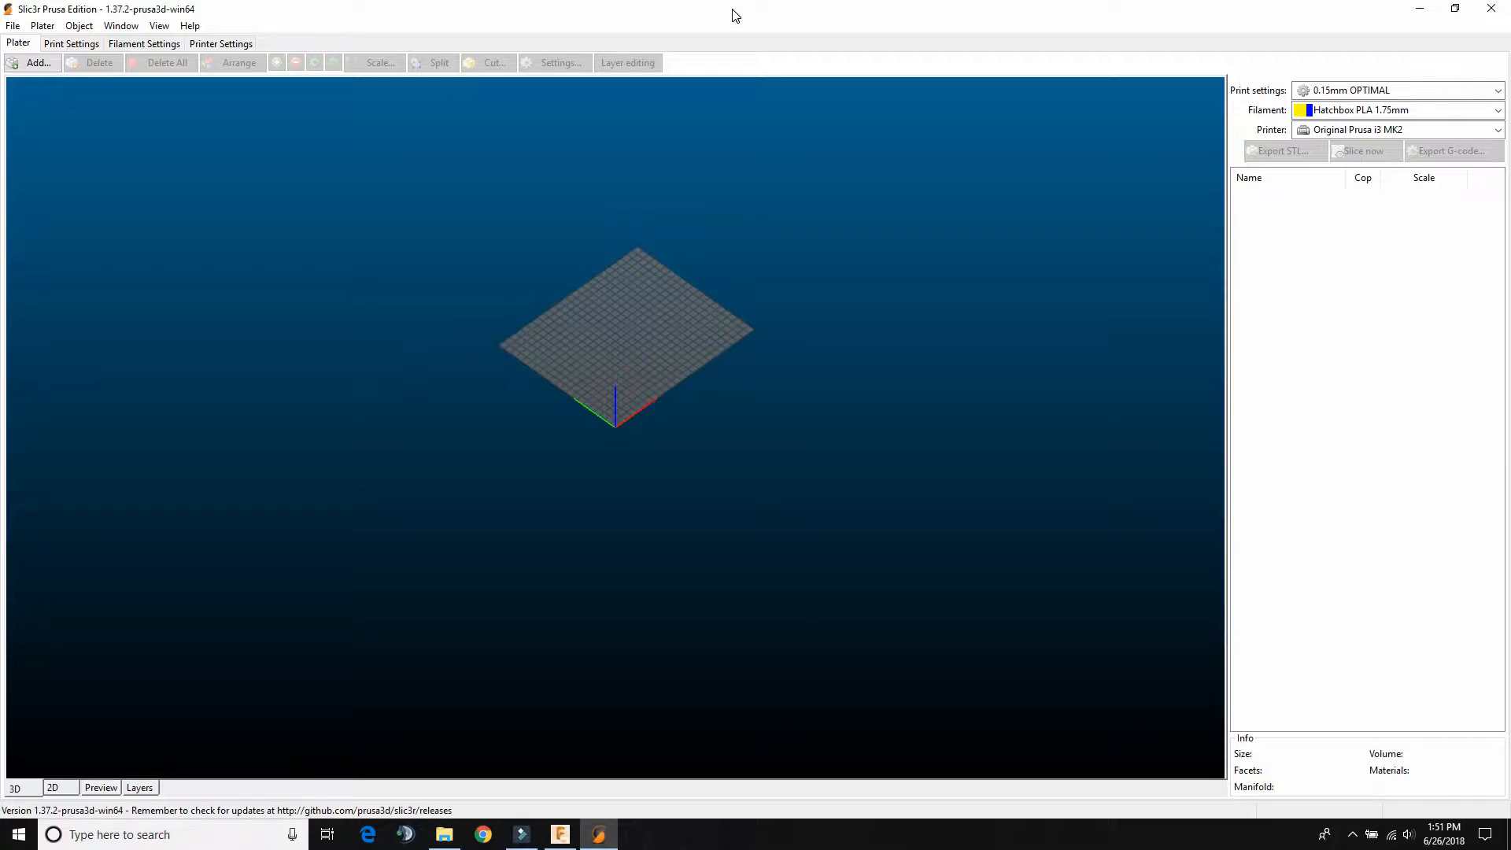
pyautogui.moveTo(1088, 10)
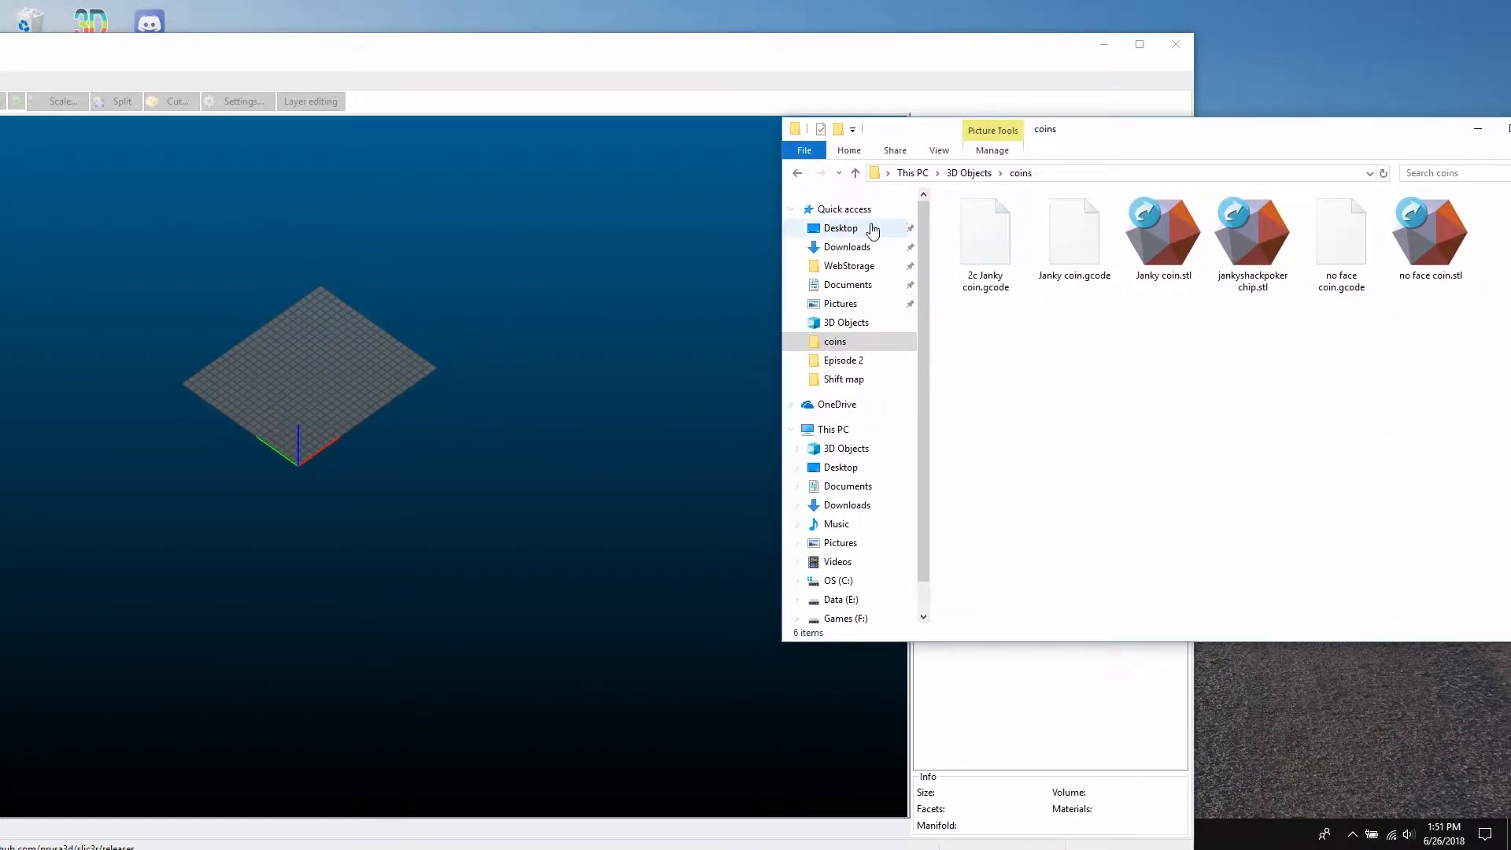
# - Place jankyshackpokerchip.stl on the print bed and select the 39 × 3.2 × 39 mm coin
pyautogui.click(1252, 237)
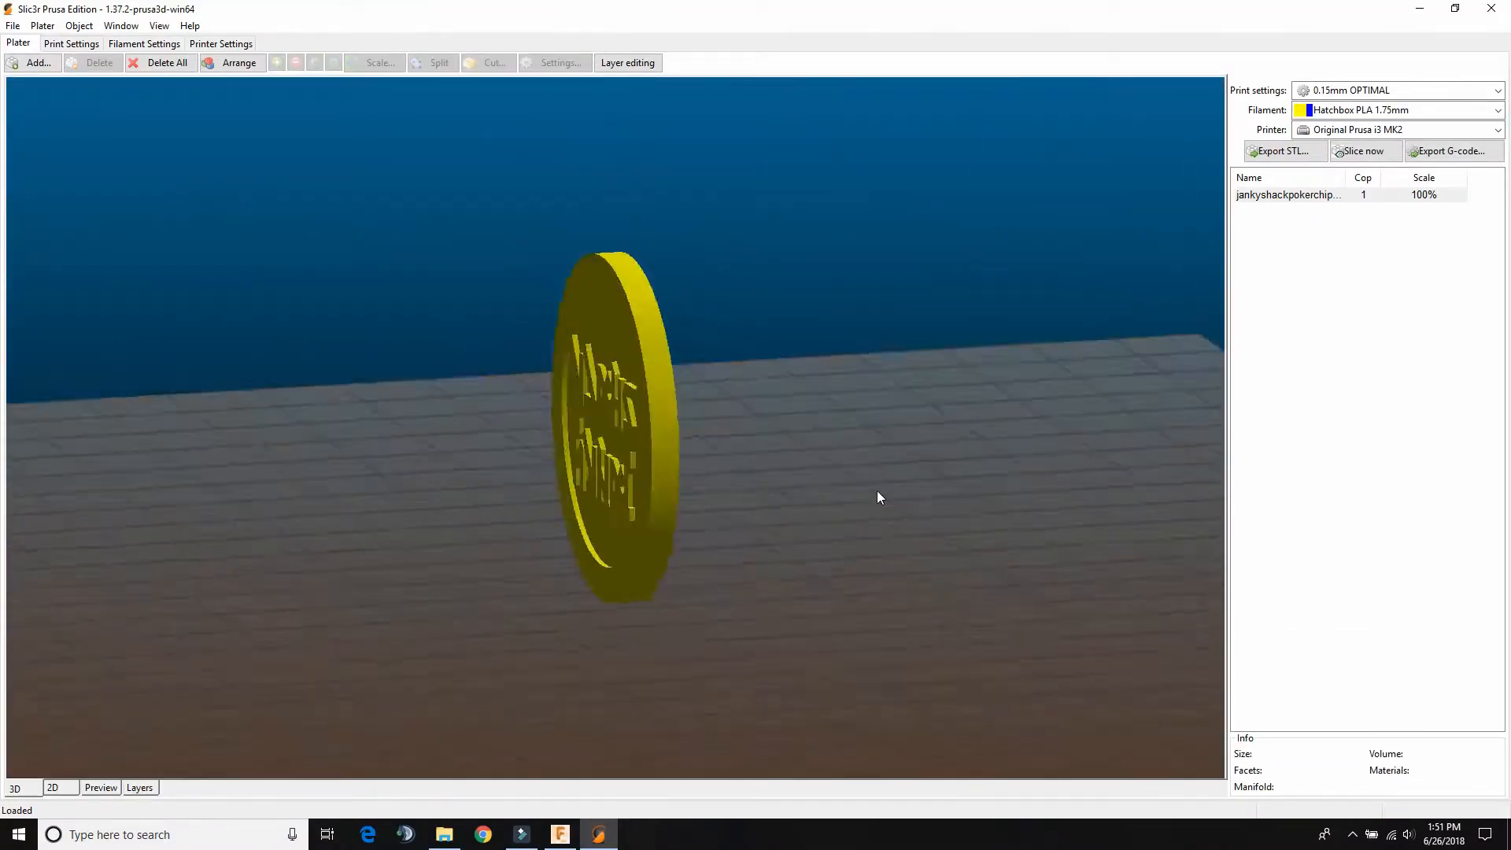
pyautogui.moveTo(877, 497); pyautogui.dragTo(732, 501)
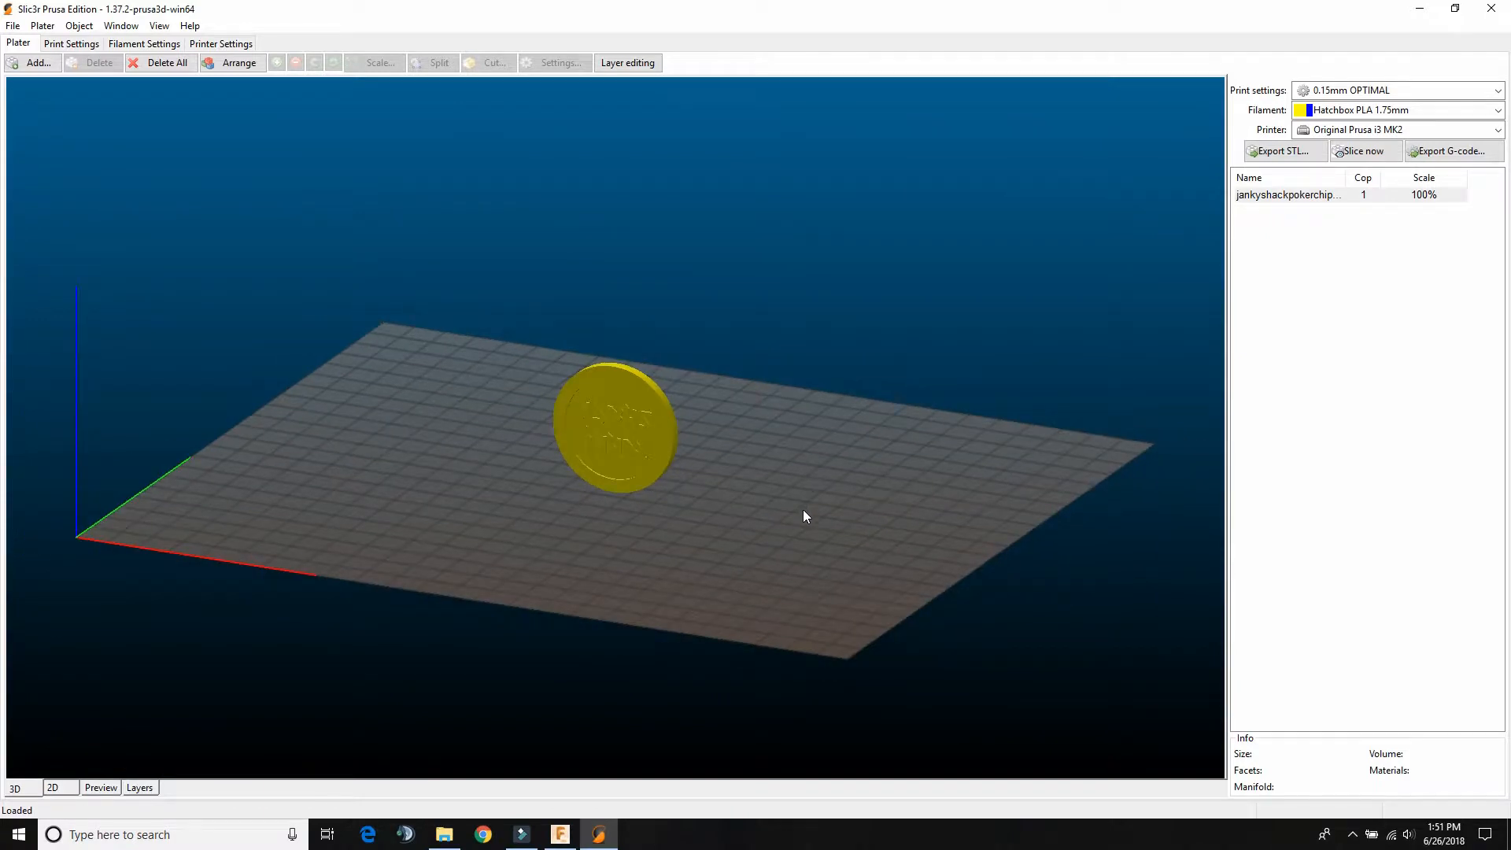
pyautogui.moveTo(804, 516); pyautogui.dragTo(554, 520)
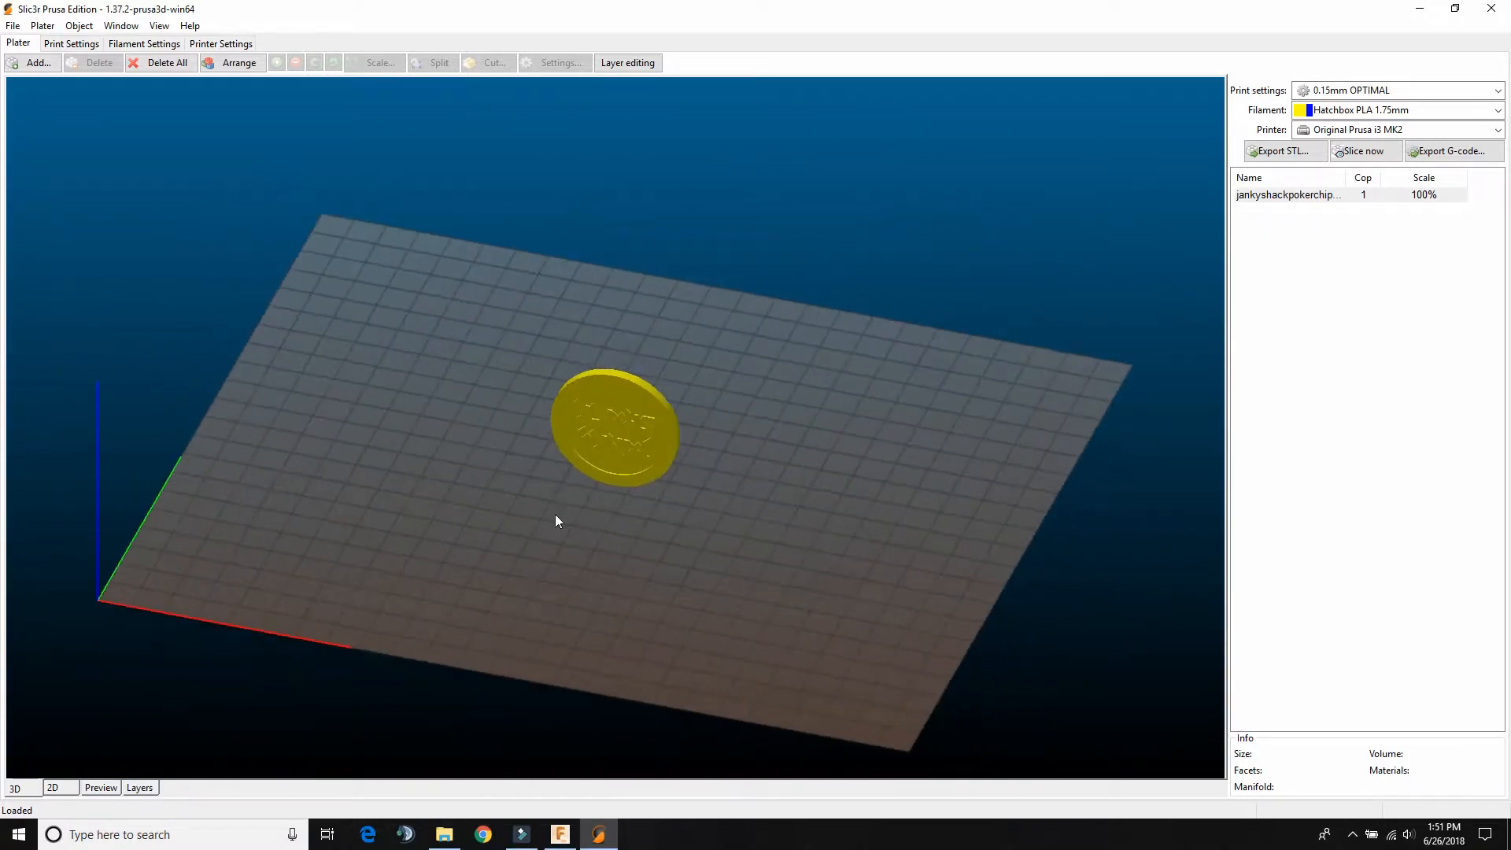
pyautogui.click(618, 440)
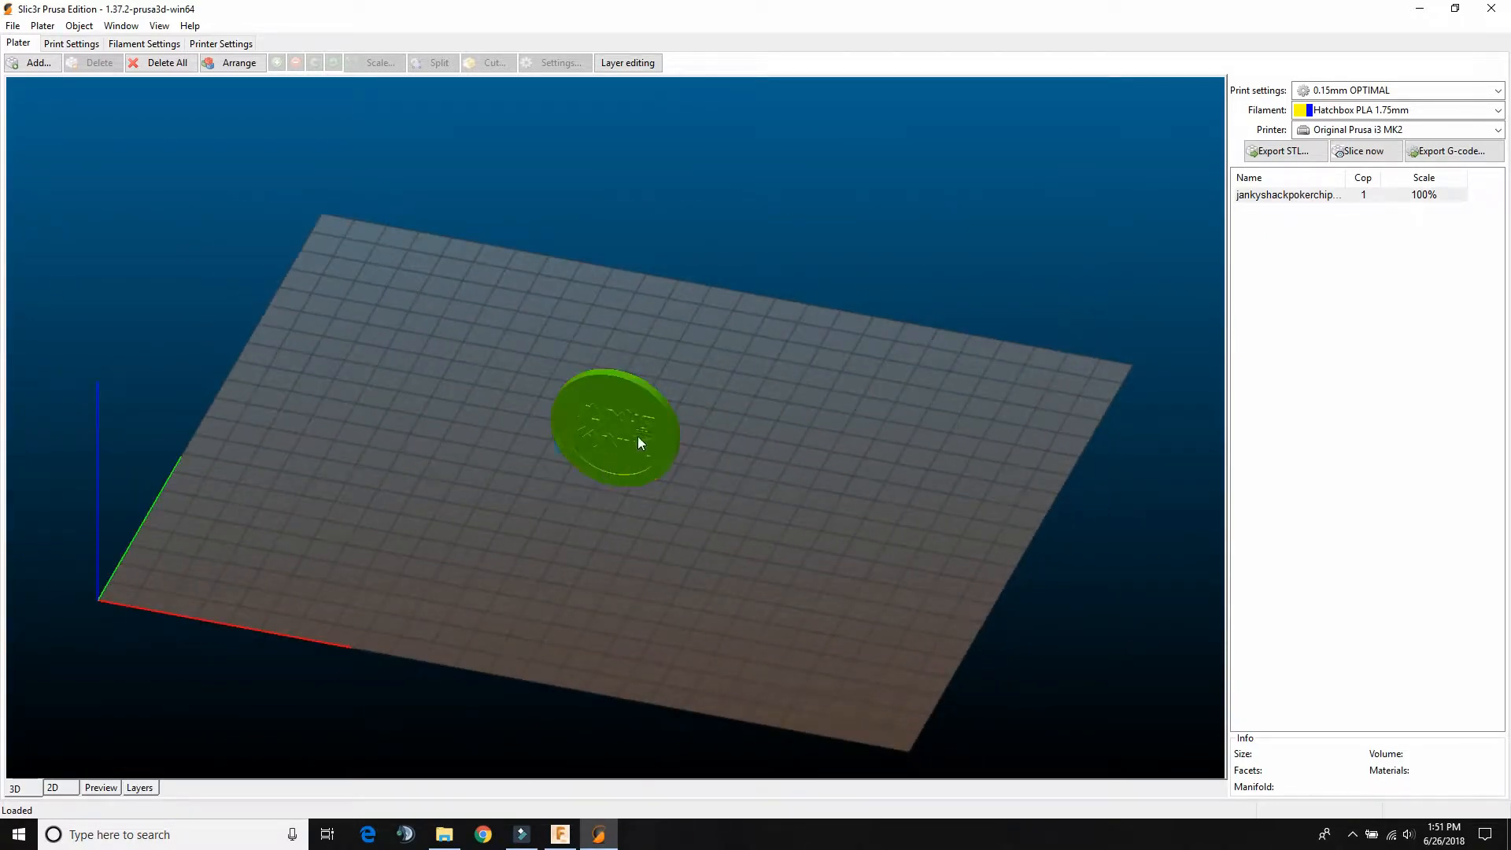
# - Orbit the view to inspect the coin edge-on, face-on and at an angle
pyautogui.moveTo(640, 443); pyautogui.dragTo(568, 581)
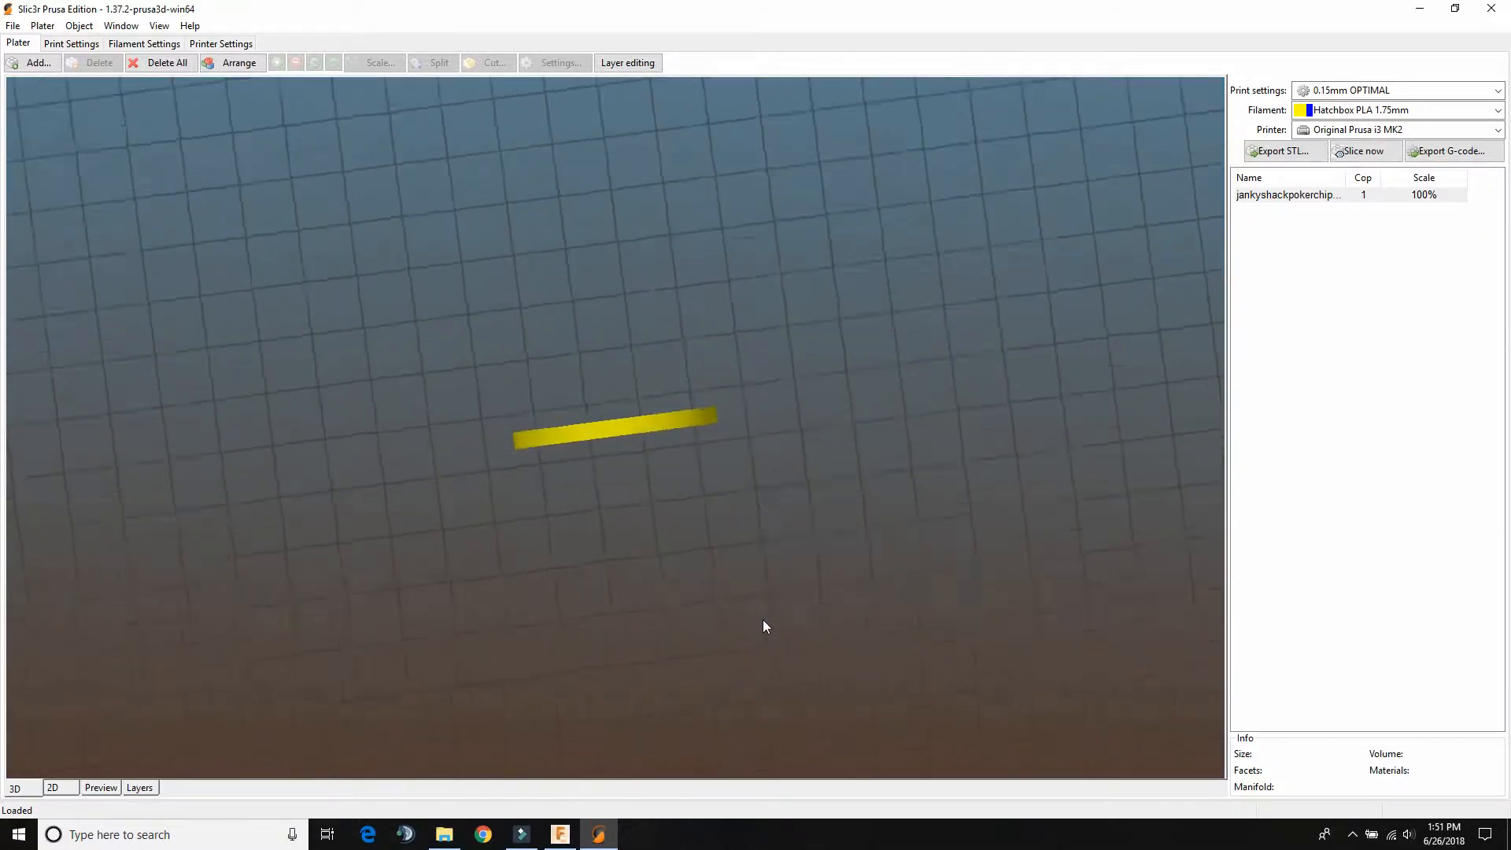
pyautogui.moveTo(764, 625); pyautogui.dragTo(595, 570)
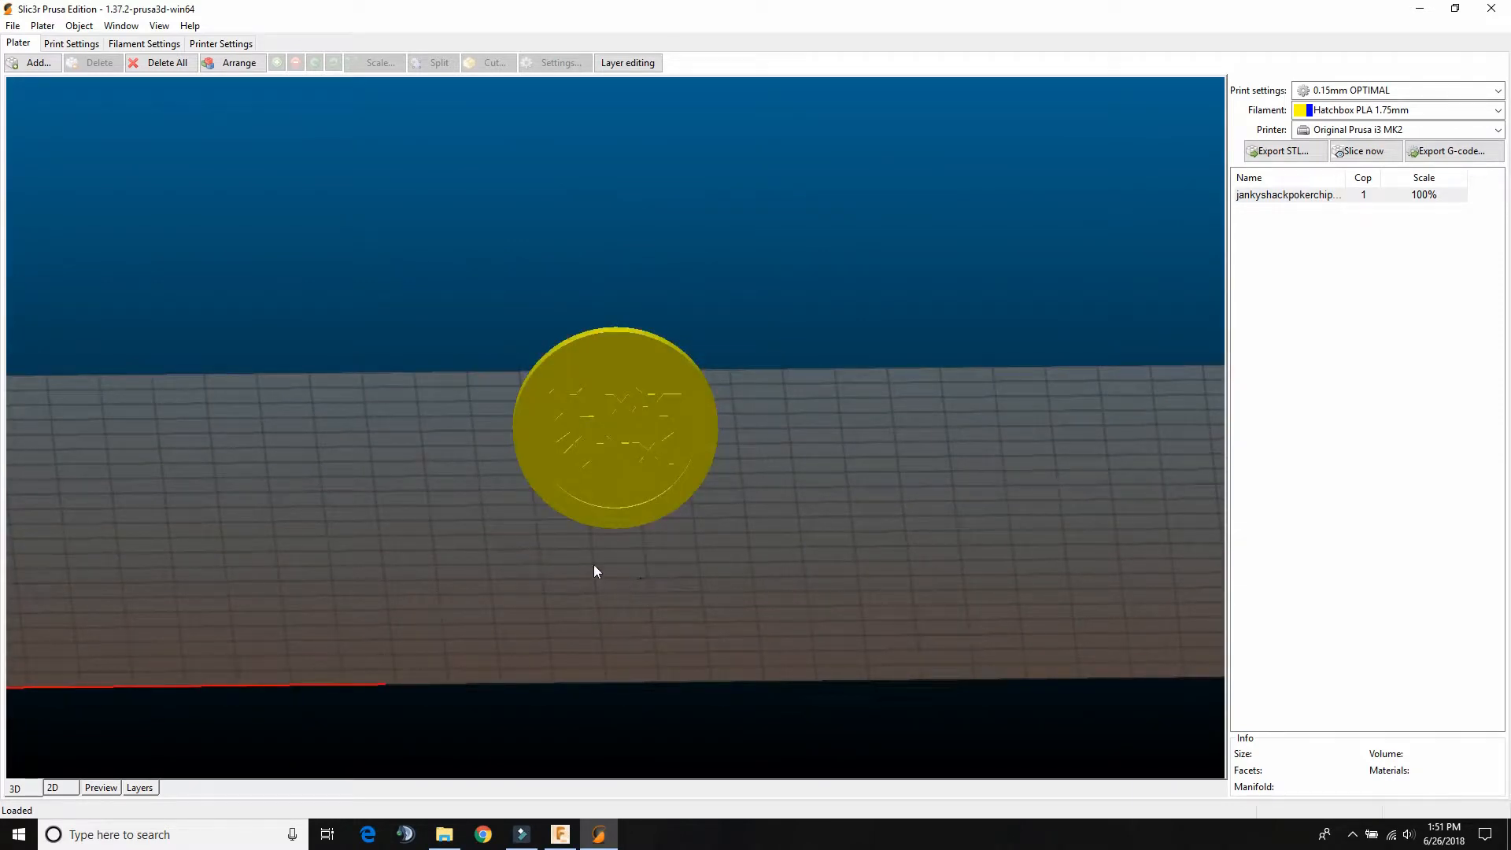
pyautogui.moveTo(595, 570); pyautogui.dragTo(745, 589)
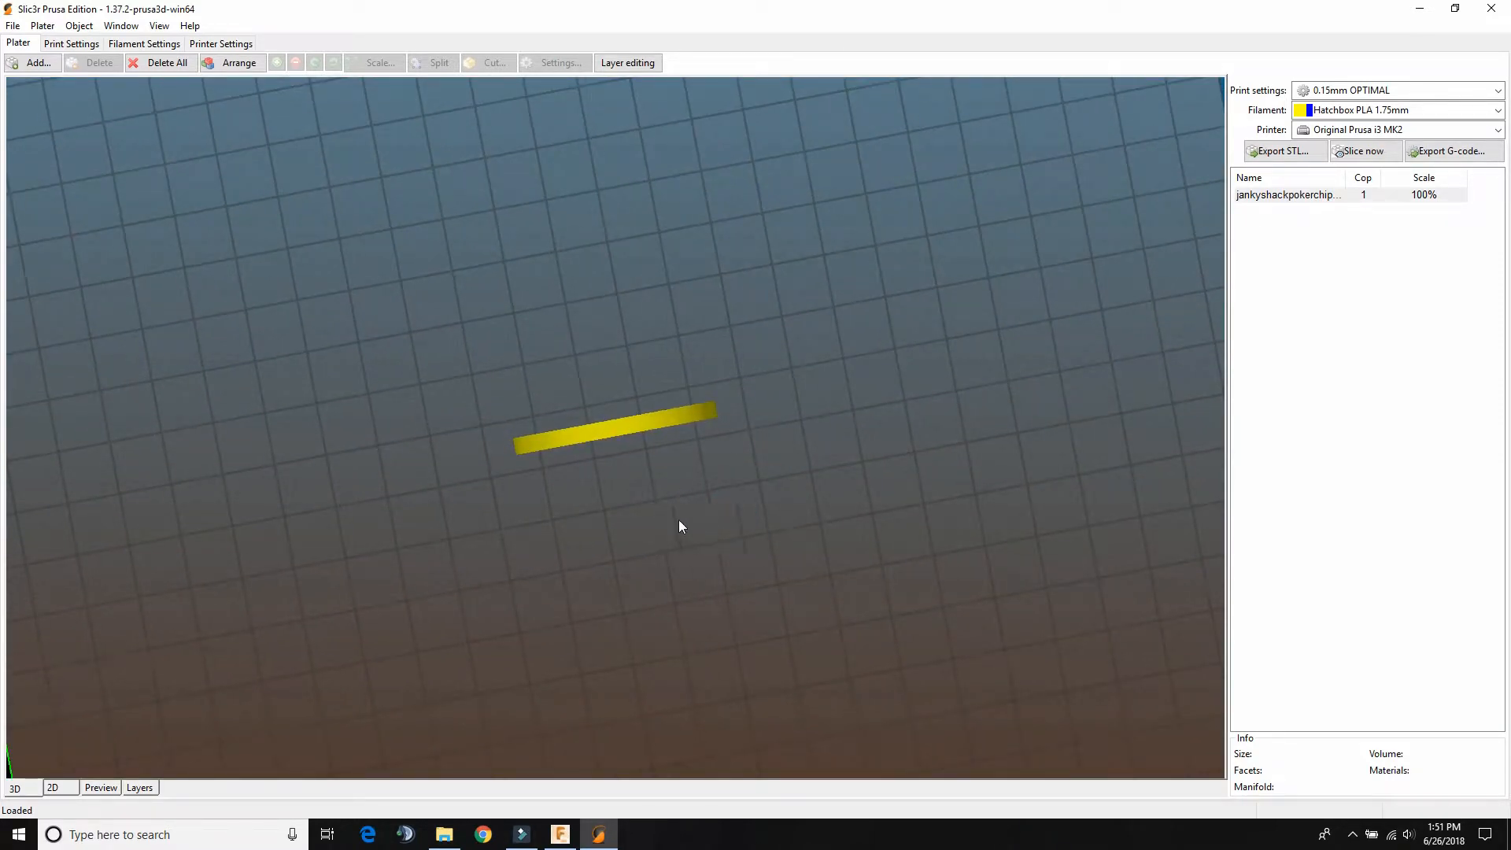
pyautogui.moveTo(679, 526); pyautogui.dragTo(623, 504)
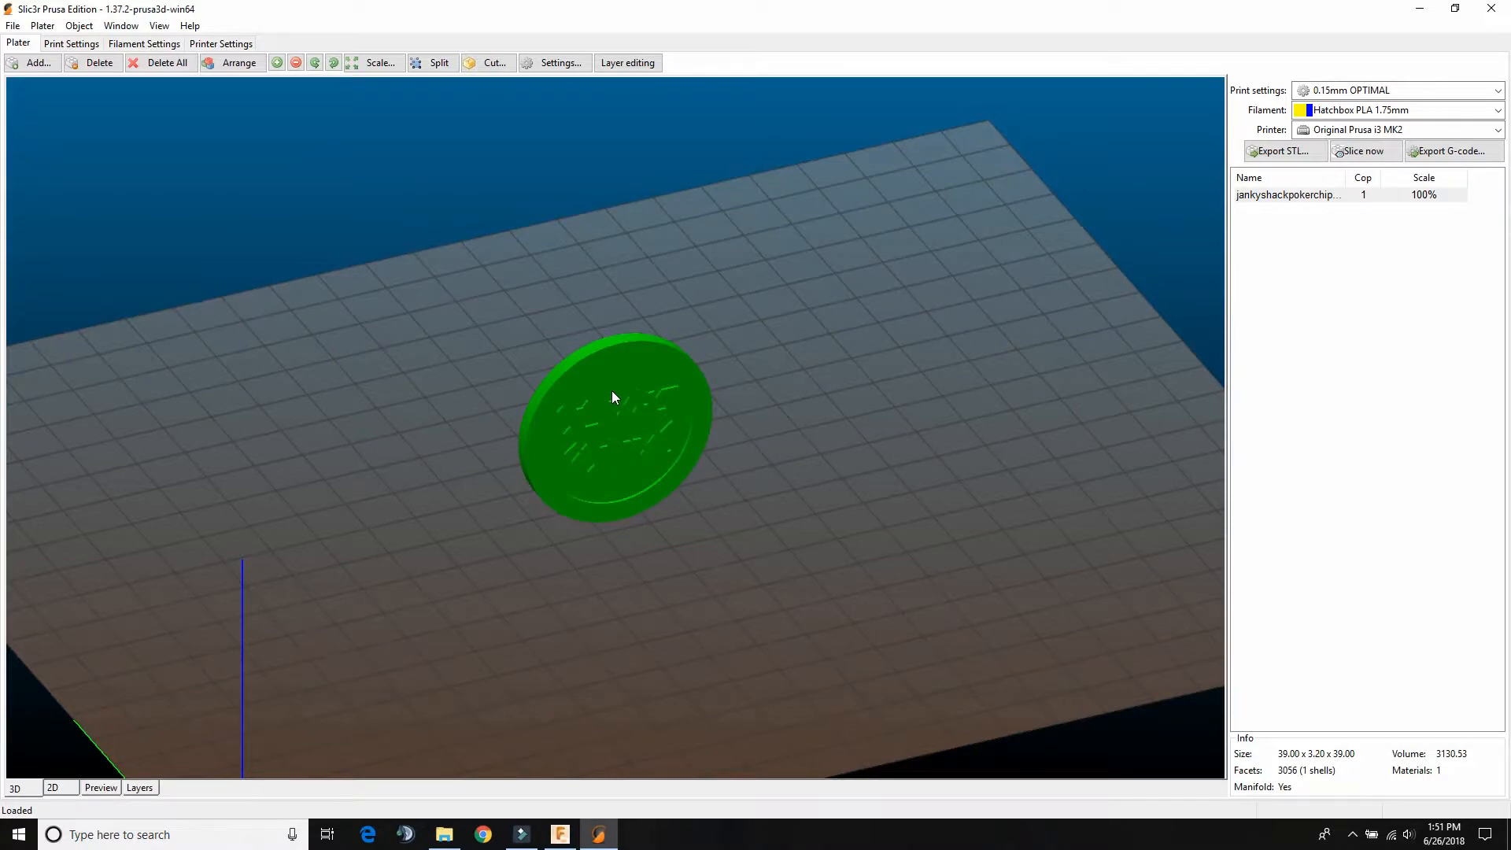
# - Rotate the coin 90° around the X axis so it lies flat, face up
pyautogui.rightClick(614, 397)
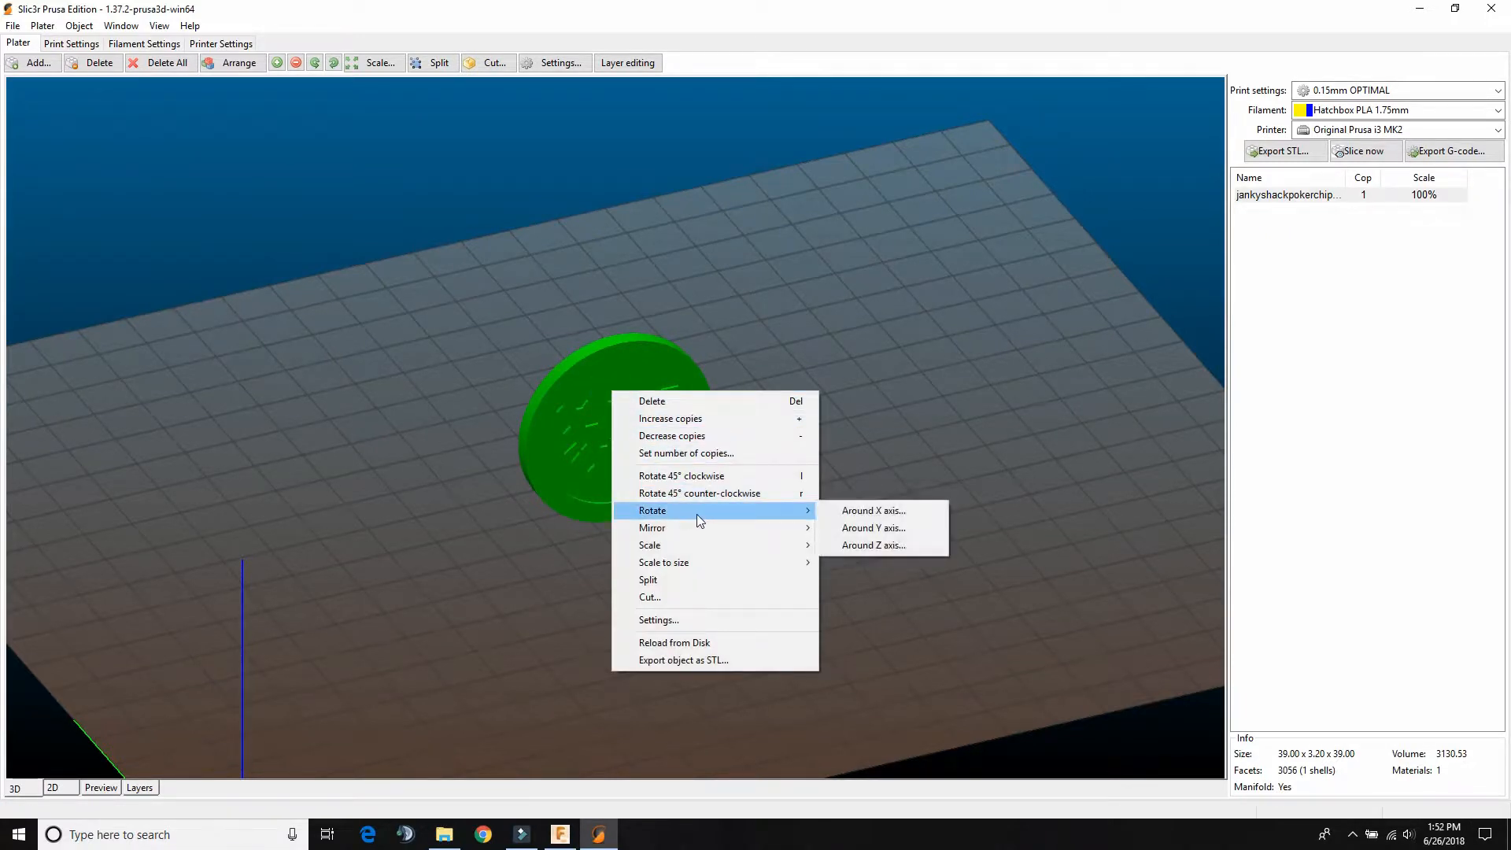
pyautogui.moveTo(856, 515)
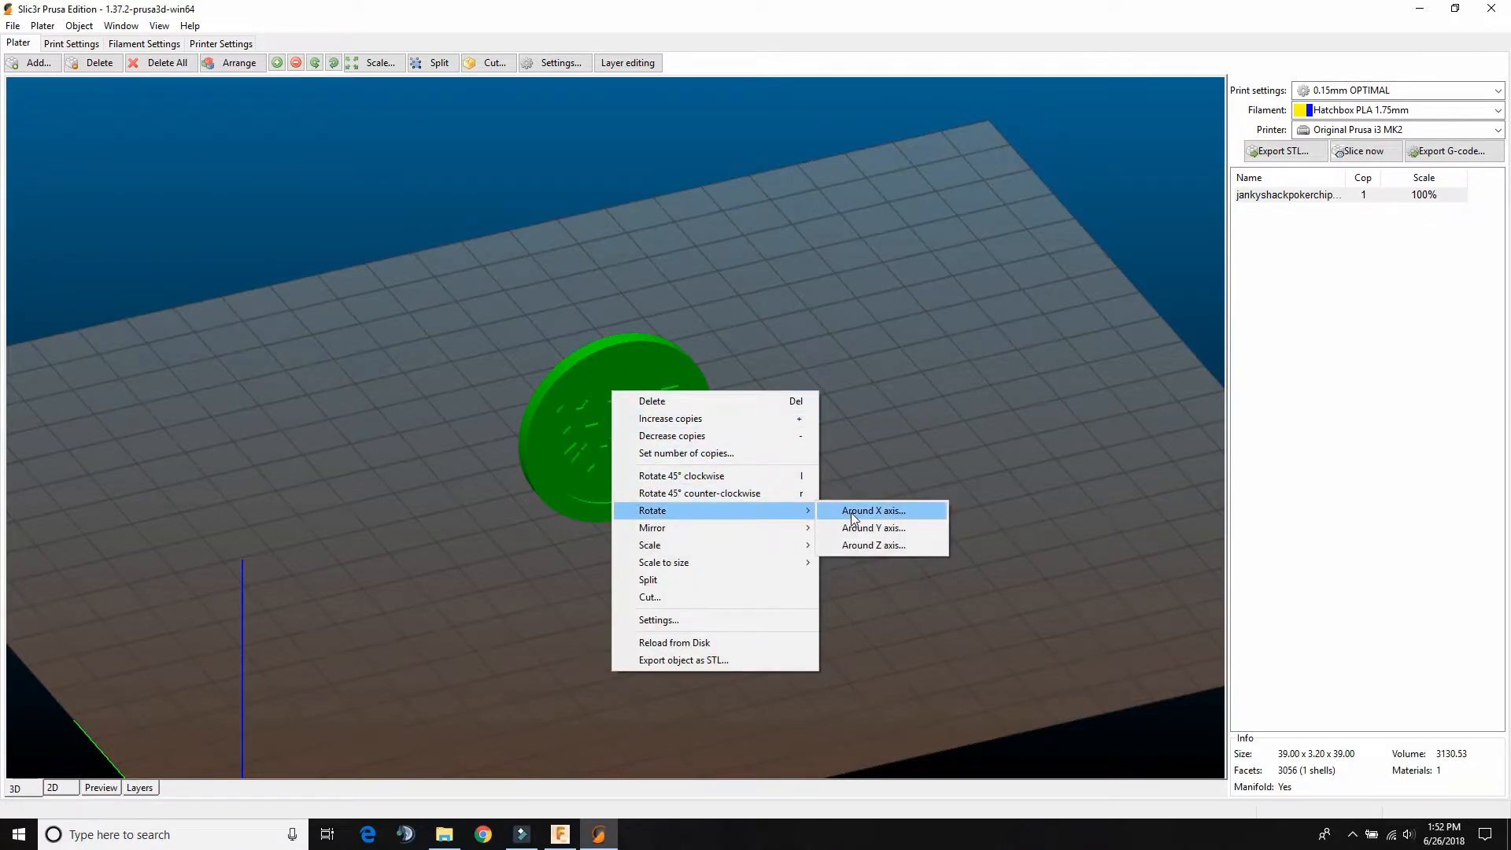
pyautogui.click(873, 510)
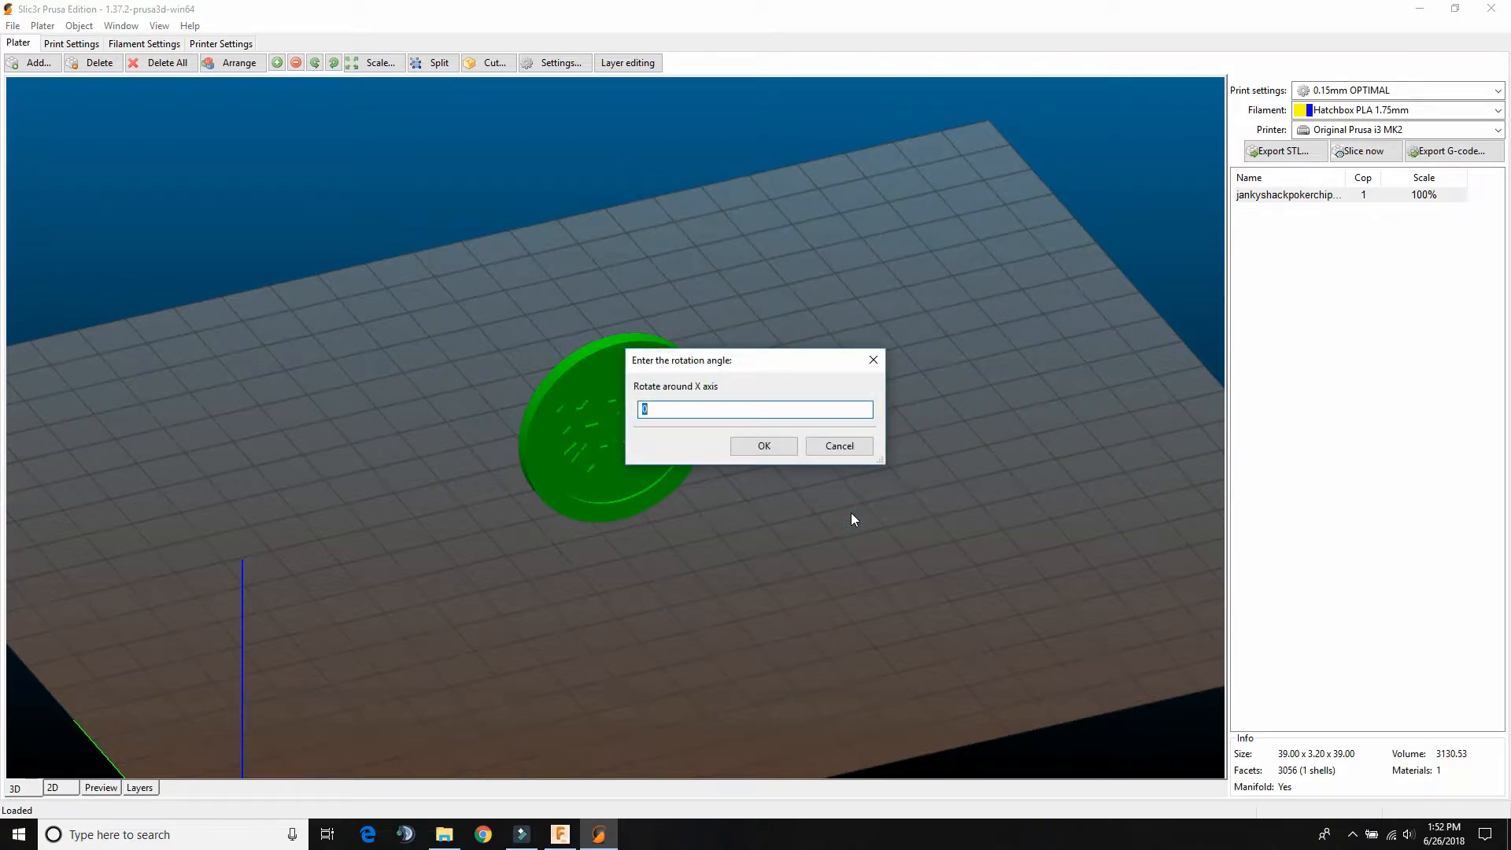
pyautogui.click(763, 445)
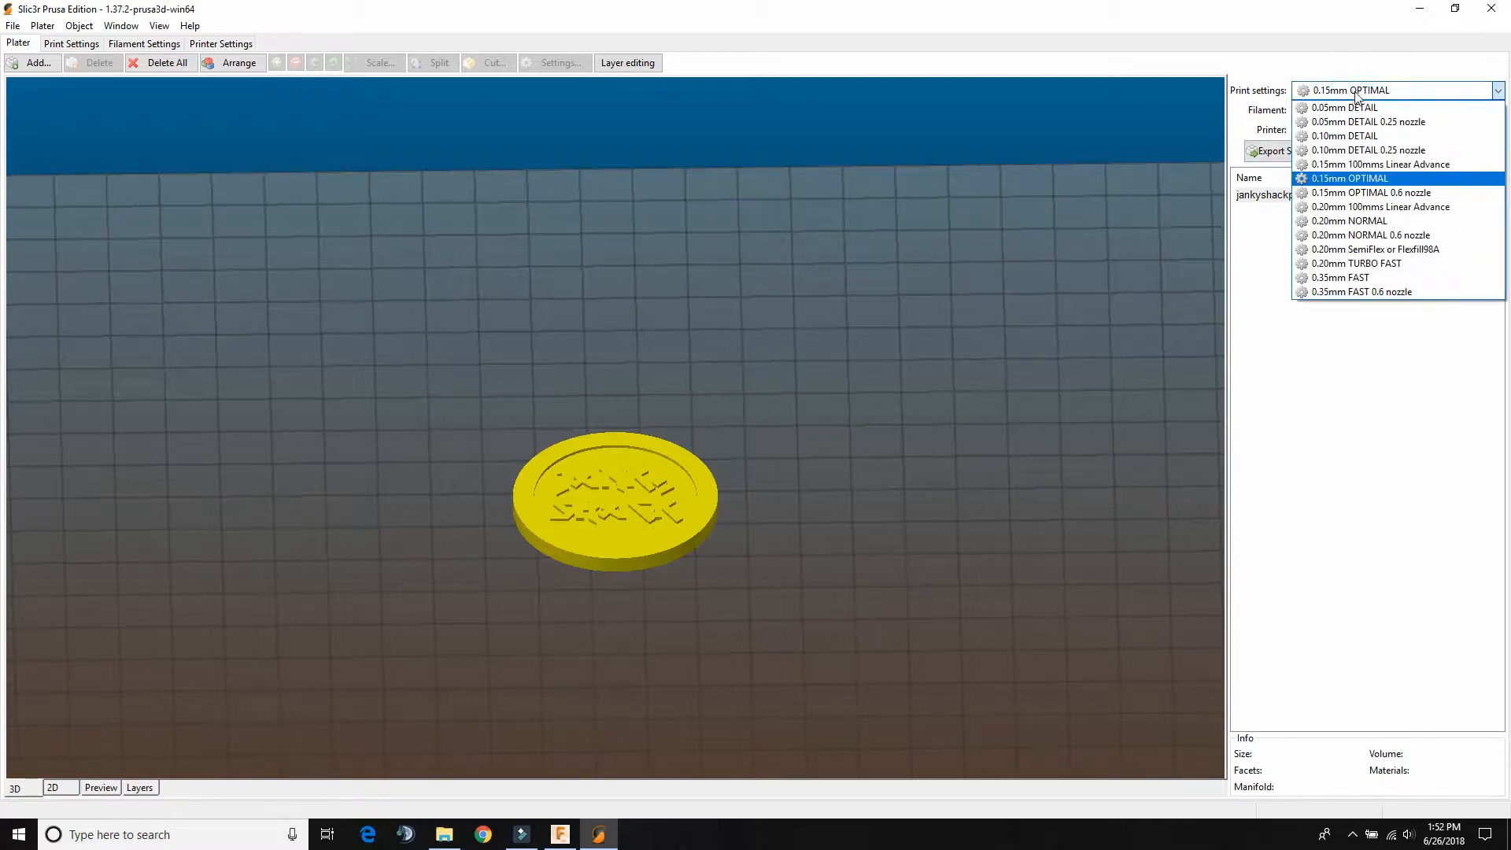
pyautogui.moveTo(1372, 111)
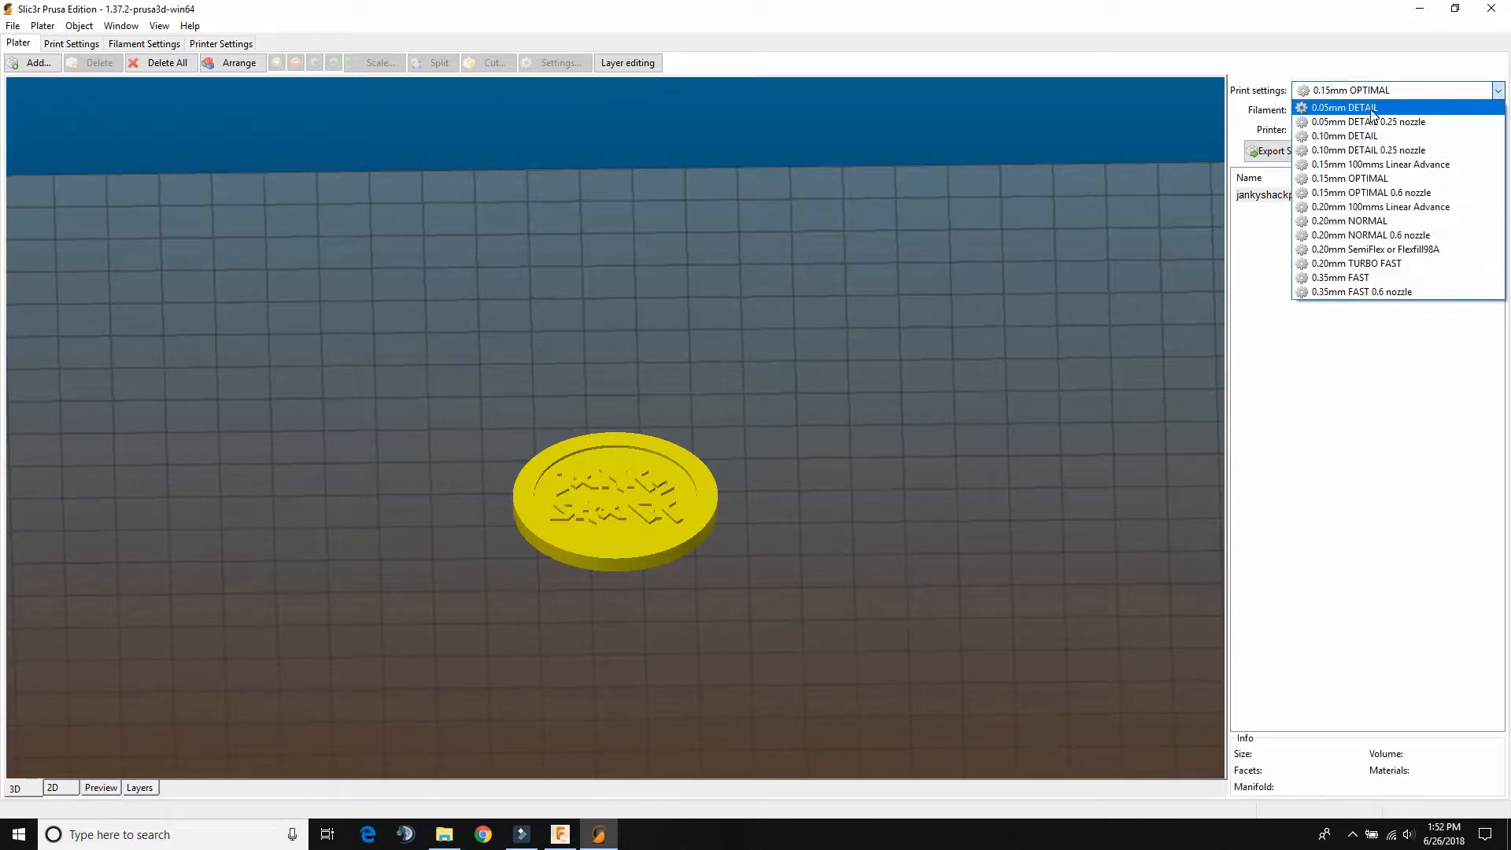
pyautogui.moveTo(1371, 192)
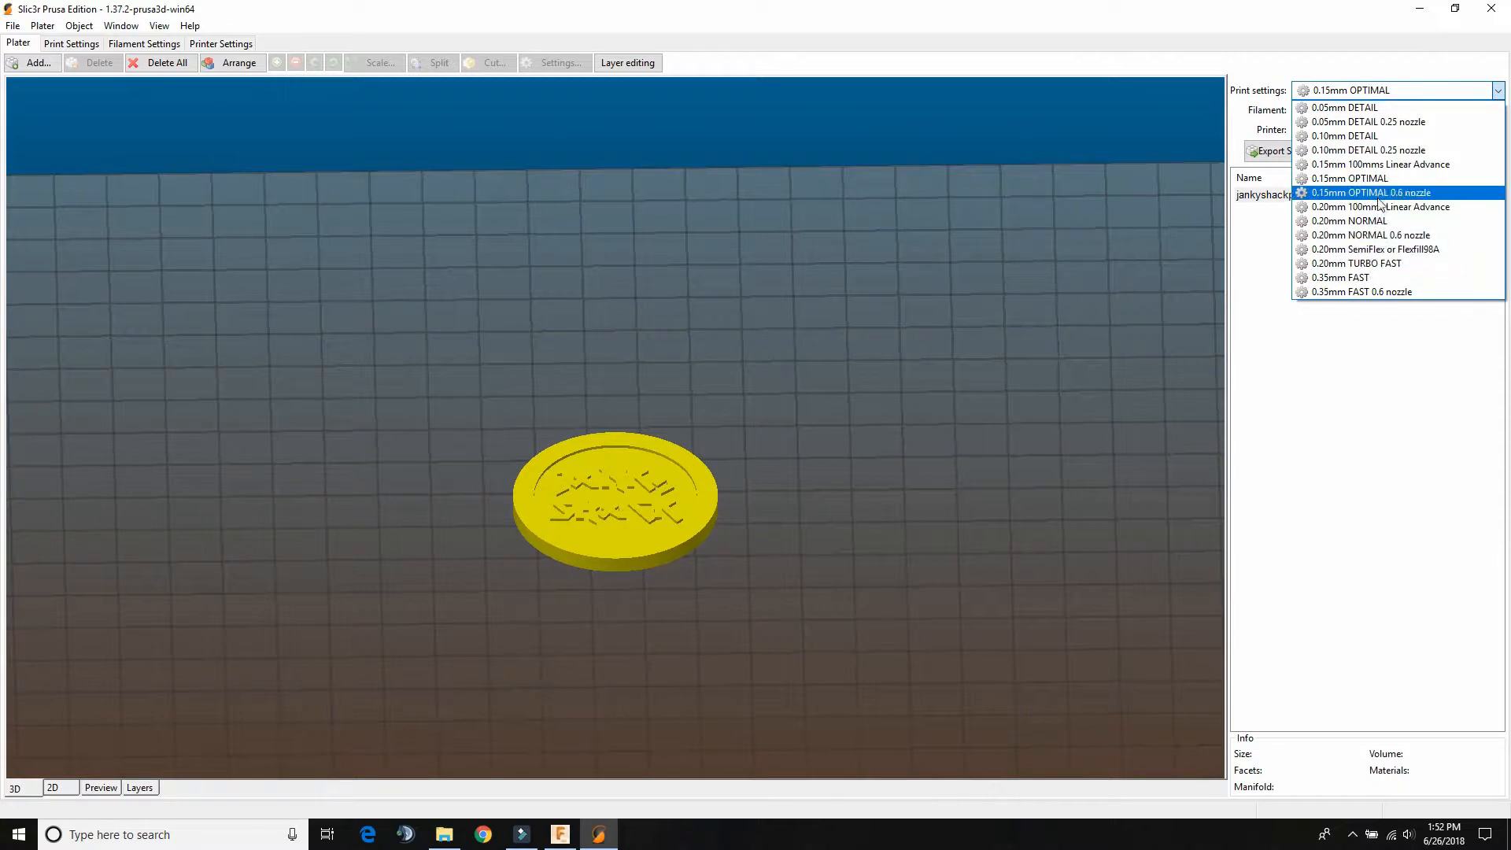
pyautogui.moveTo(1334, 179)
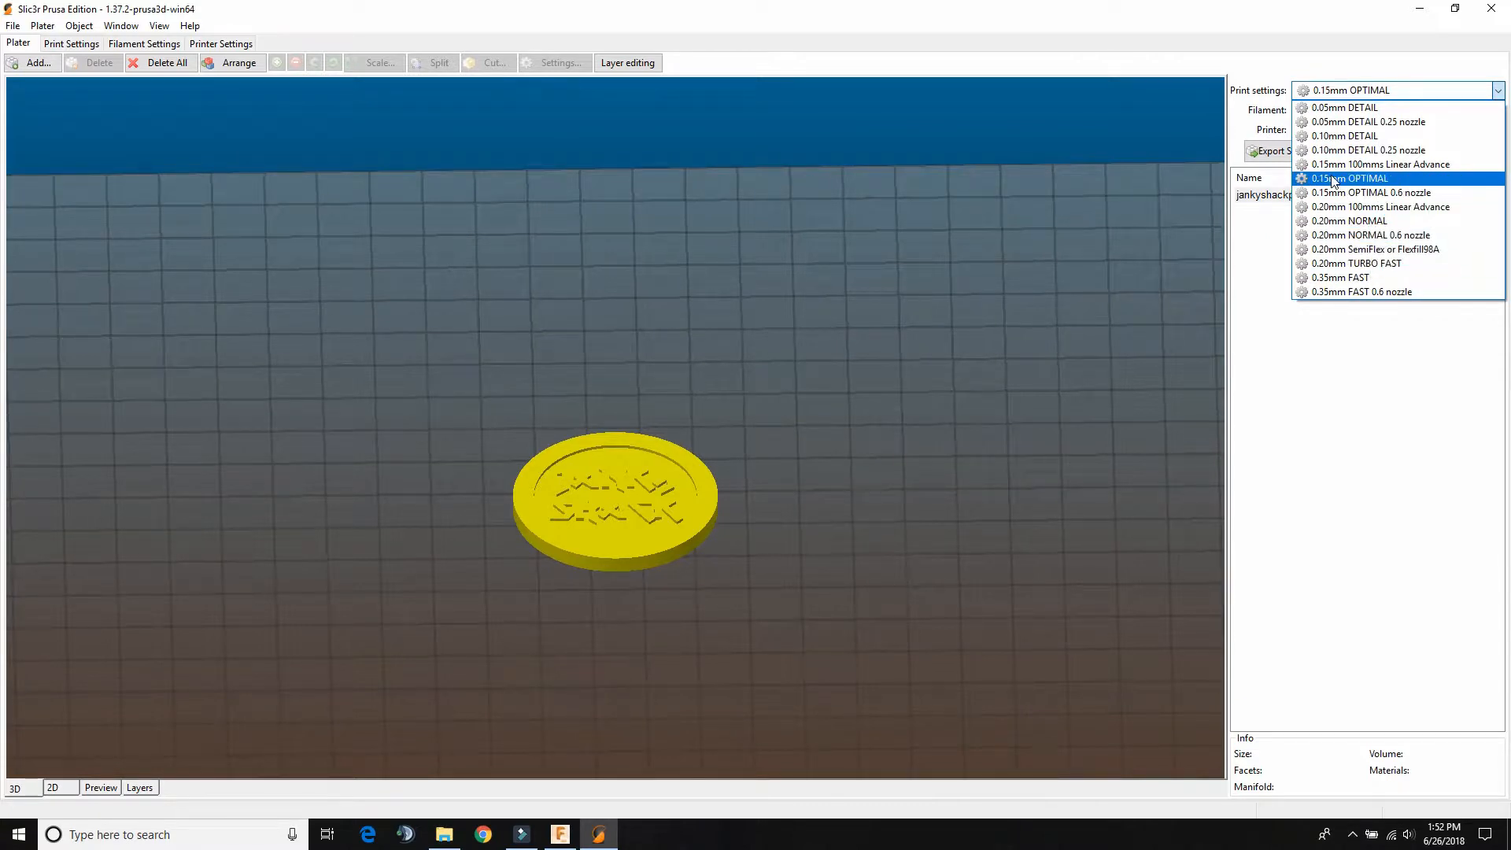
pyautogui.moveTo(1343, 184)
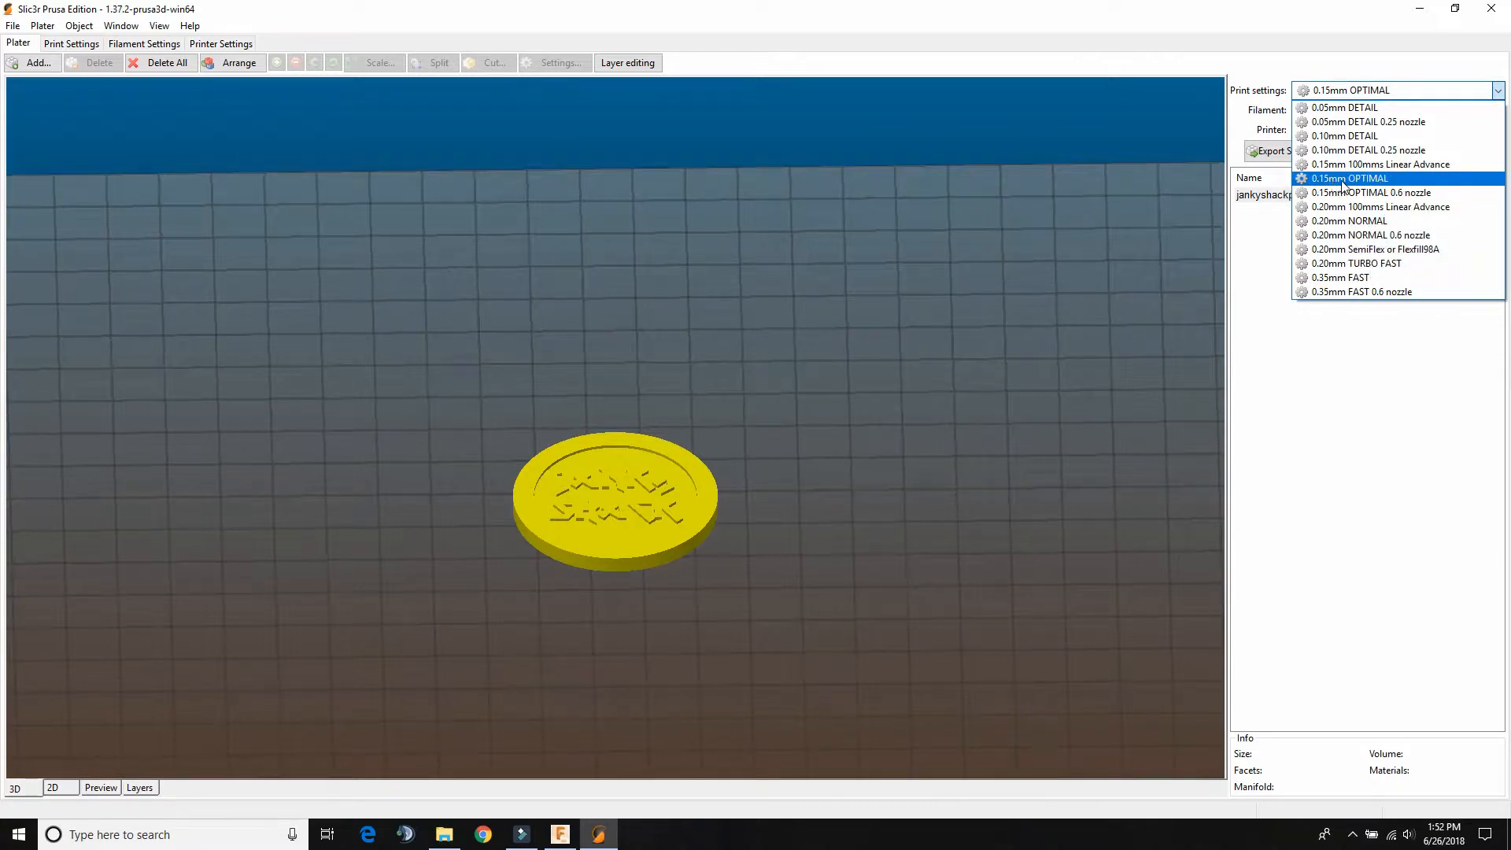
pyautogui.click(1346, 178)
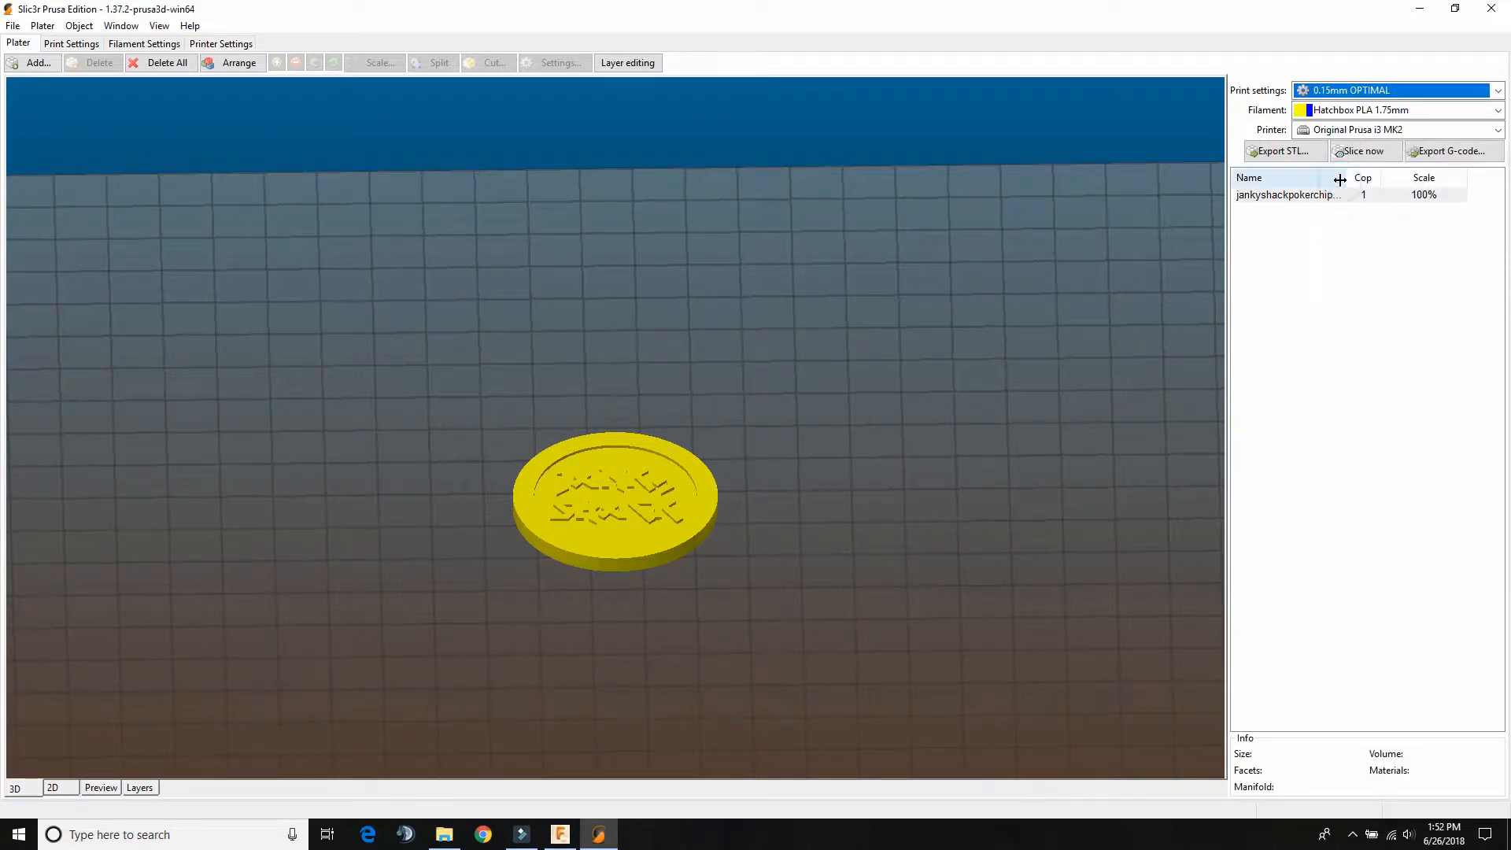
pyautogui.click(1360, 110)
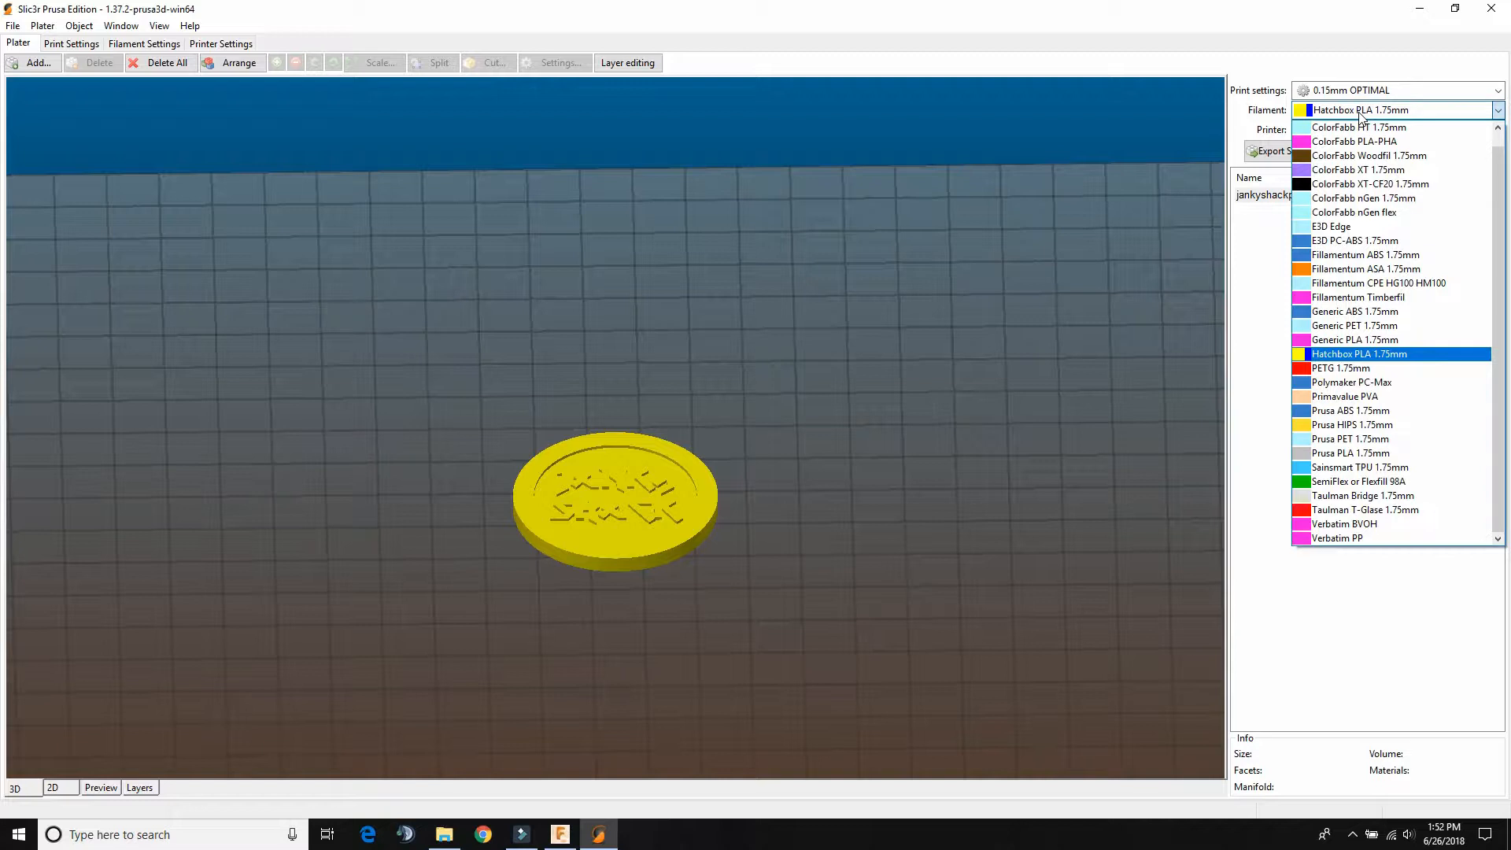
pyautogui.click(1389, 353)
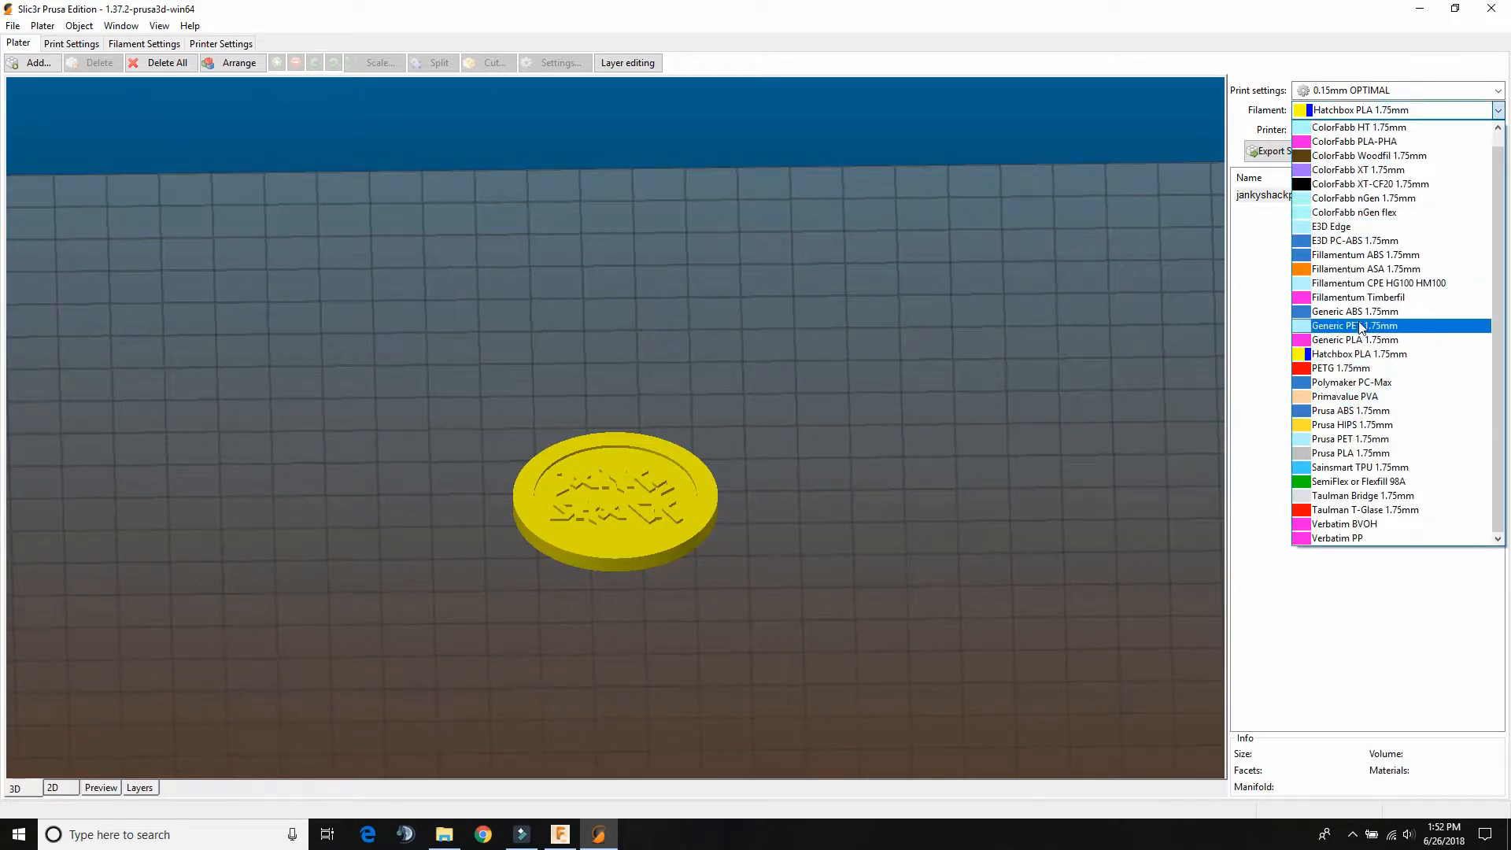
pyautogui.click(1356, 339)
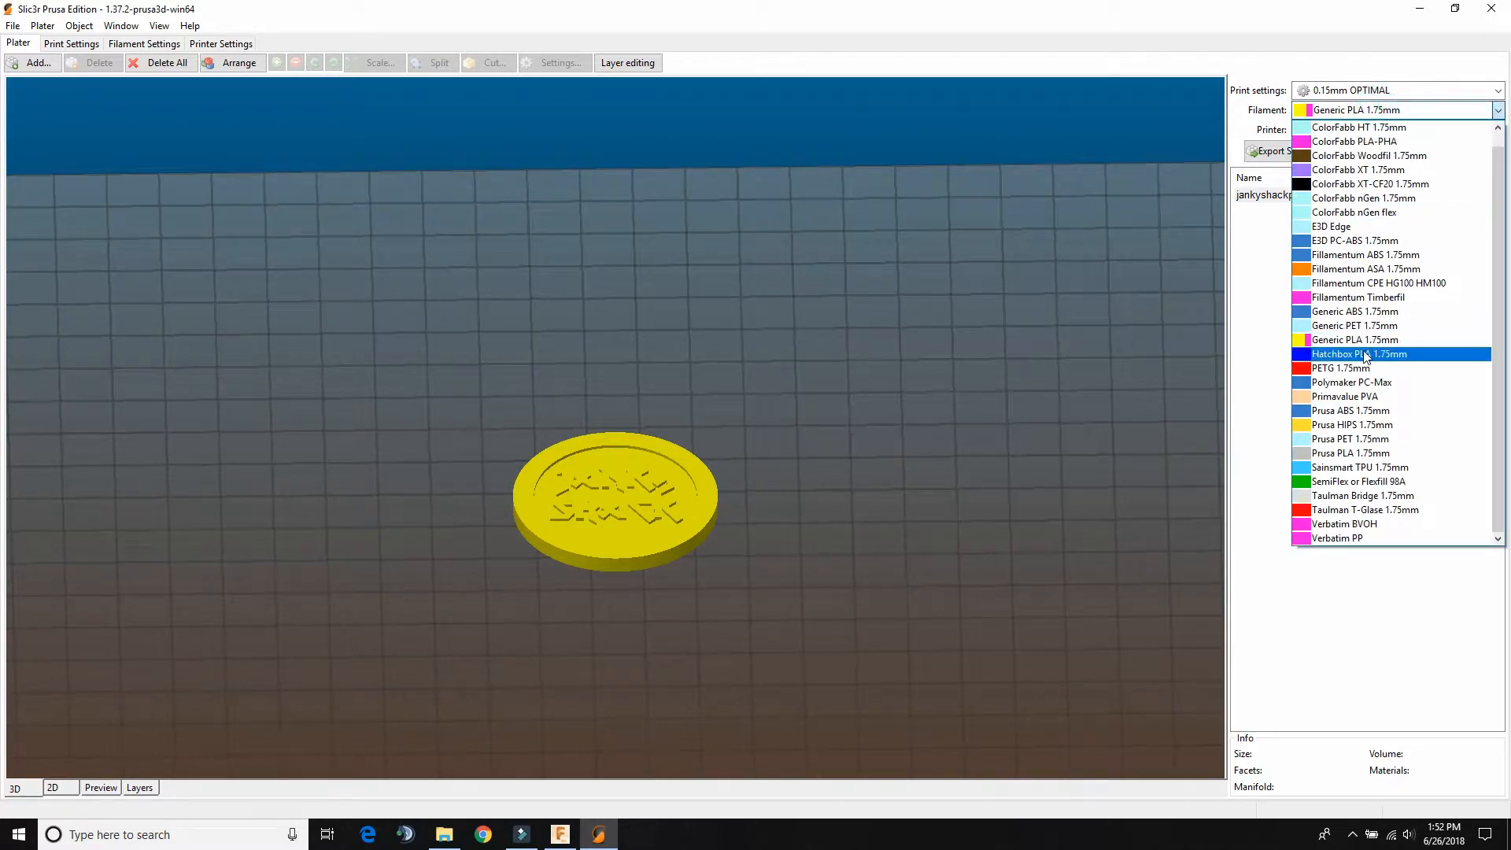
pyautogui.click(1367, 354)
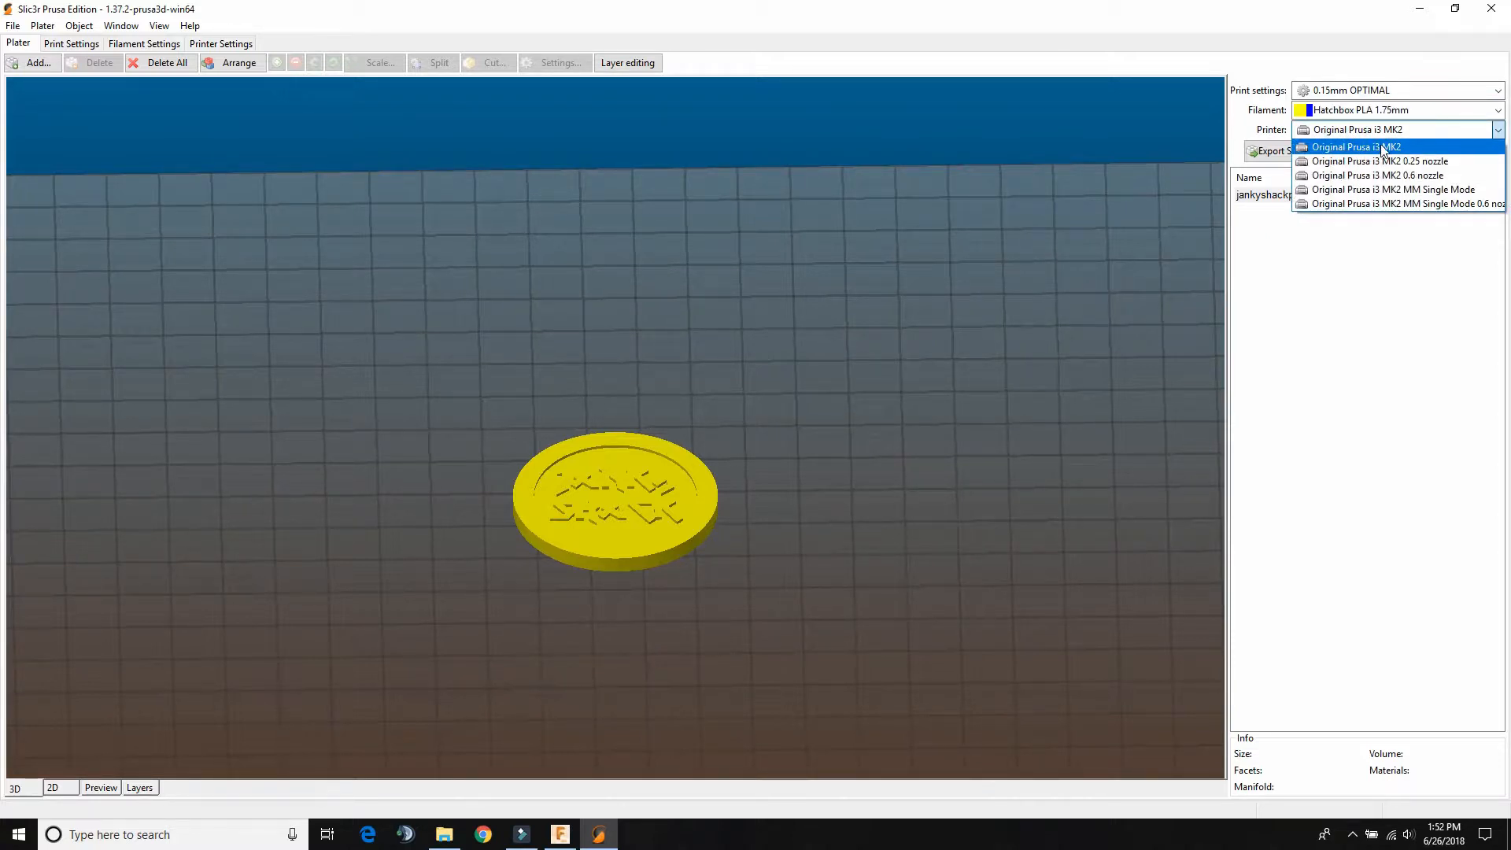
pyautogui.moveTo(1409, 165)
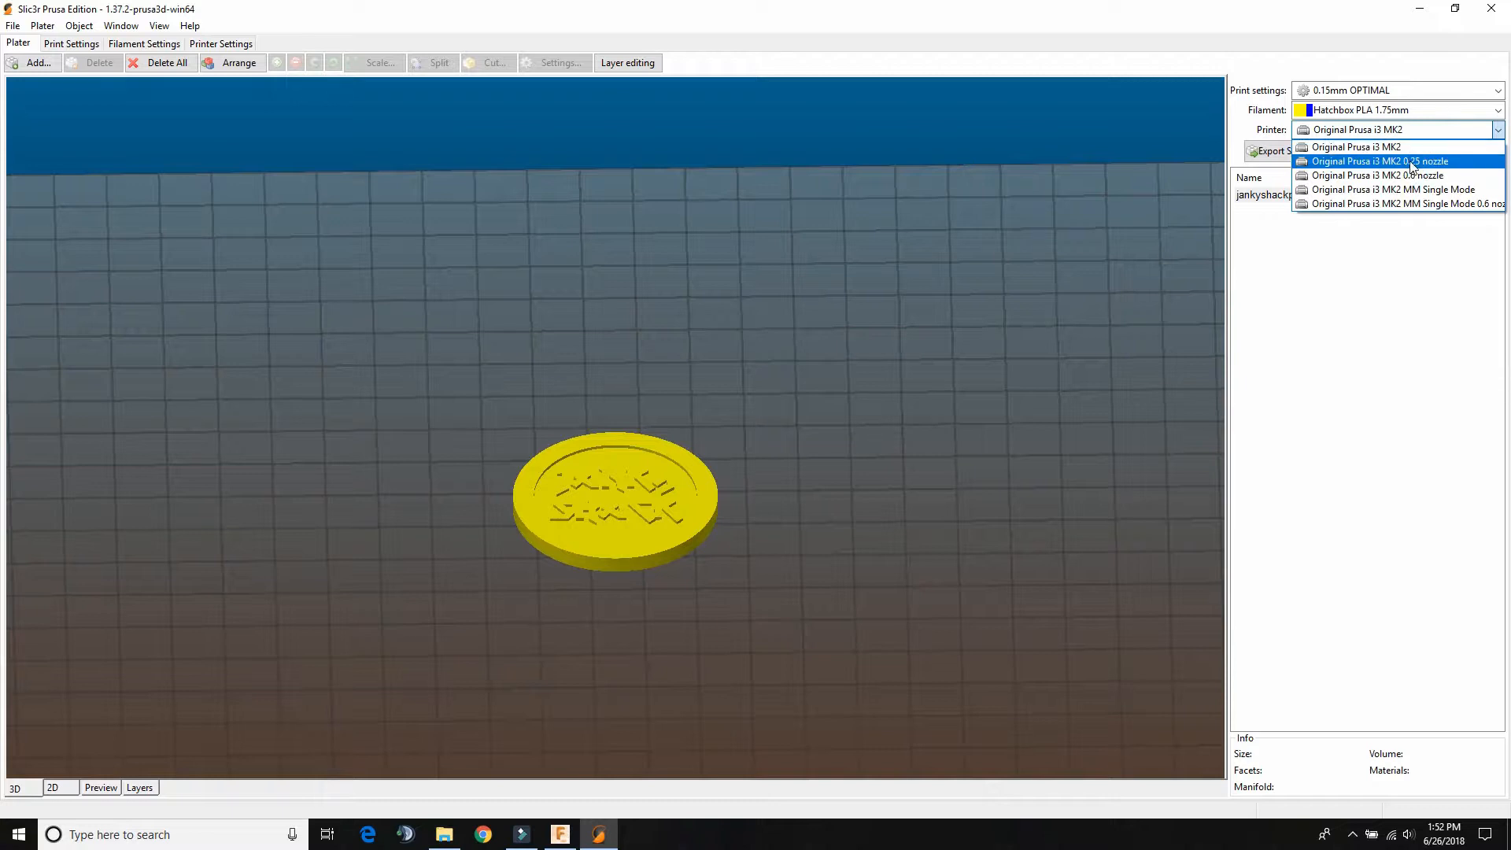
pyautogui.moveTo(1433, 187)
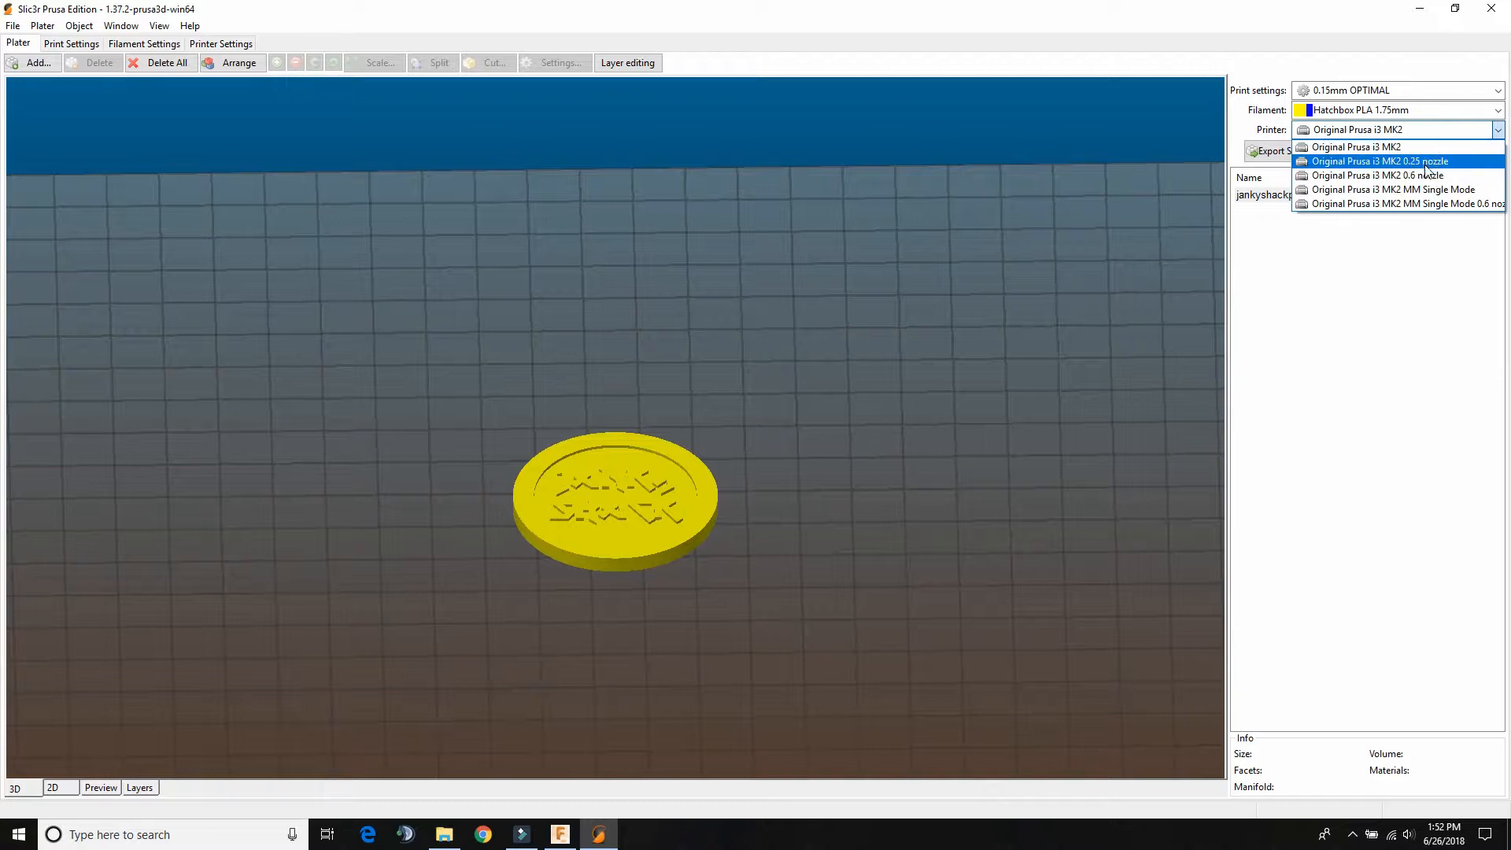
pyautogui.moveTo(1394, 147)
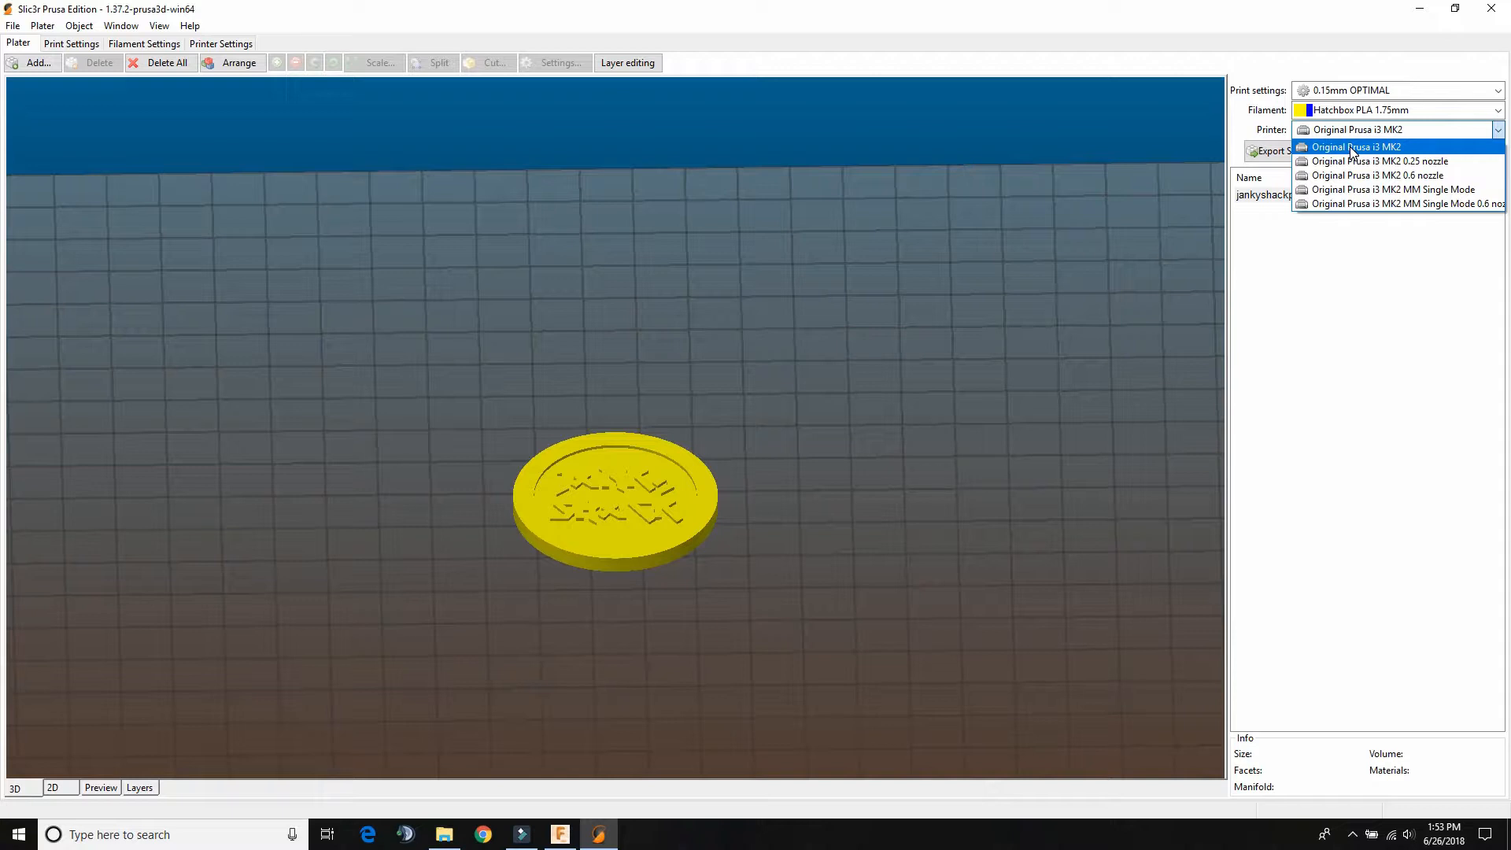
pyautogui.moveTo(1378, 174)
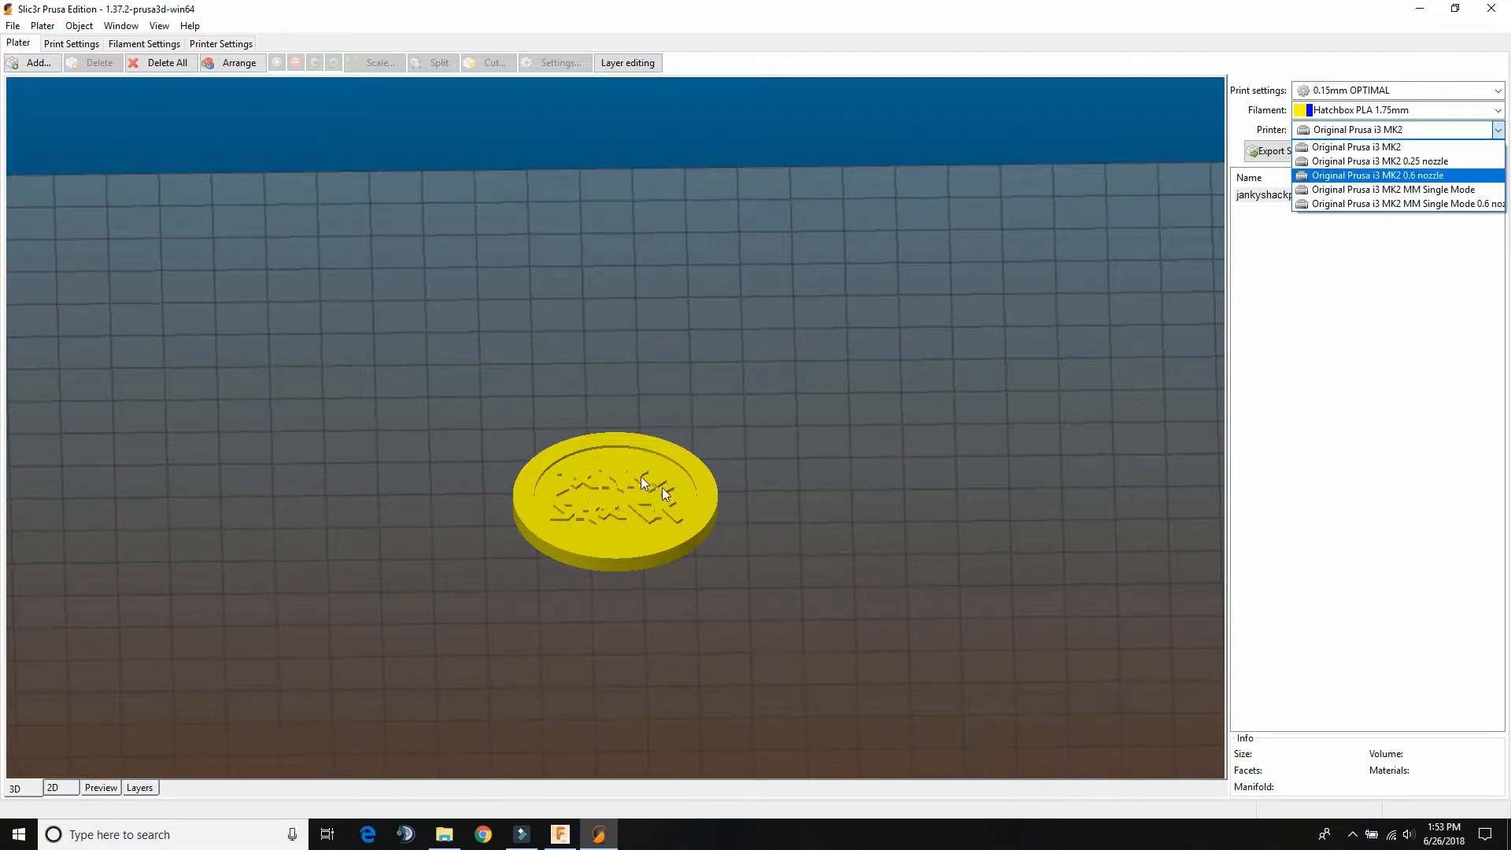
pyautogui.moveTo(1358, 165)
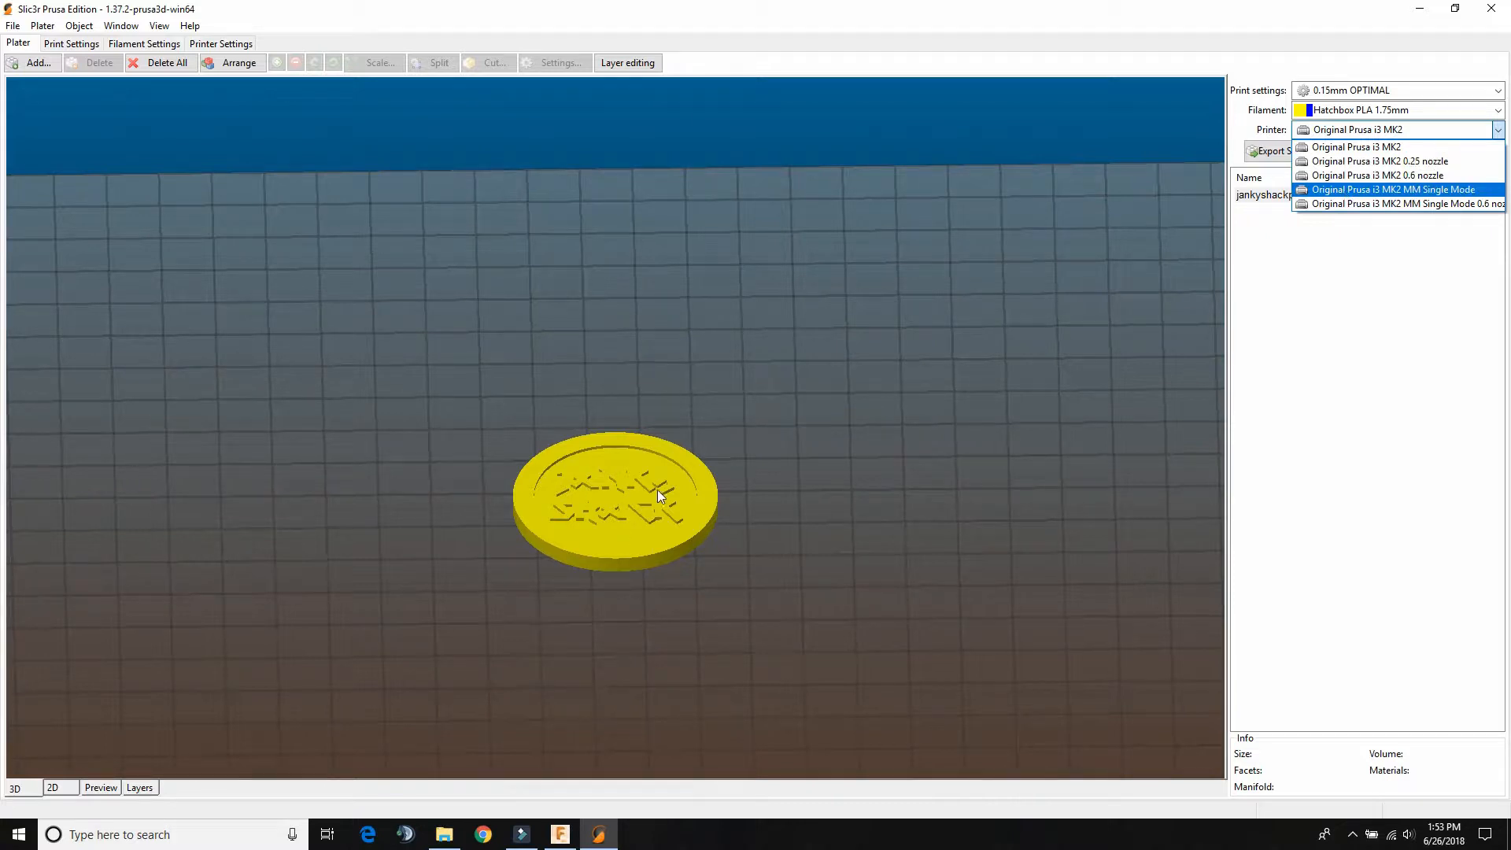
pyautogui.moveTo(1364, 165)
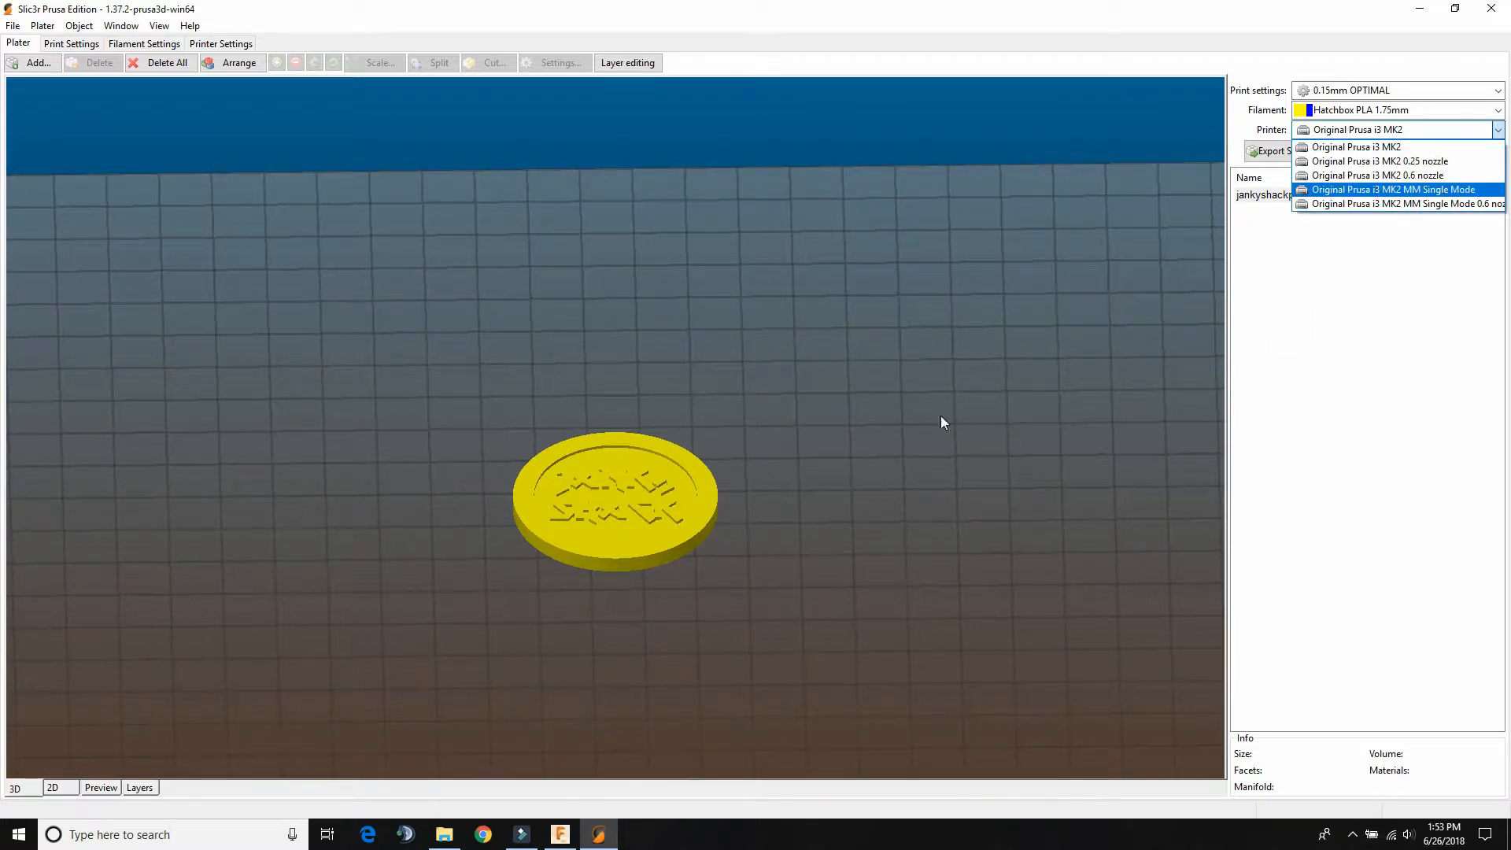
pyautogui.moveTo(1378, 149)
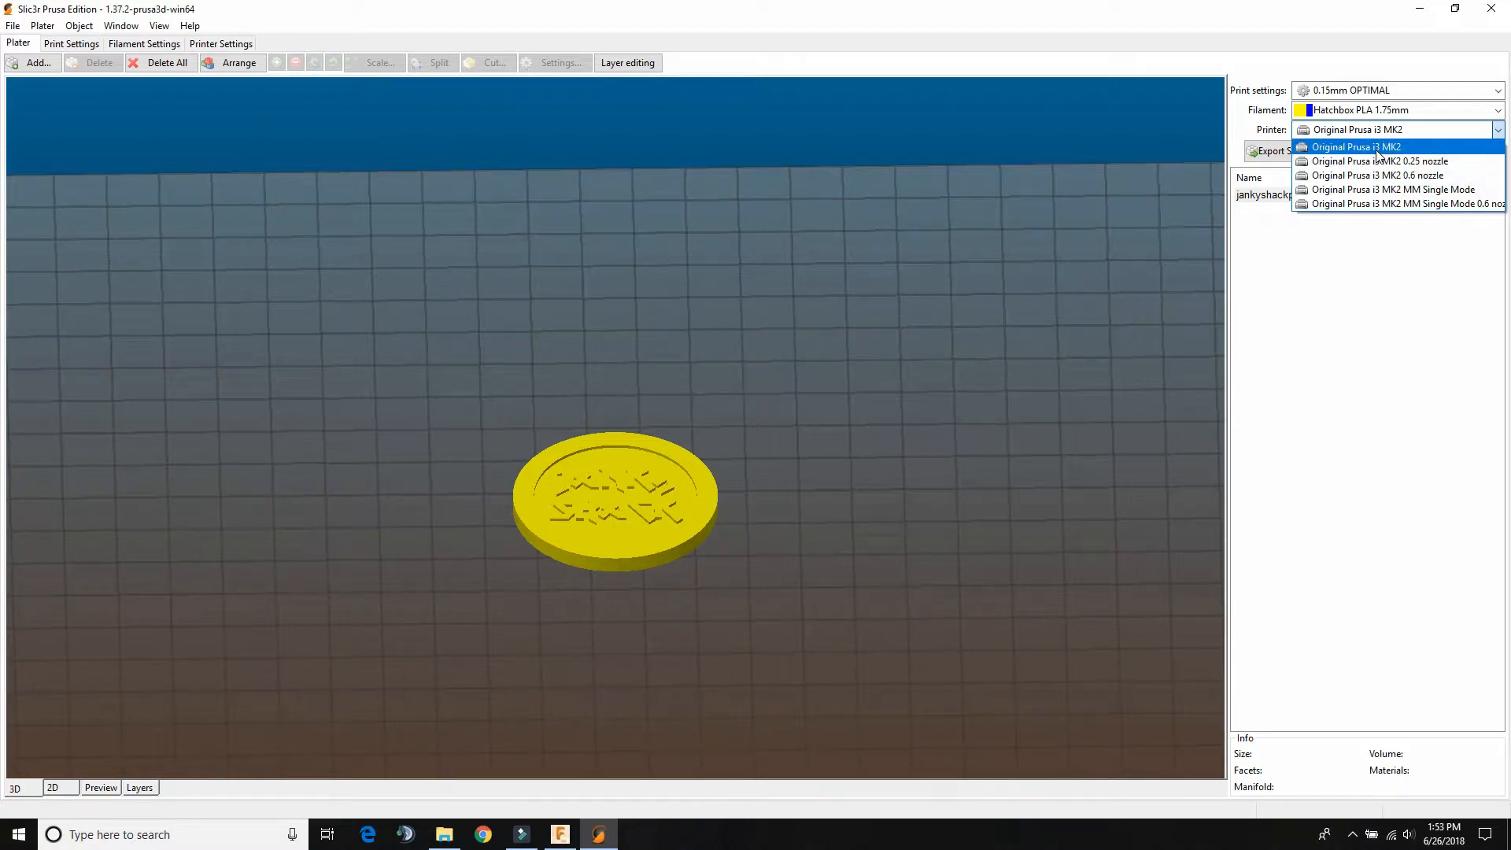
pyautogui.click(1354, 147)
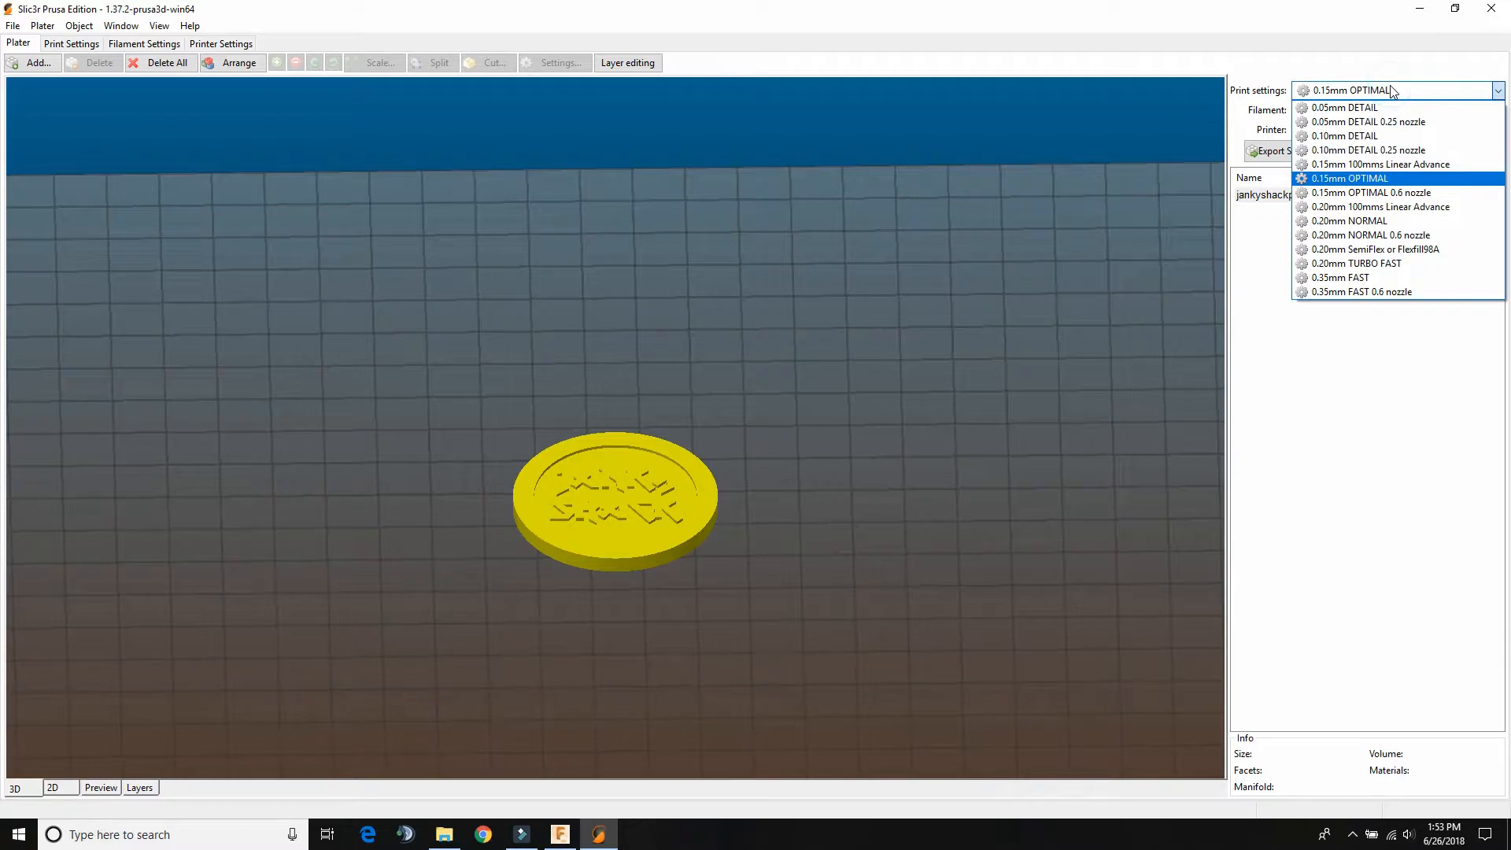
pyautogui.click(1370, 178)
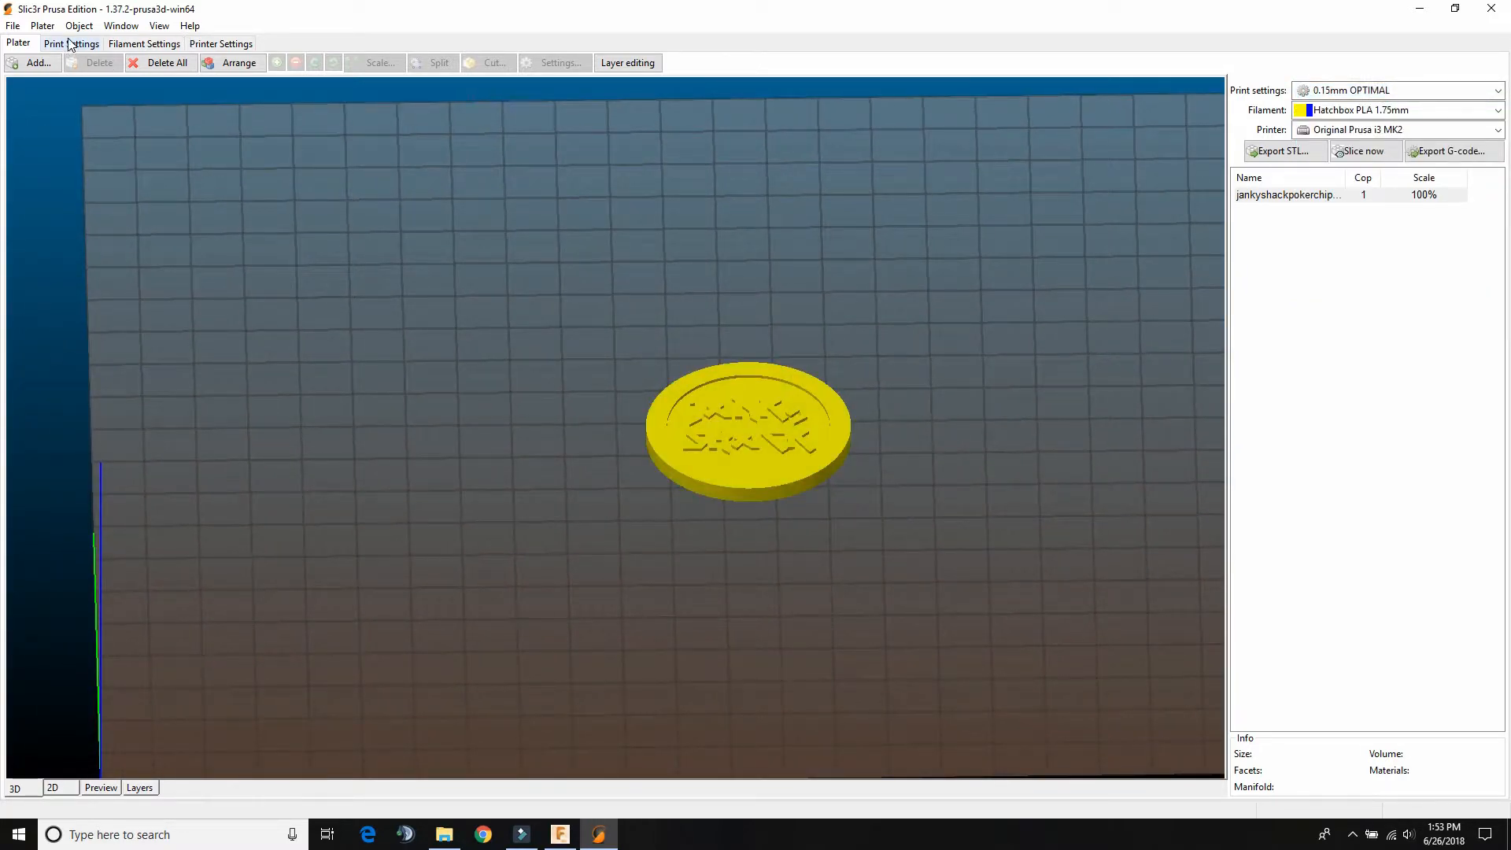
pyautogui.click(69, 43)
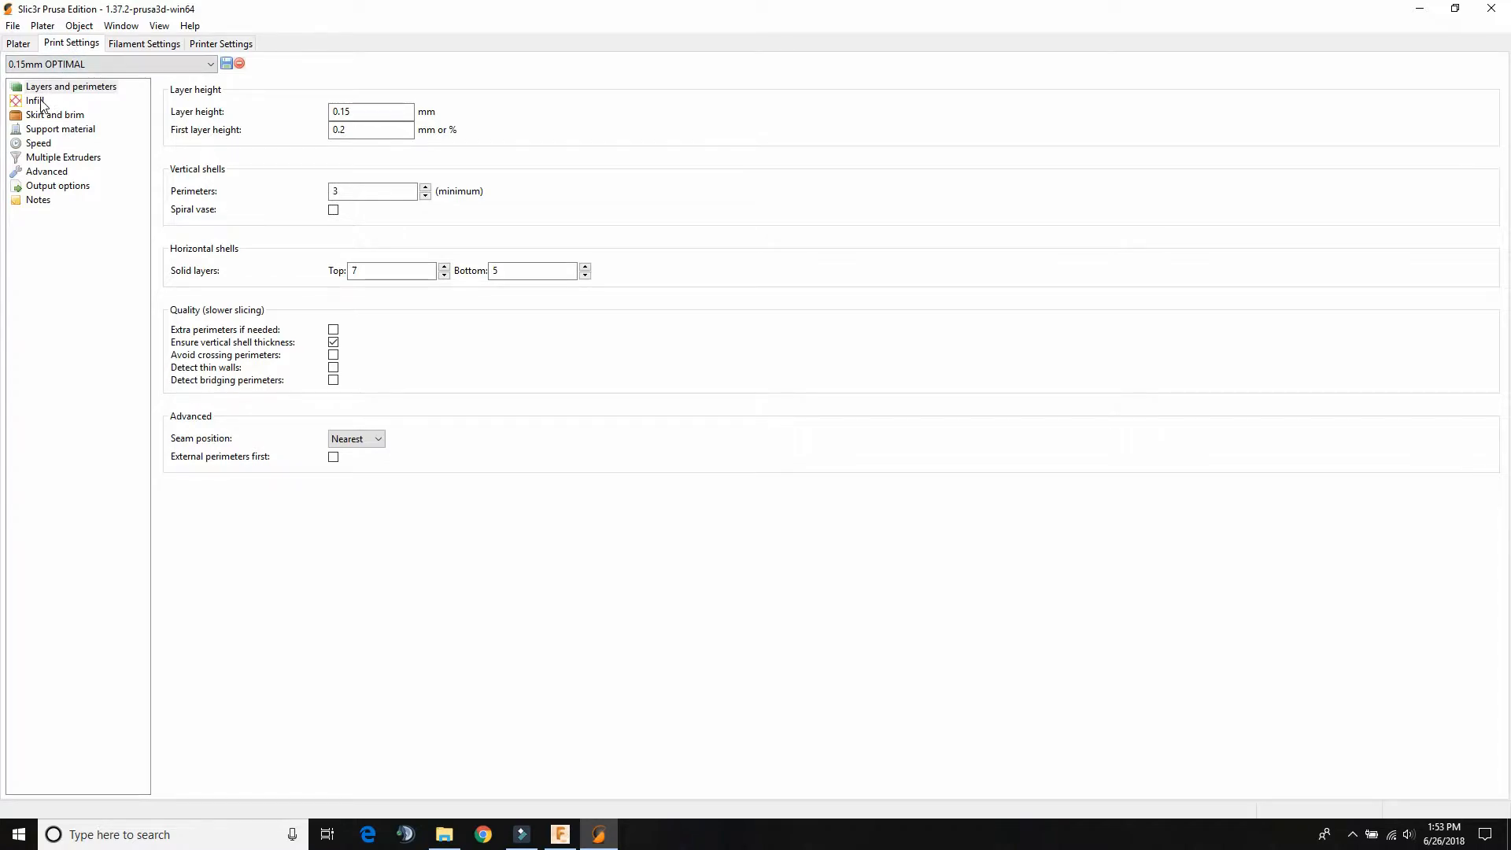
pyautogui.click(32, 100)
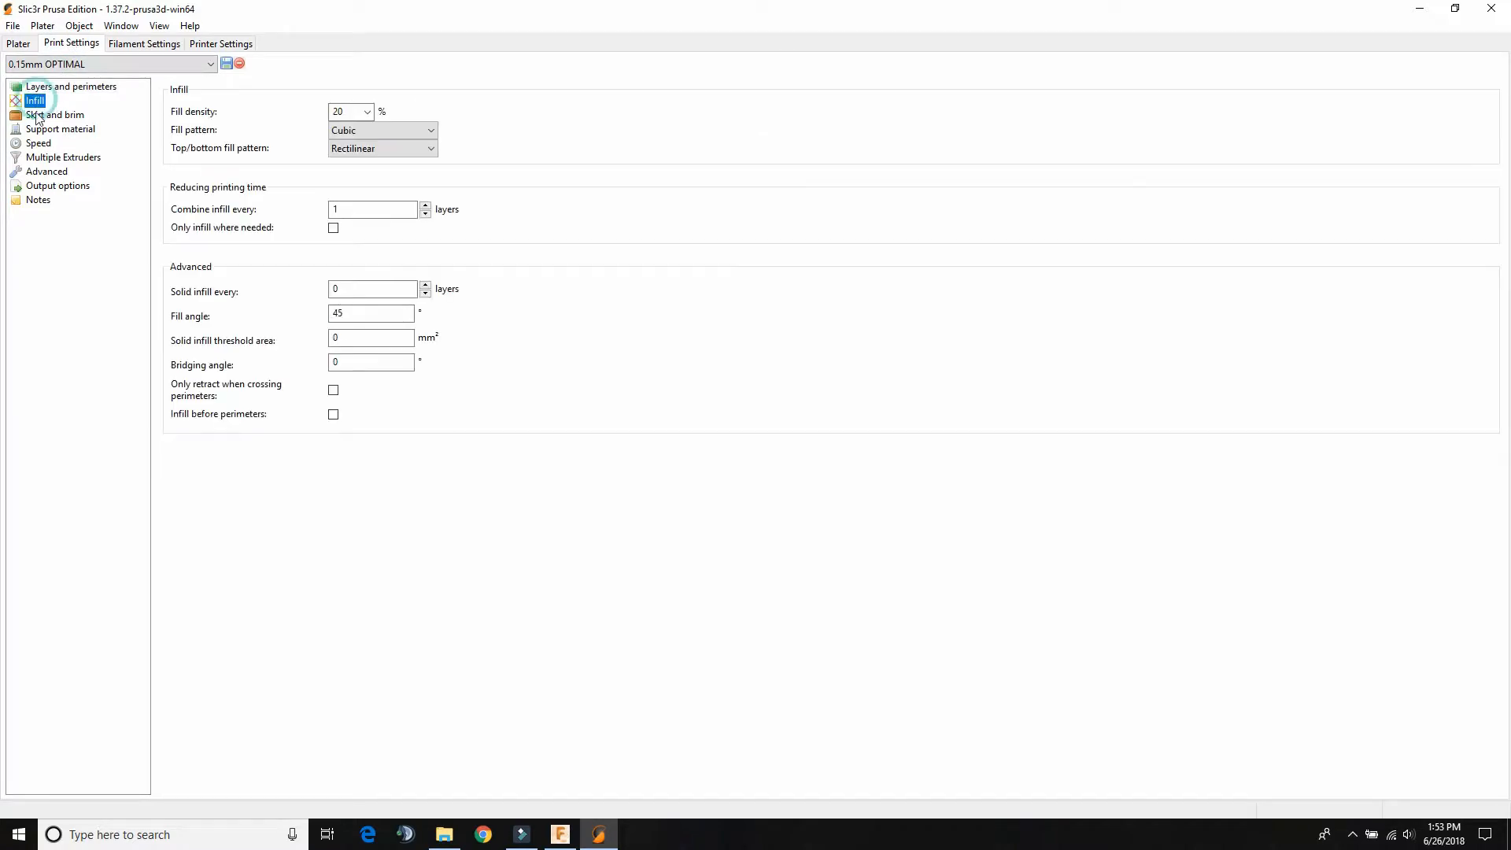
pyautogui.click(51, 114)
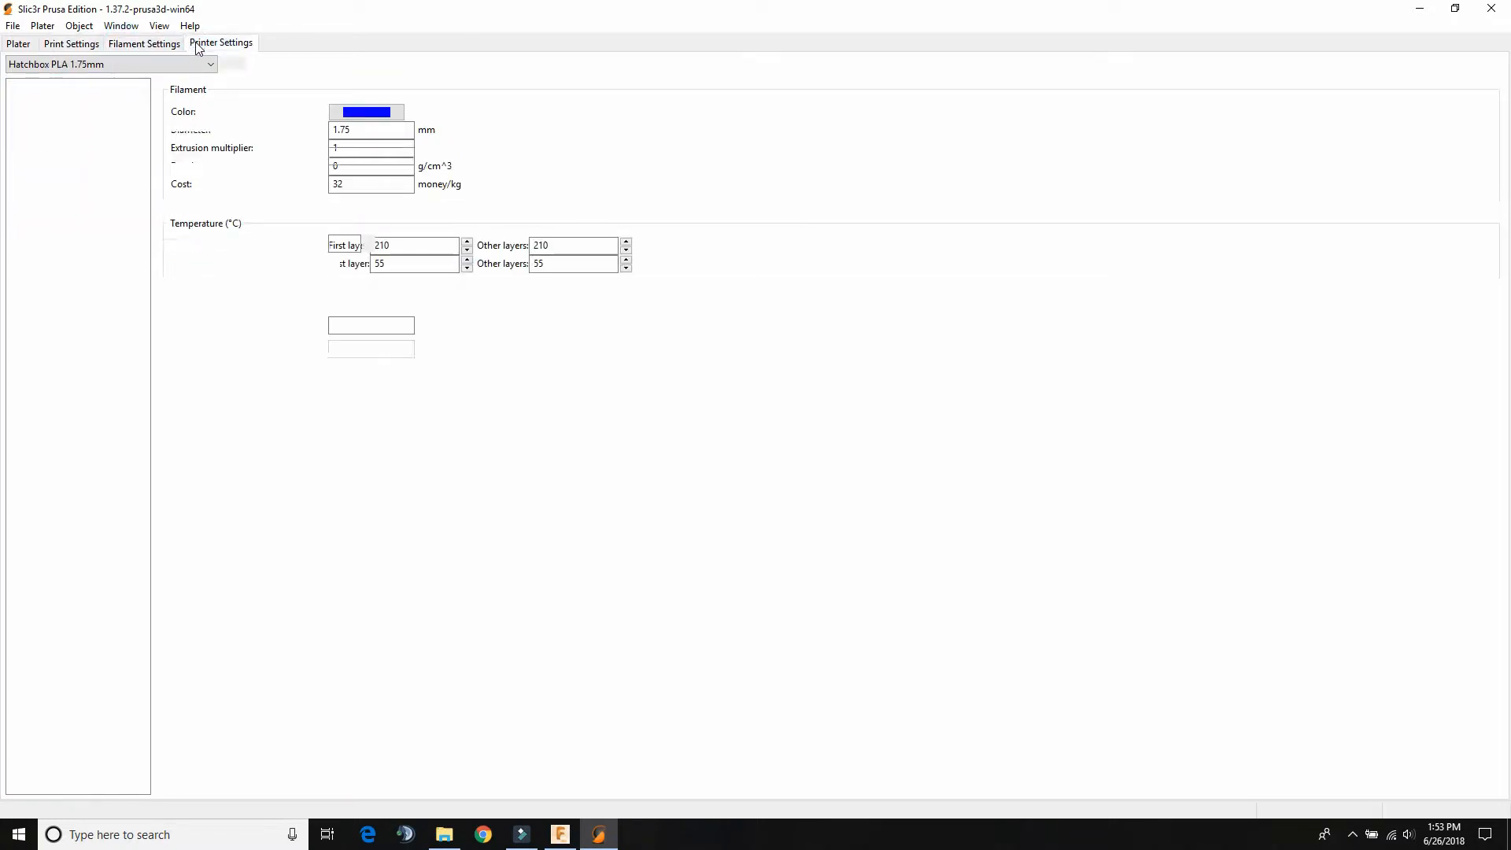
pyautogui.click(14, 43)
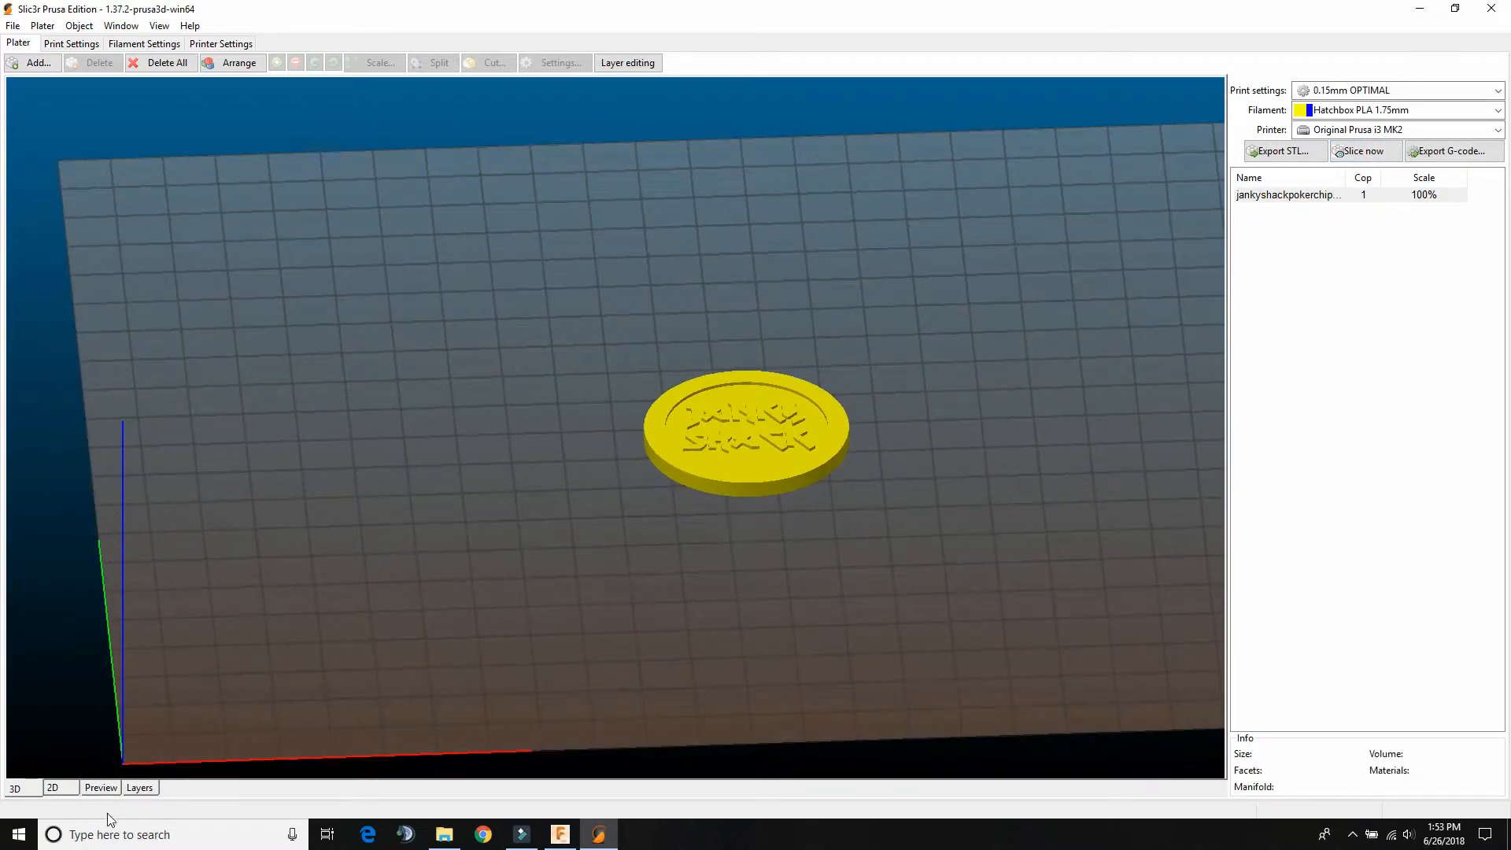
# - Step the layer preview up through the infill to 2.75 mm, showing the JANKY SHACK lettering
pyautogui.click(101, 787)
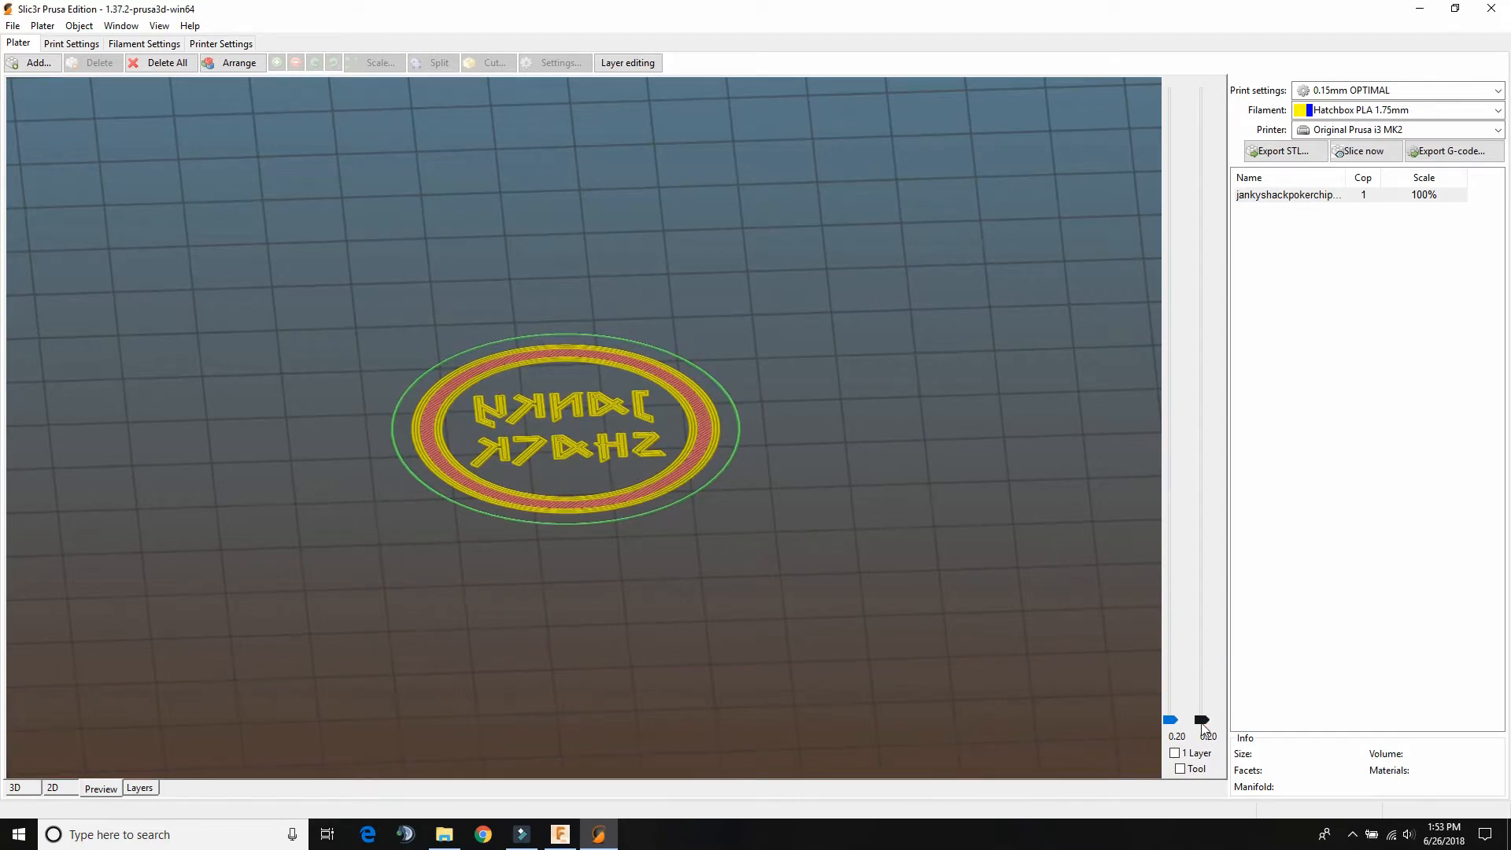
pyautogui.moveTo(1202, 722); pyautogui.dragTo(1202, 691)
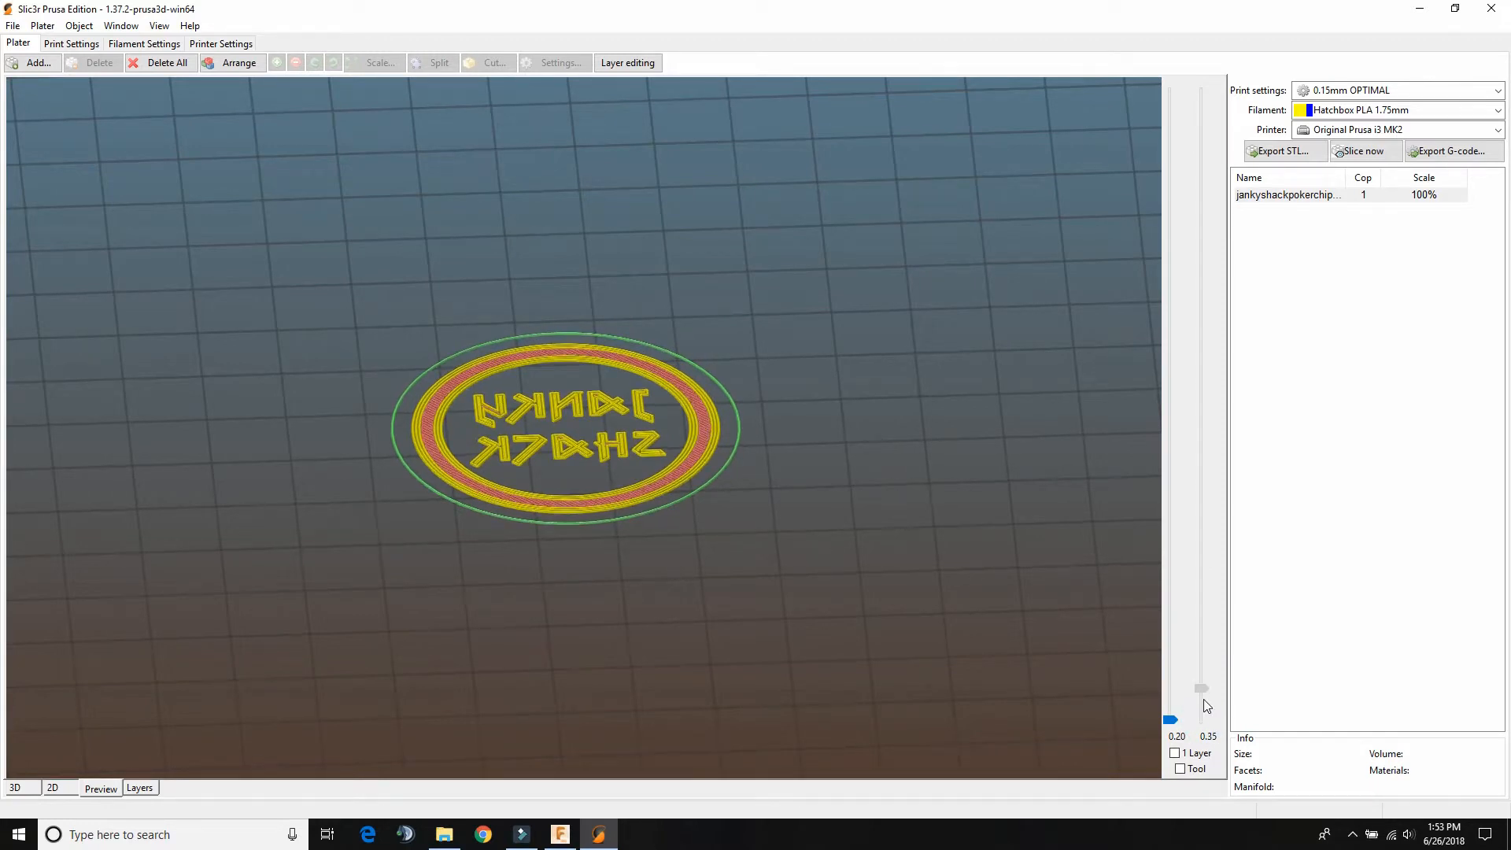
pyautogui.moveTo(1201, 687); pyautogui.dragTo(1201, 626)
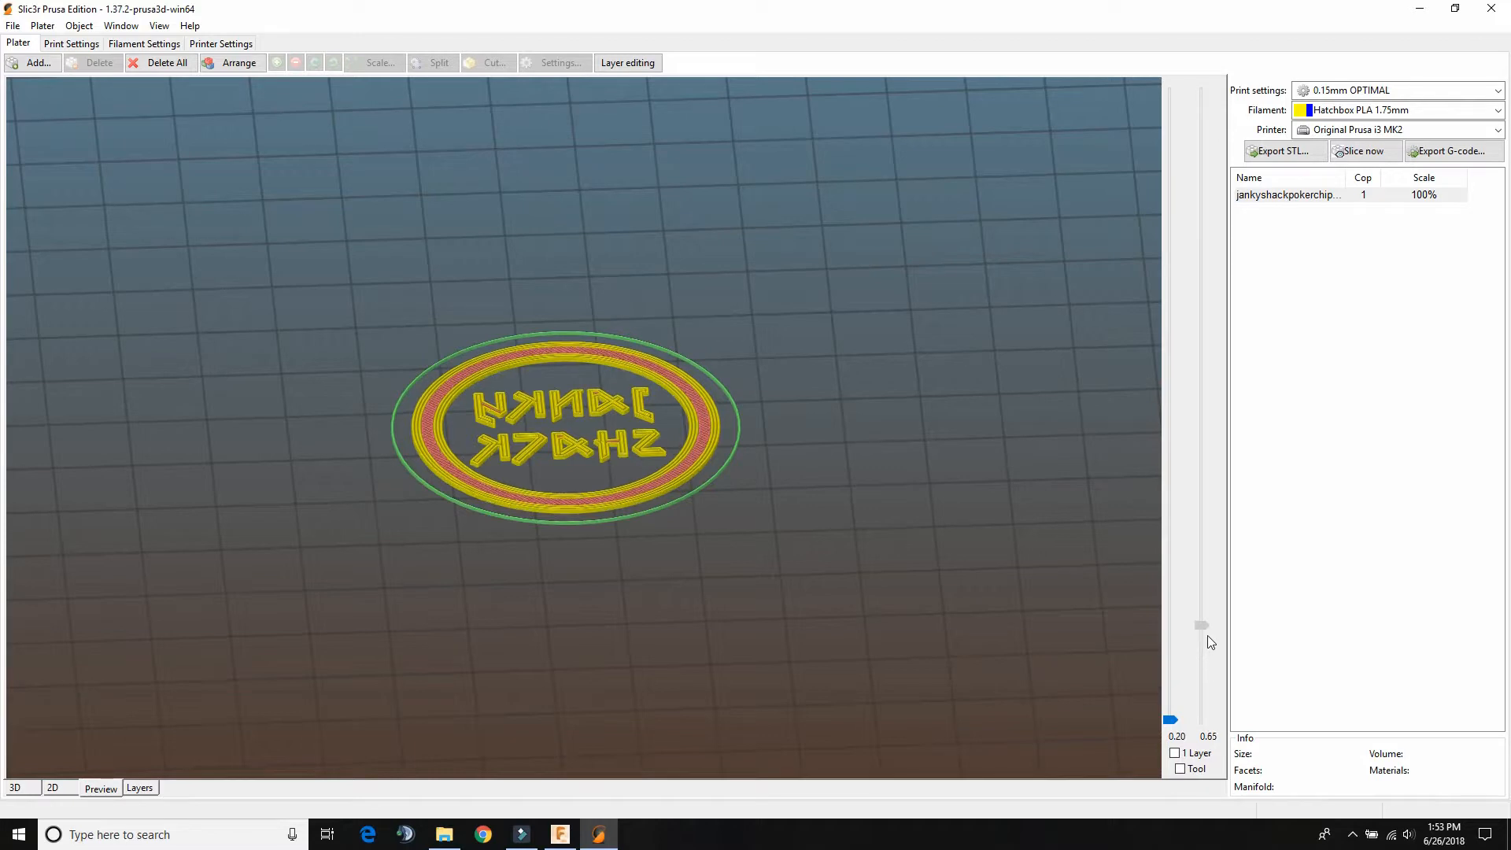
pyautogui.moveTo(1202, 626); pyautogui.dragTo(1201, 594)
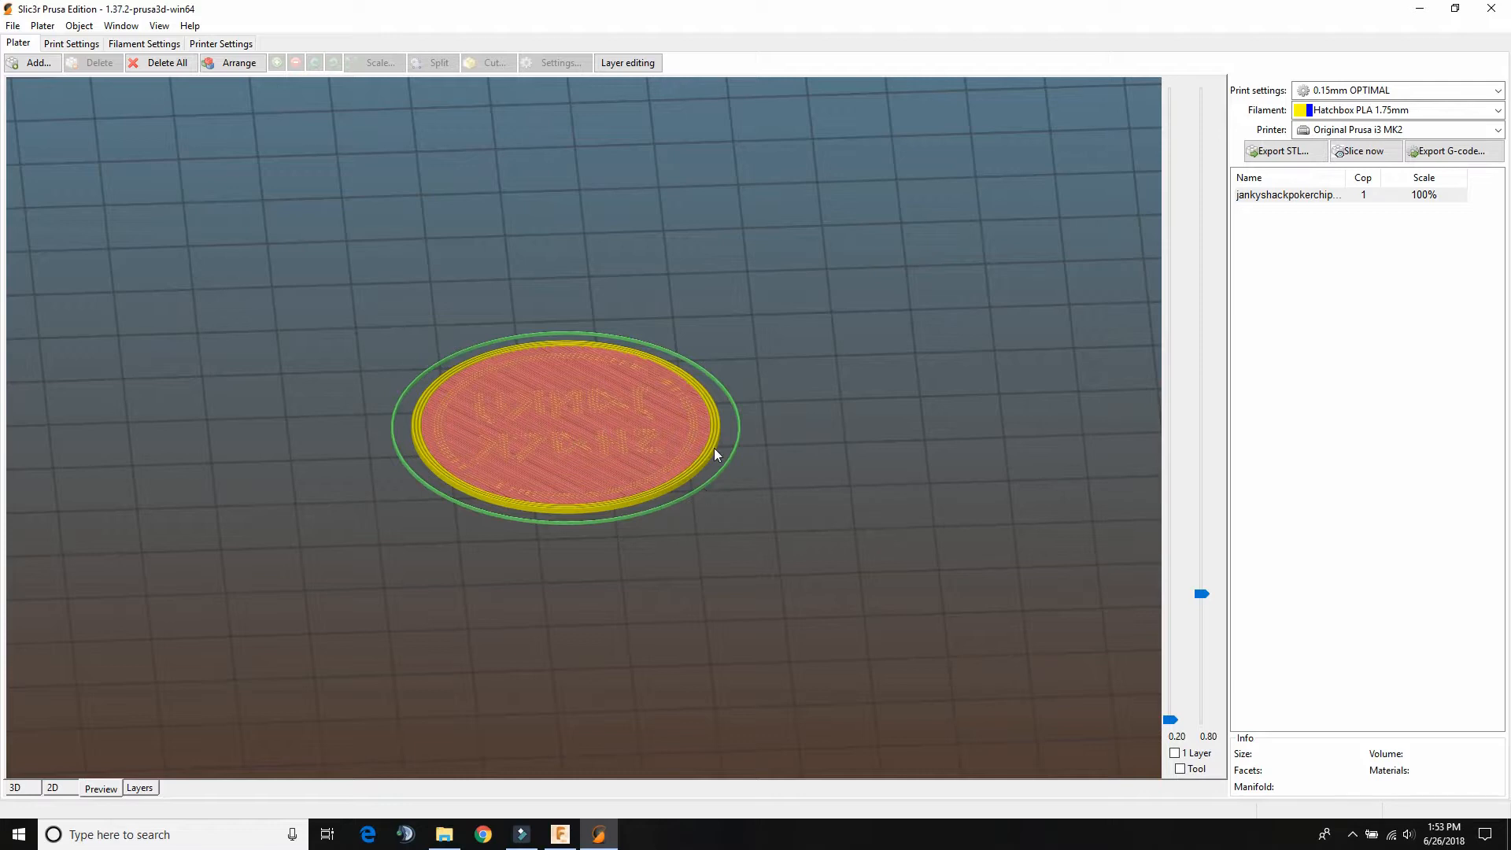
pyautogui.moveTo(1358, 643)
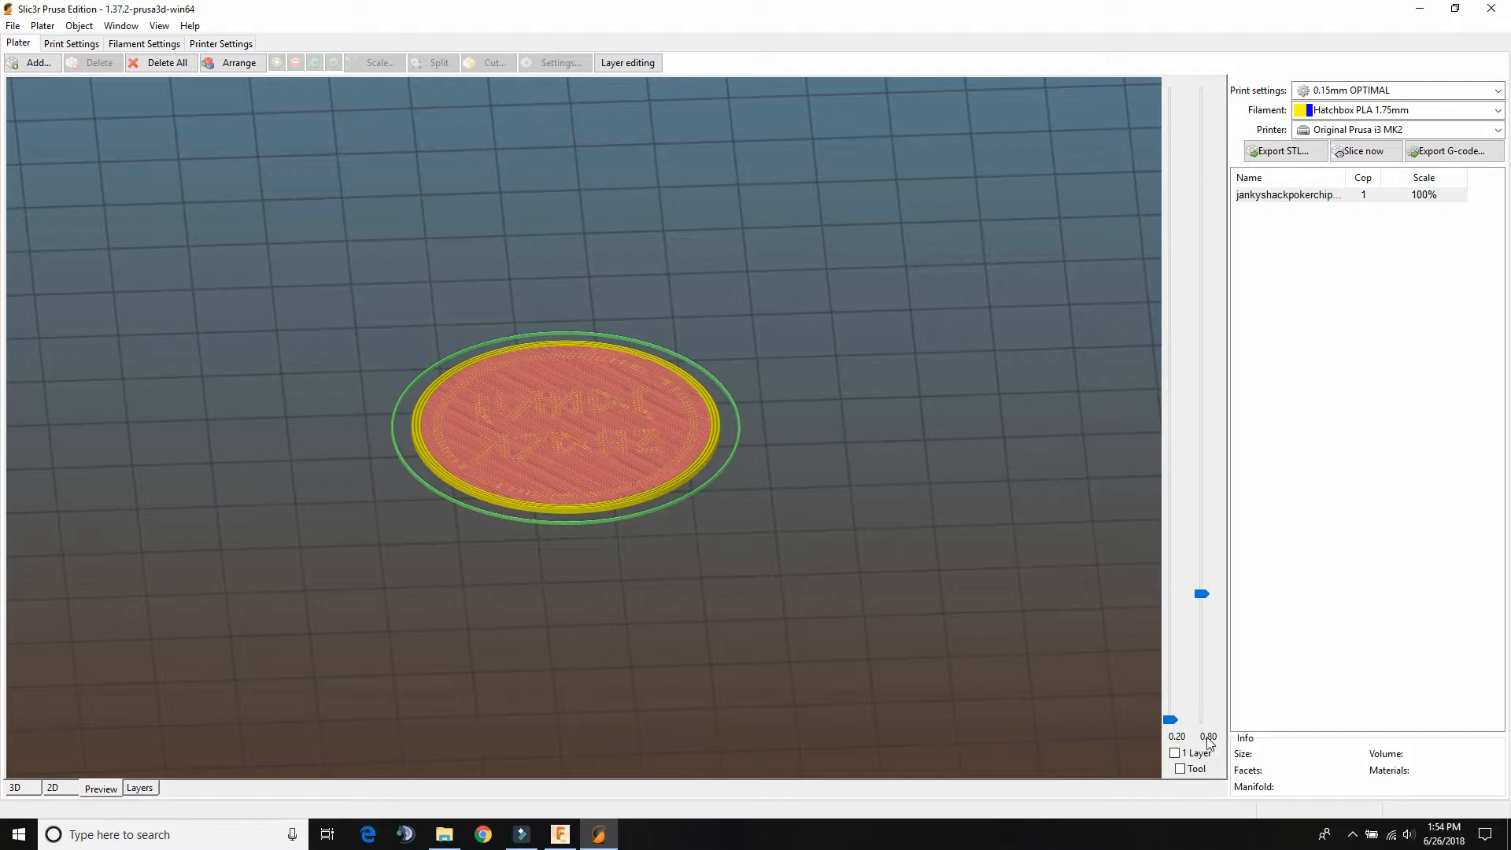
pyautogui.moveTo(759, 423)
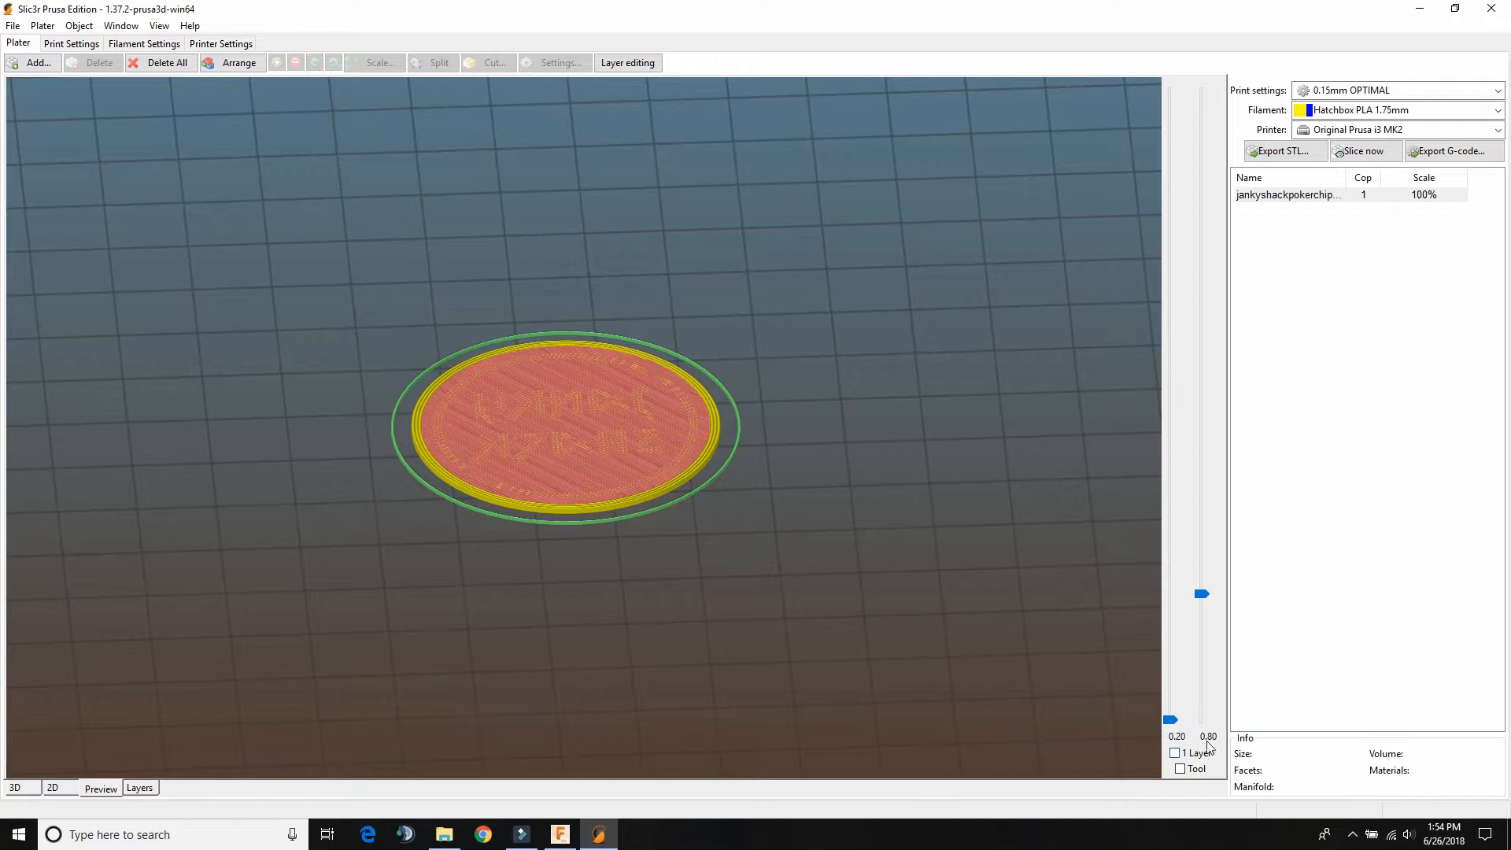
pyautogui.moveTo(1202, 593); pyautogui.dragTo(1201, 535)
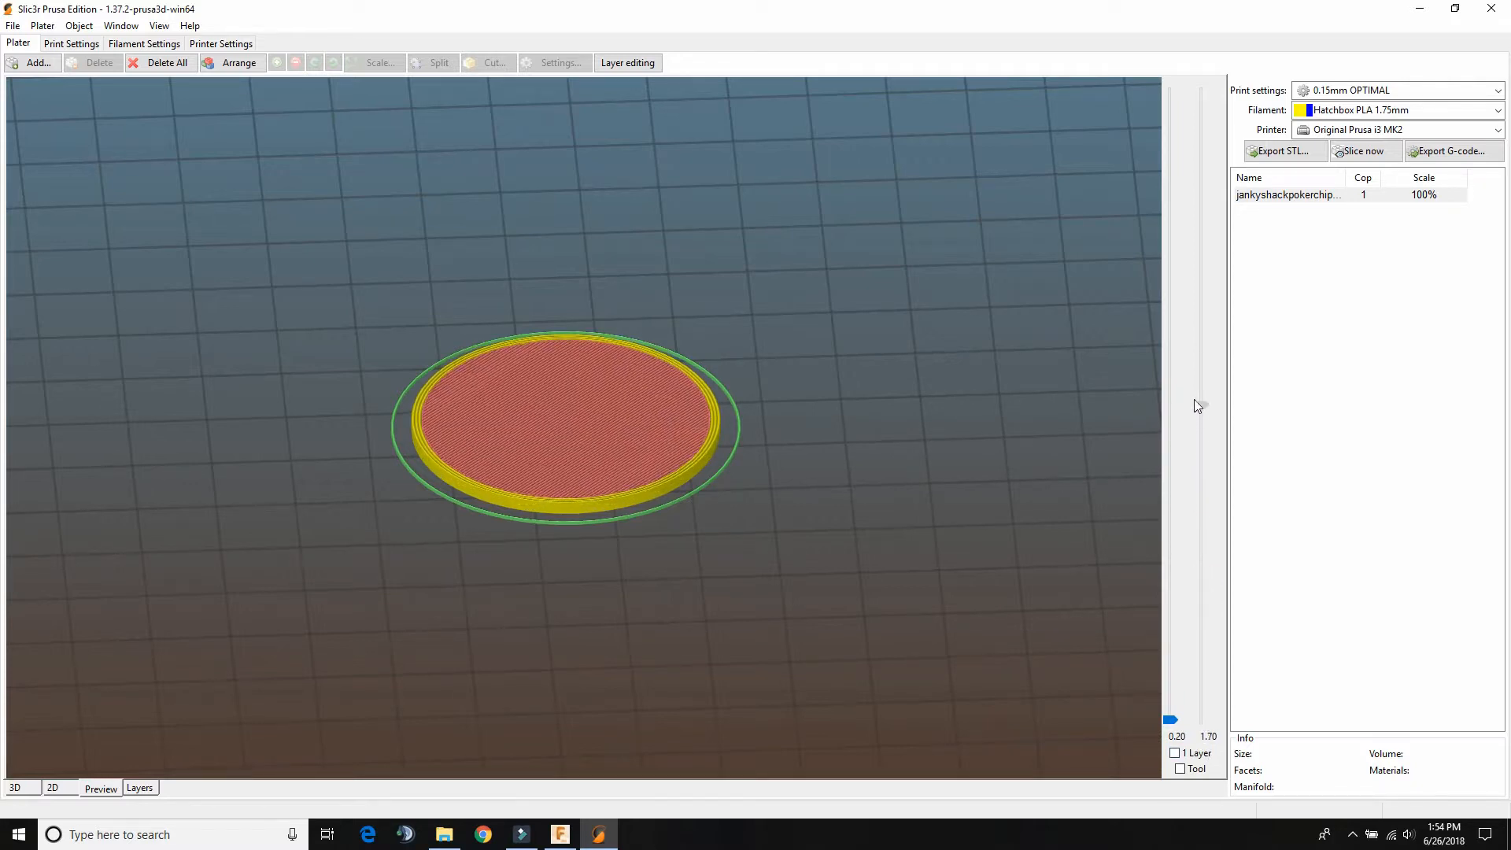
pyautogui.moveTo(1201, 405); pyautogui.dragTo(1201, 280)
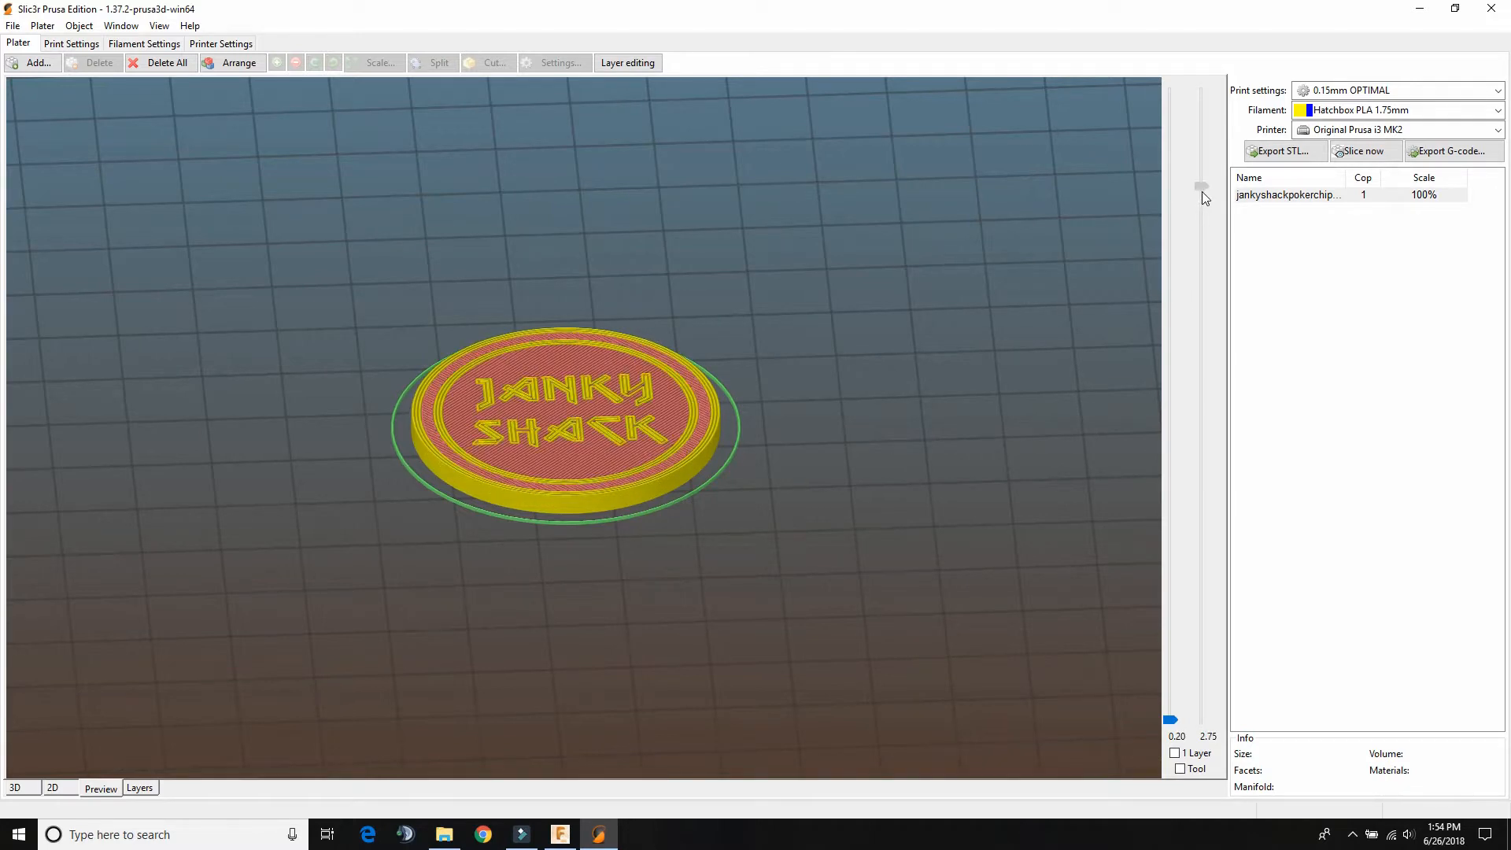
pyautogui.moveTo(504, 482)
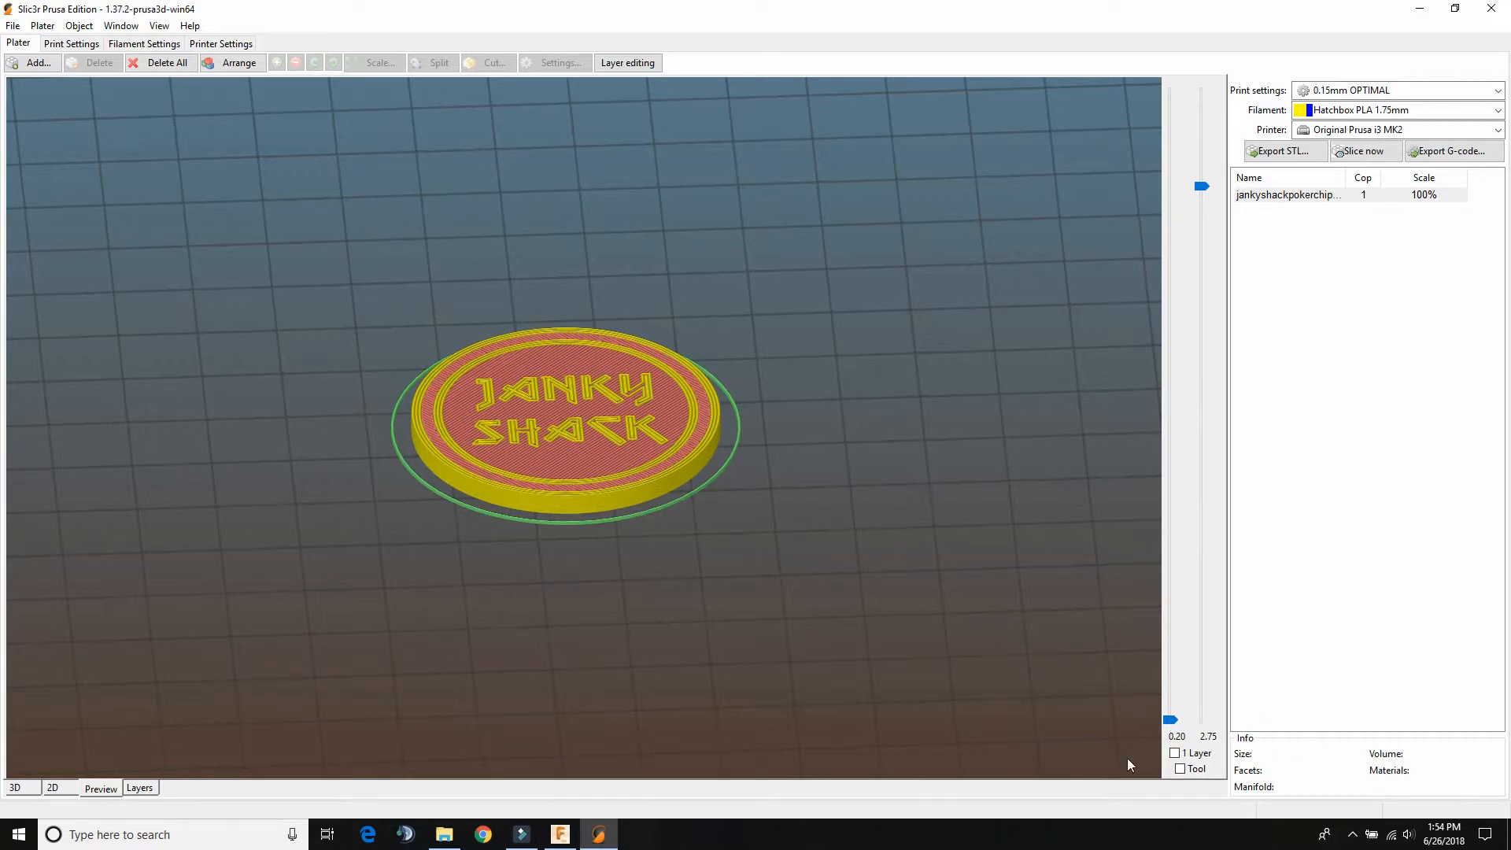
pyautogui.moveTo(1109, 228)
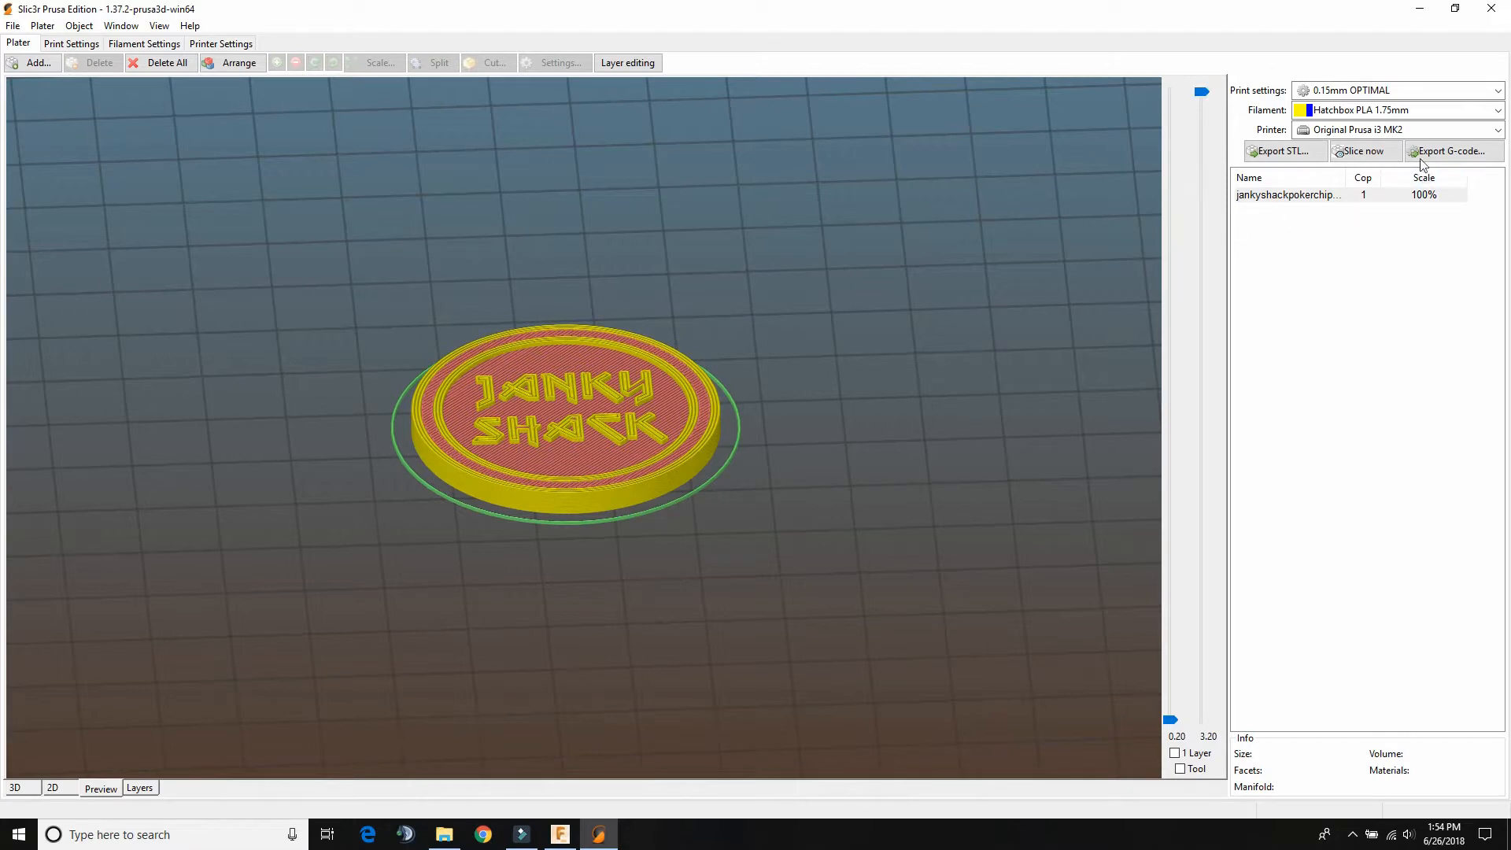
# - Save the G-code as PLA.4-jankyshackpokerchip.gcode in the coins folder
pyautogui.click(1452, 151)
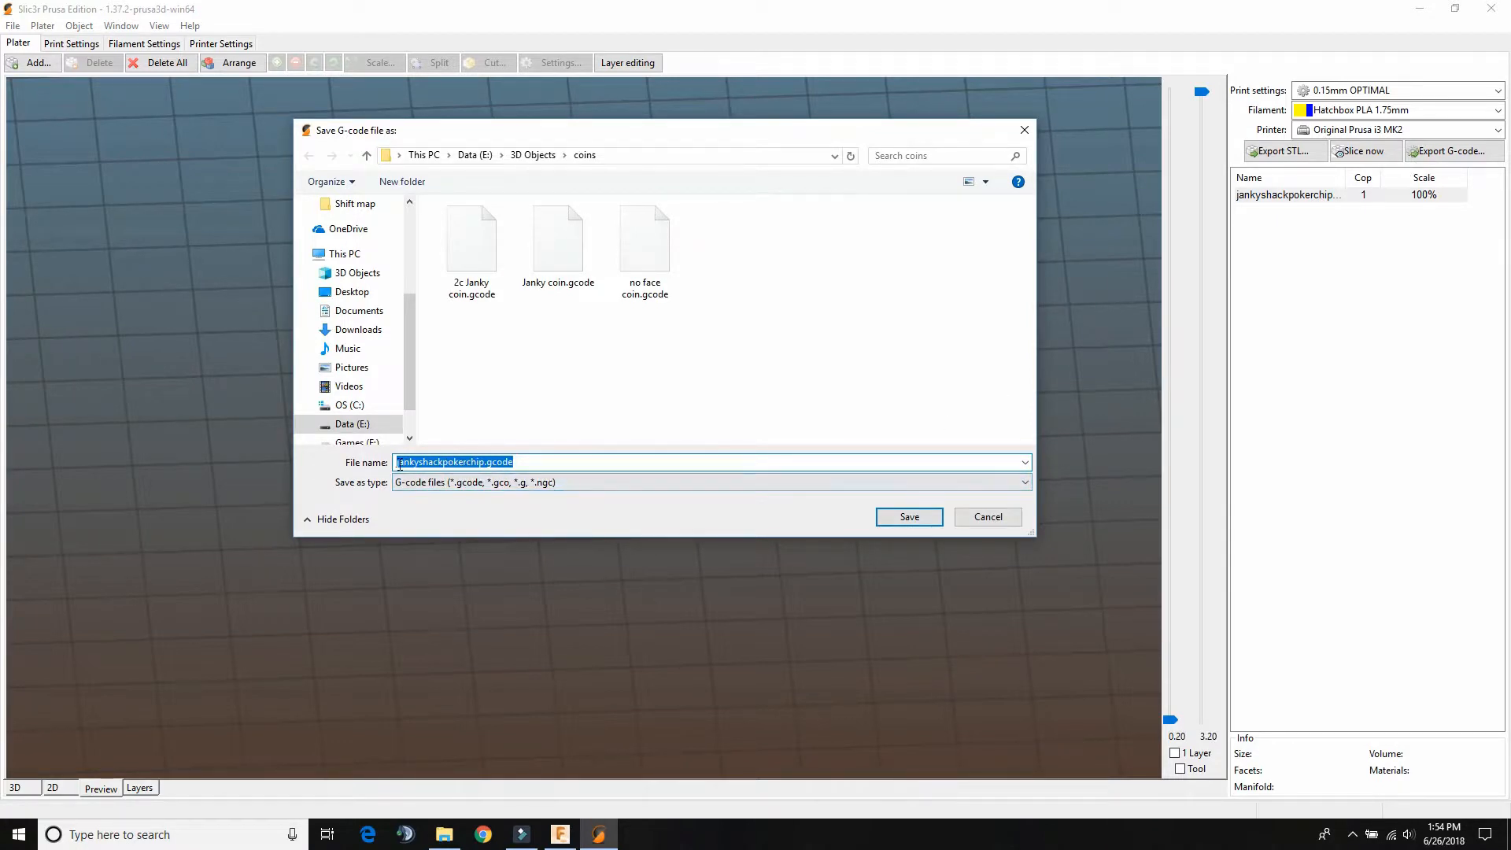
pyautogui.click(454, 462)
pyautogui.write('PLA.')
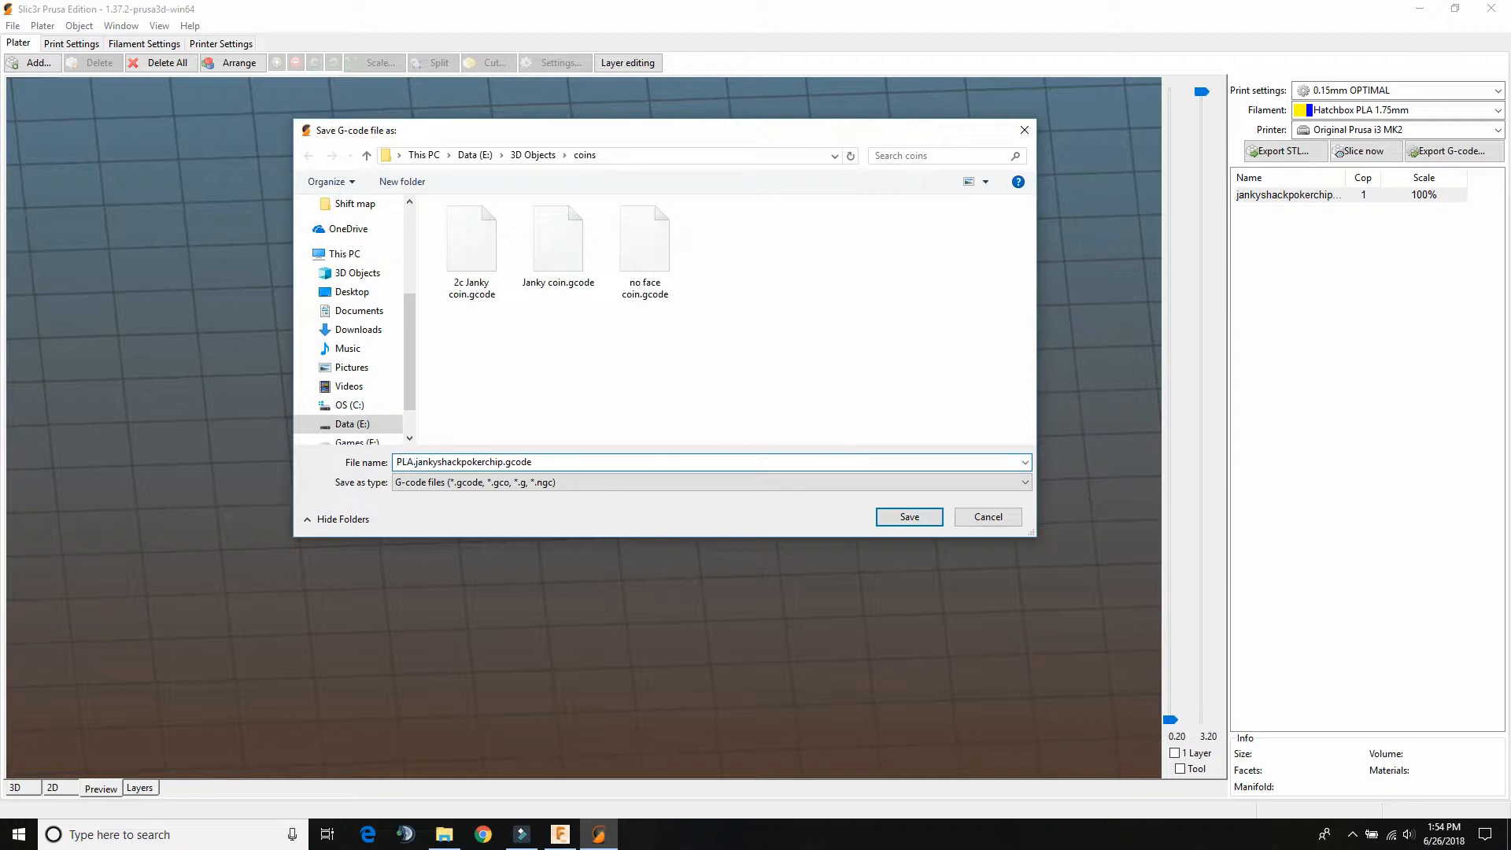
pyautogui.write('4-')
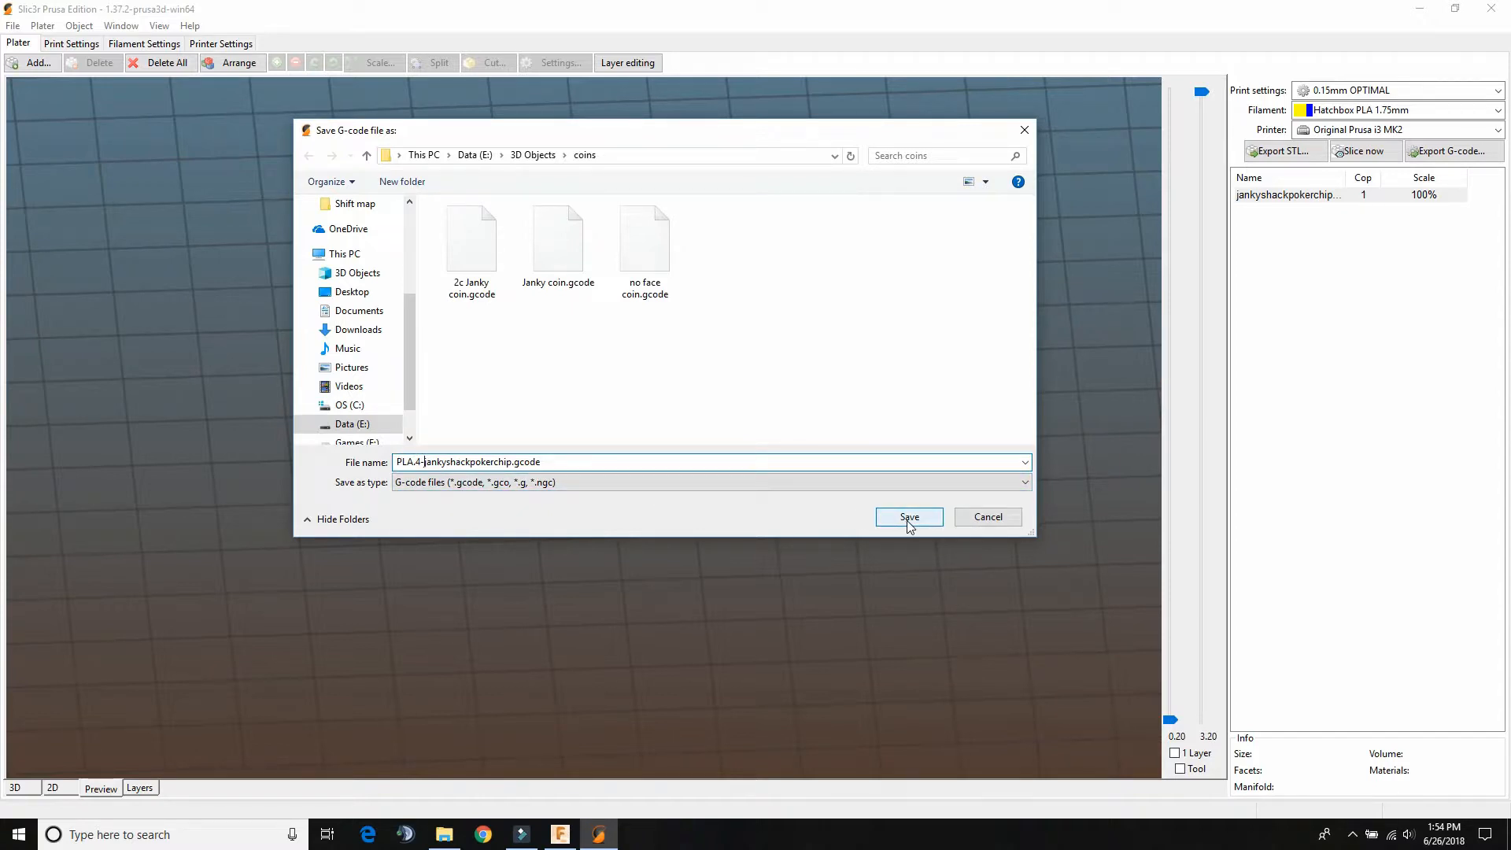
pyautogui.click(909, 517)
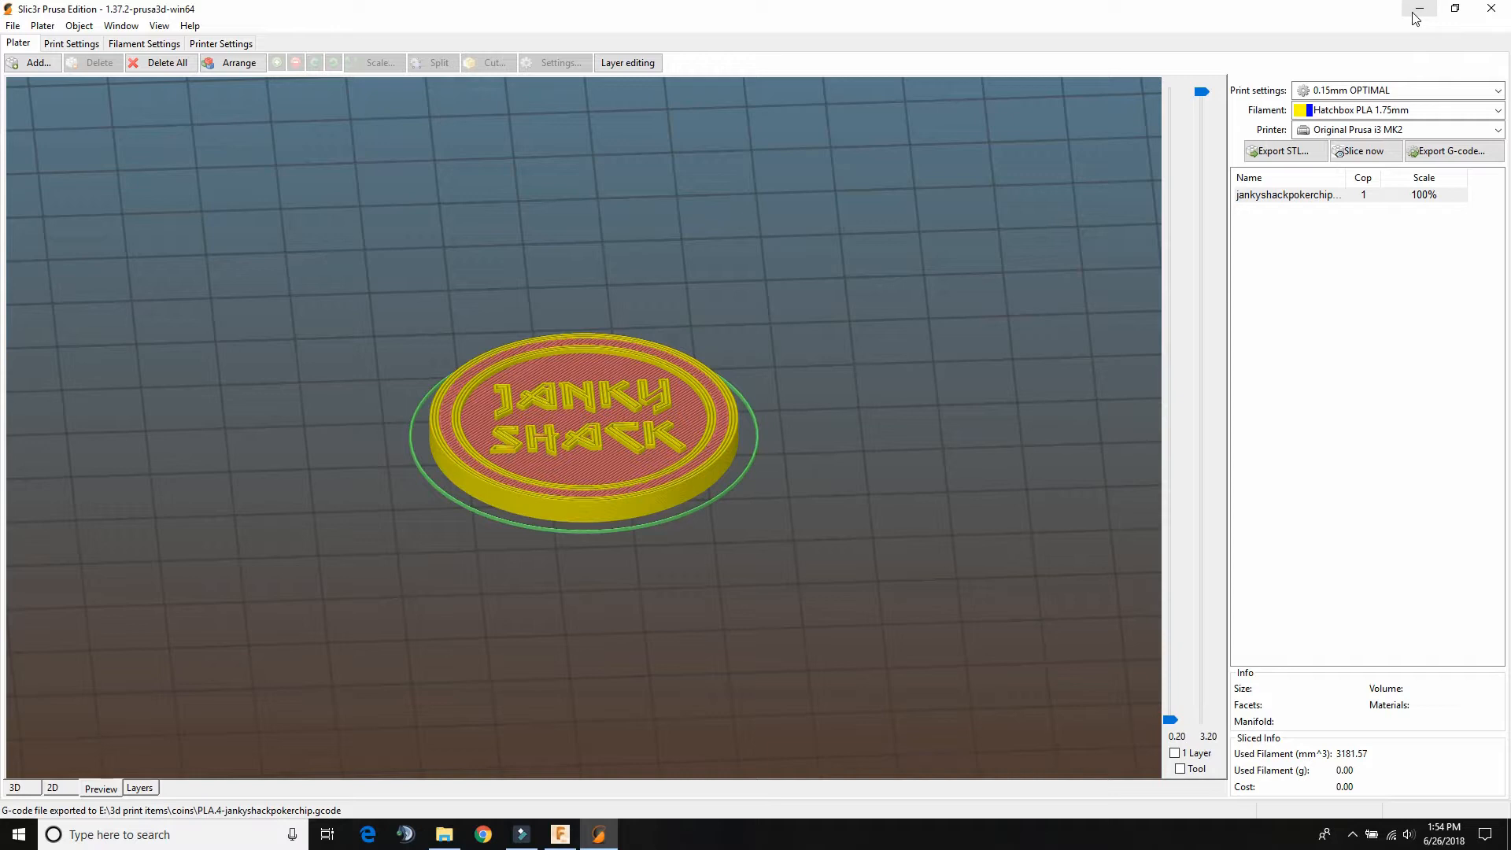
pyautogui.click(1417, 9)
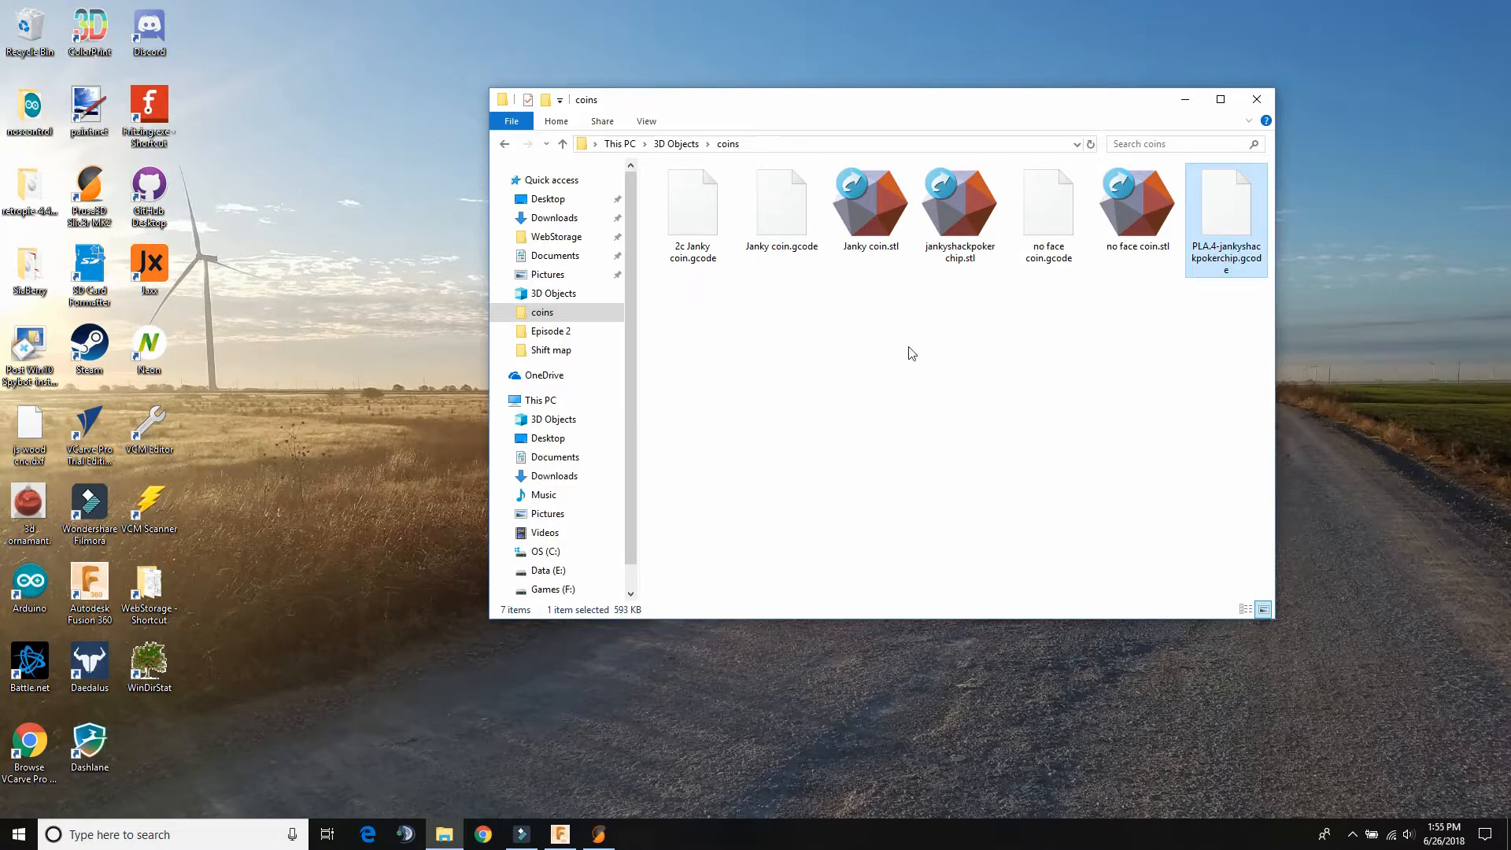
pyautogui.moveTo(867, 99); pyautogui.dragTo(886, 103)
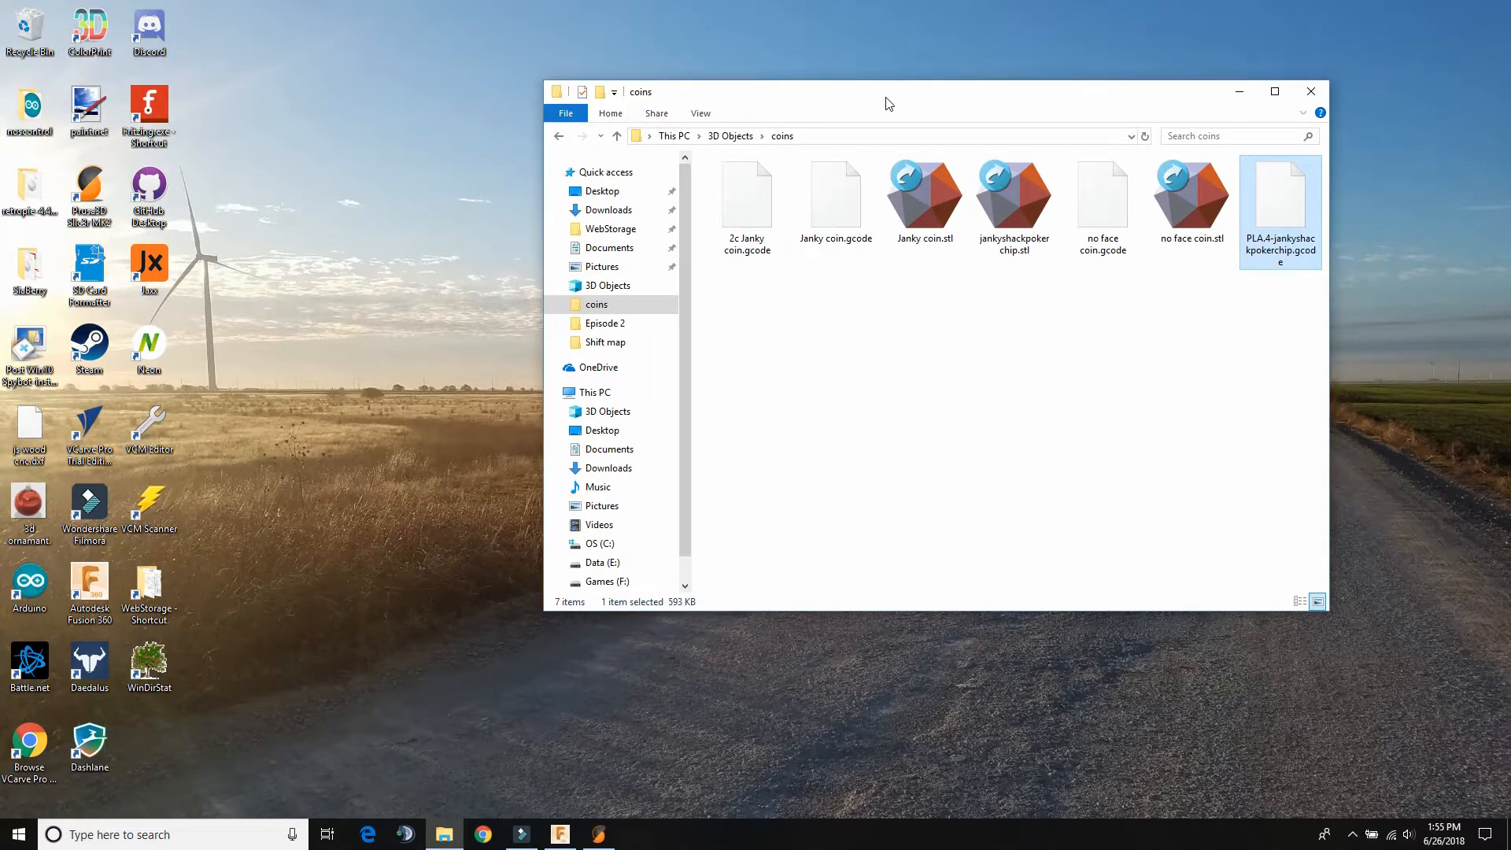
pyautogui.moveTo(1279, 234)
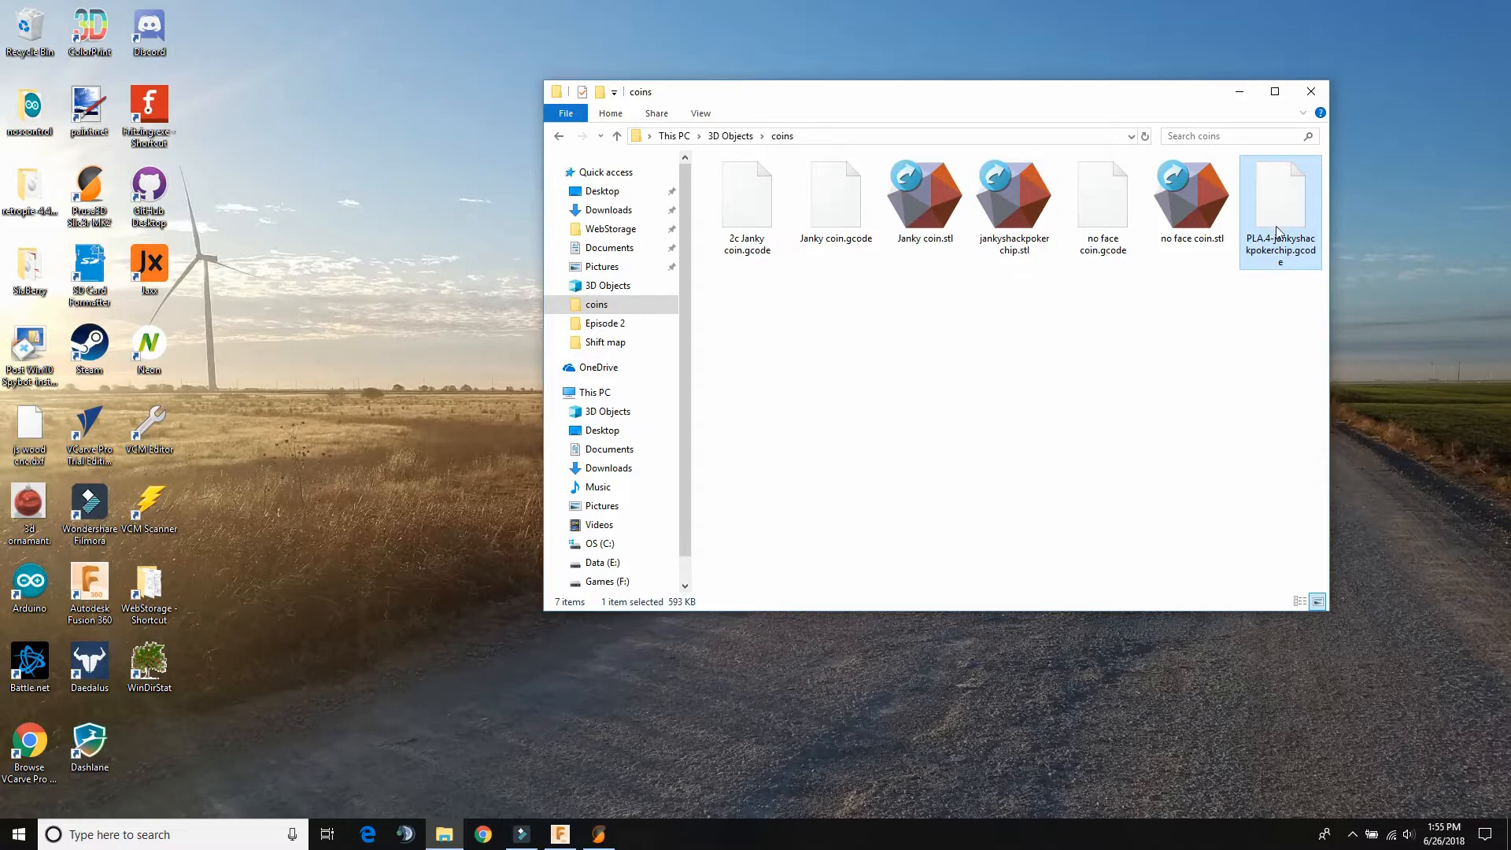
pyautogui.moveTo(1280, 232)
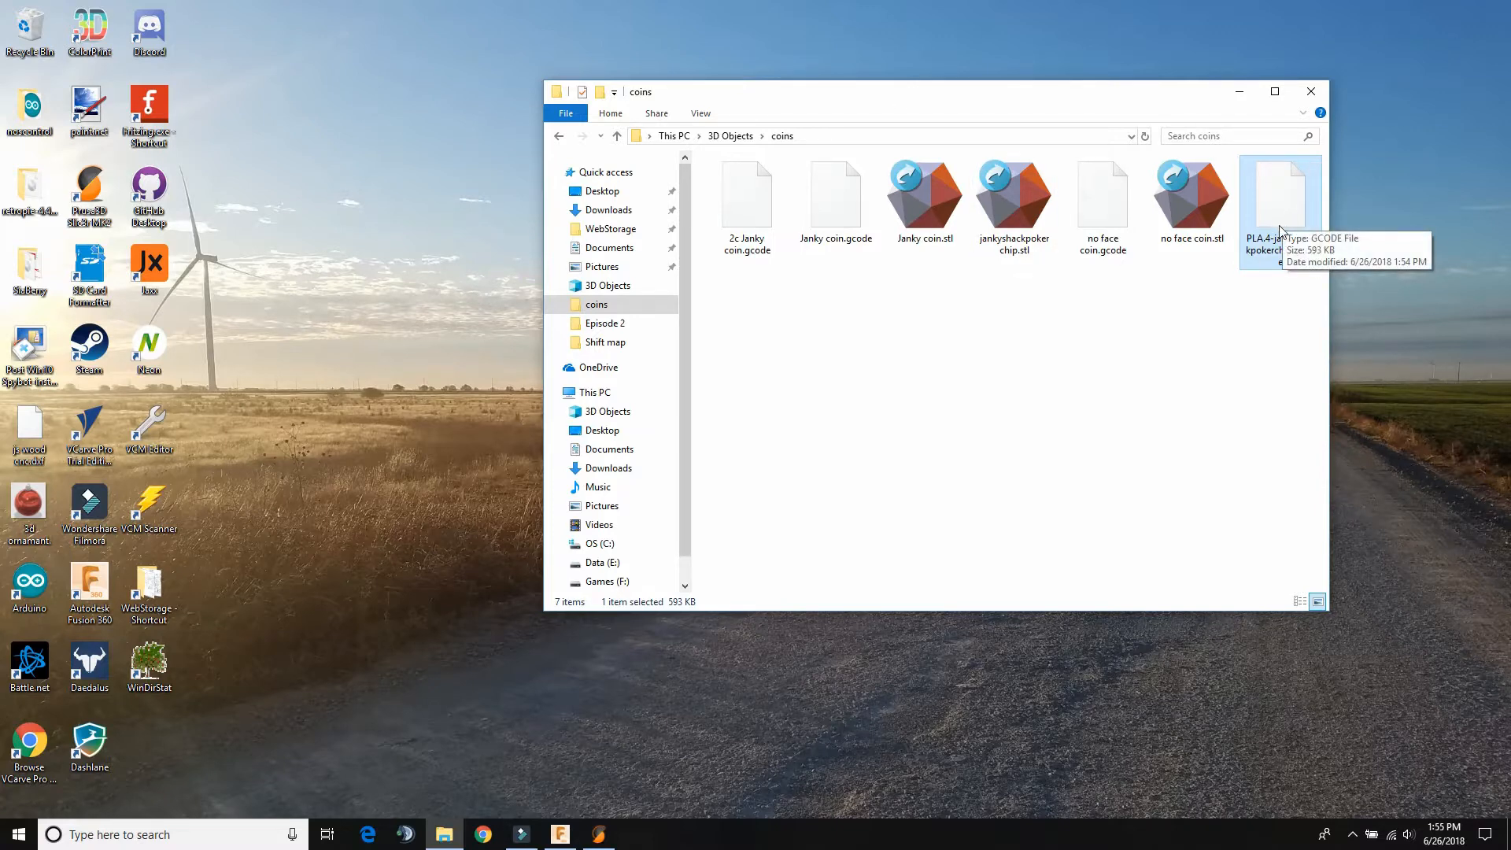
pyautogui.moveTo(1190, 317)
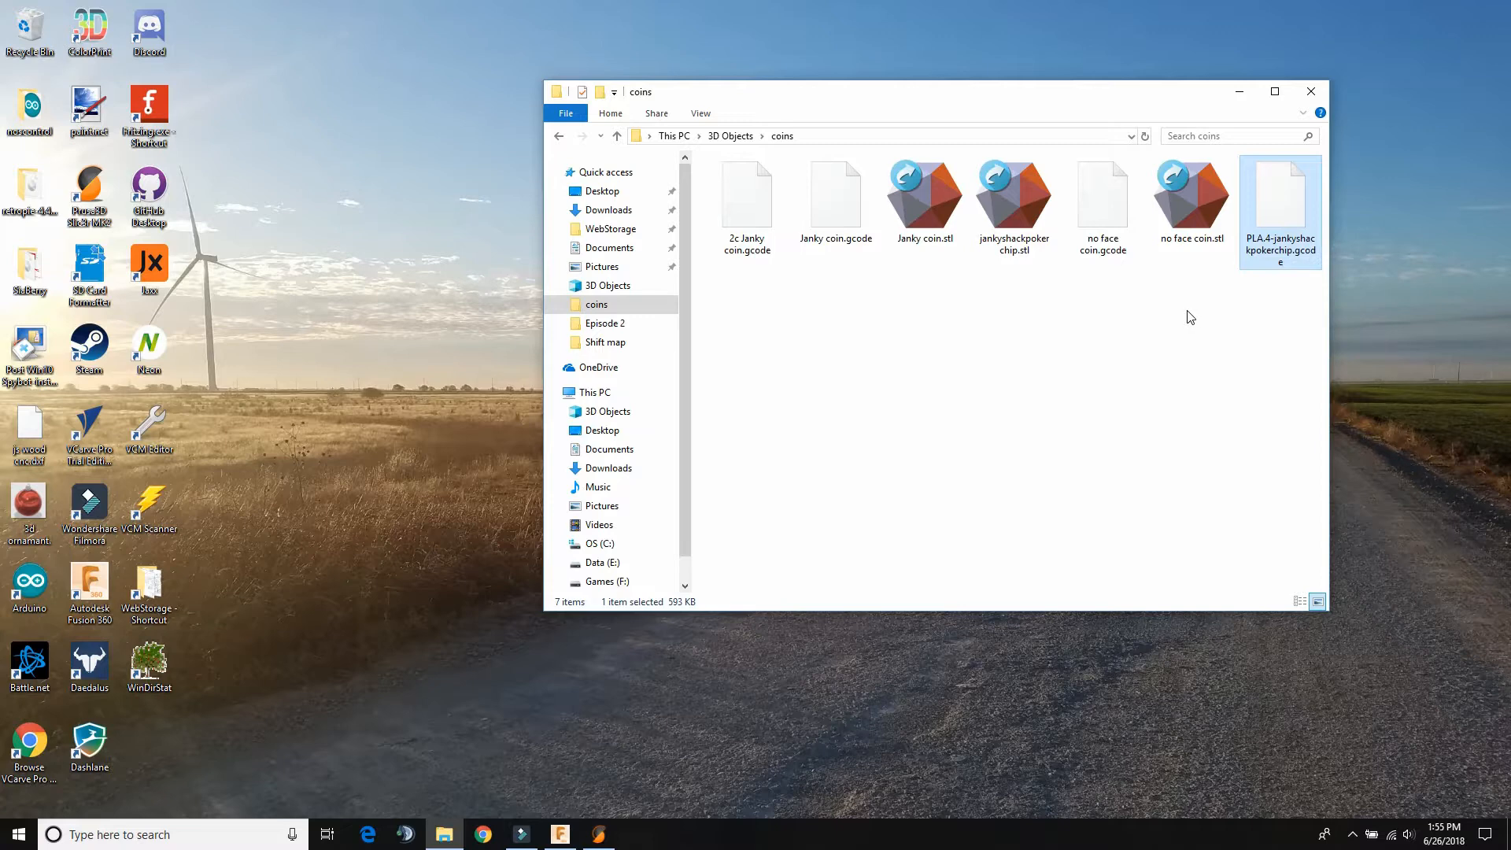
pyautogui.moveTo(952, 100)
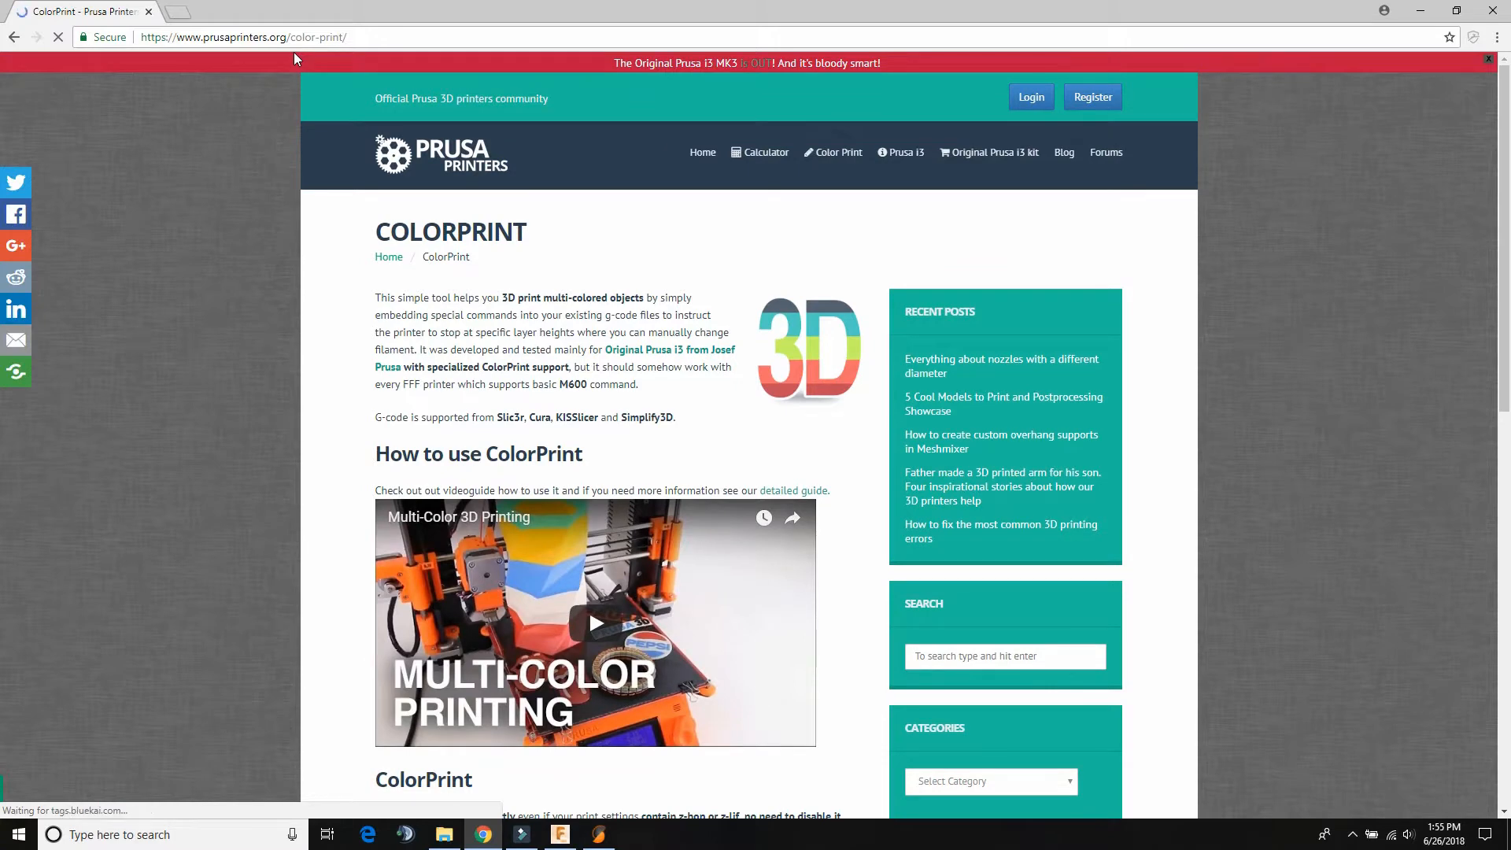
# - Drop PLA.4-jankyshackpokerchip.gcode onto the ColorPrint upload area, recognized as Slic3r code
pyautogui.scroll(-3)
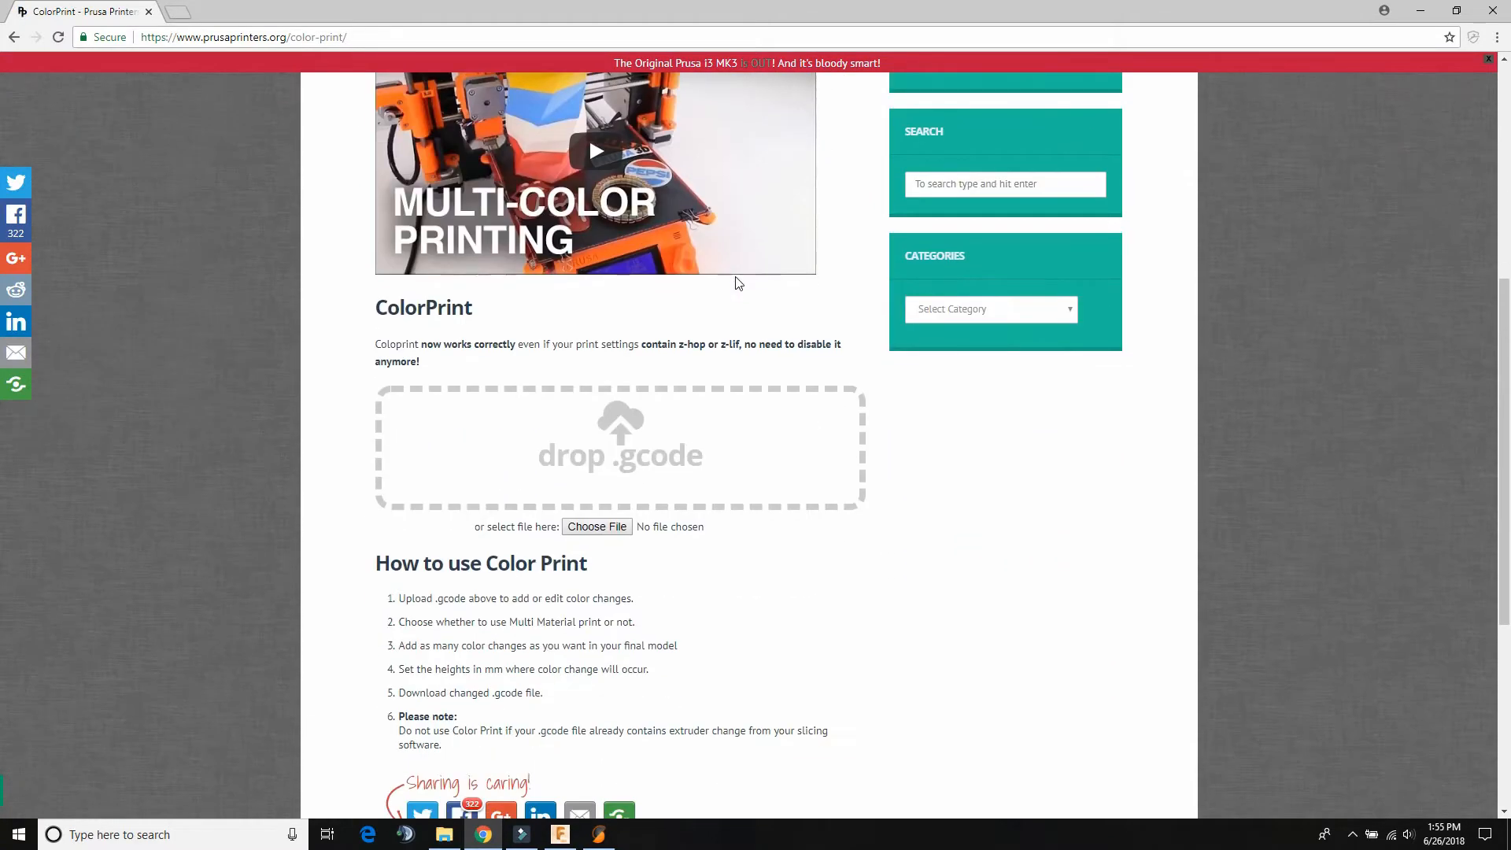
pyautogui.click(596, 526)
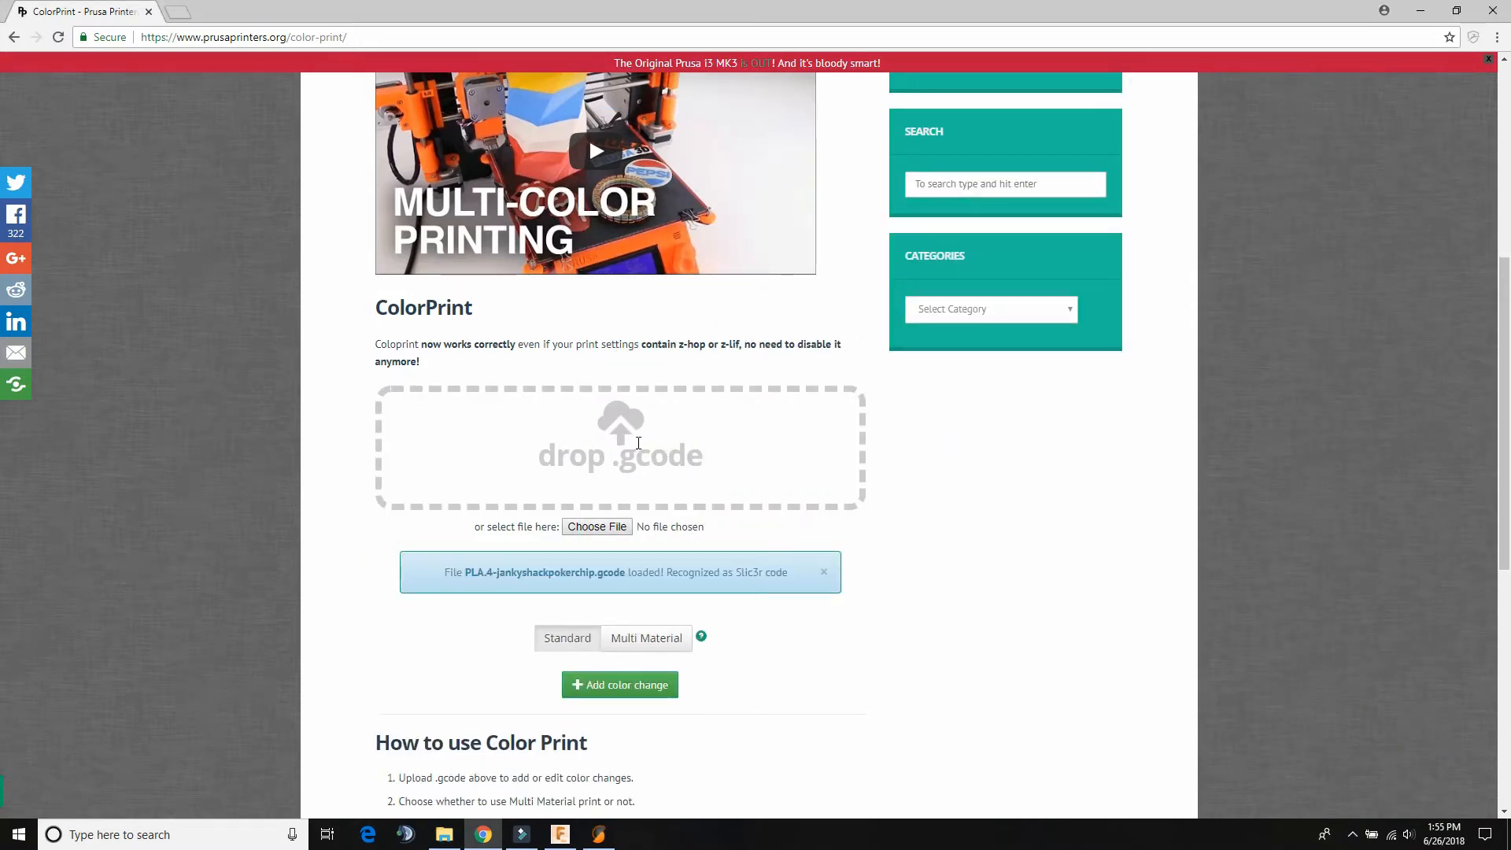
pyautogui.scroll(-3)
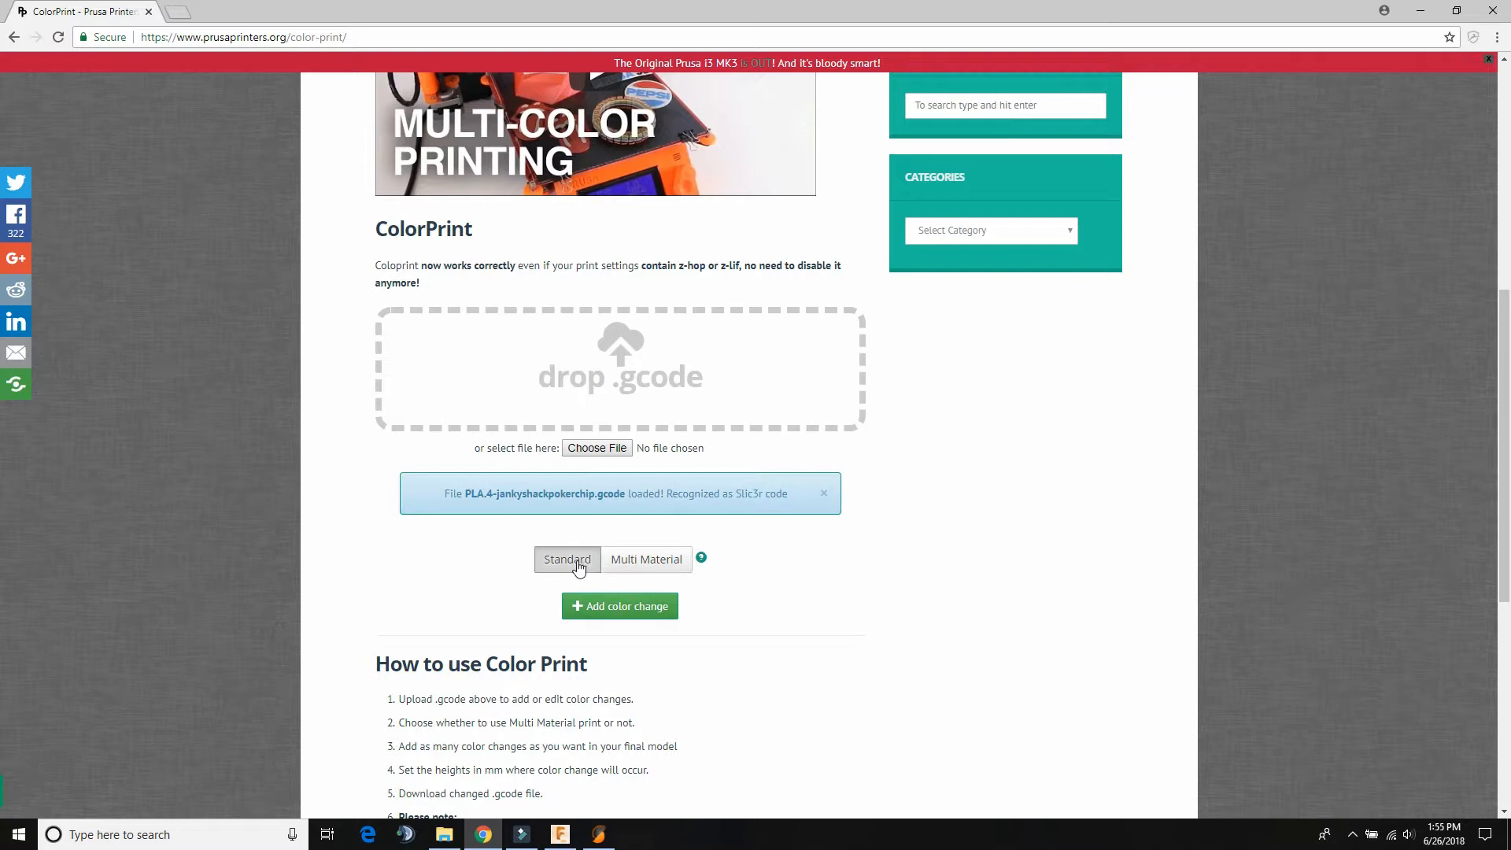
# - Add colour changes at 0.8 mm and 2.75 mm layer heights
pyautogui.click(620, 606)
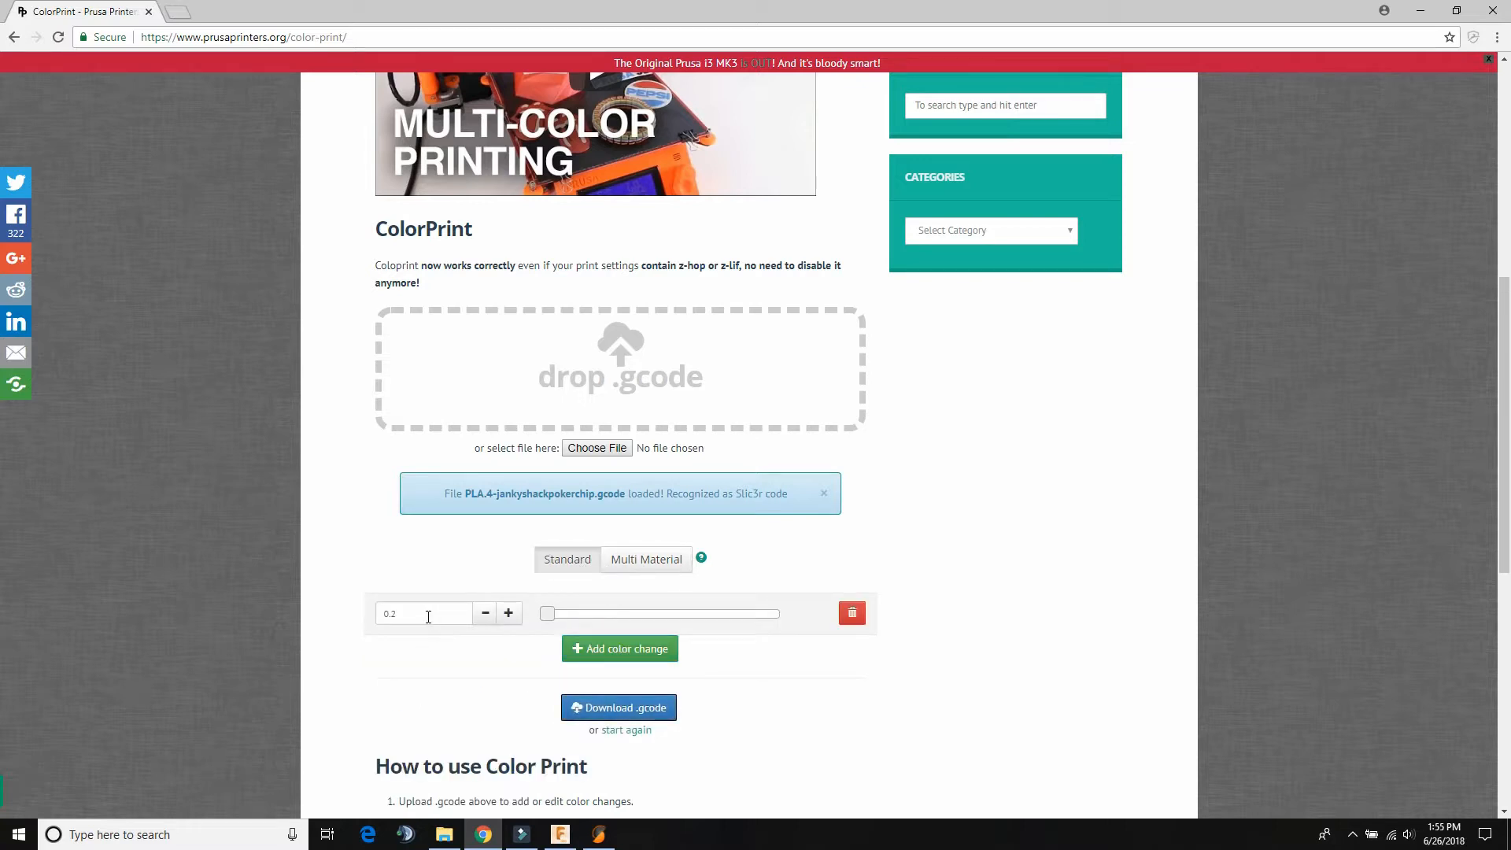
pyautogui.write('.8')
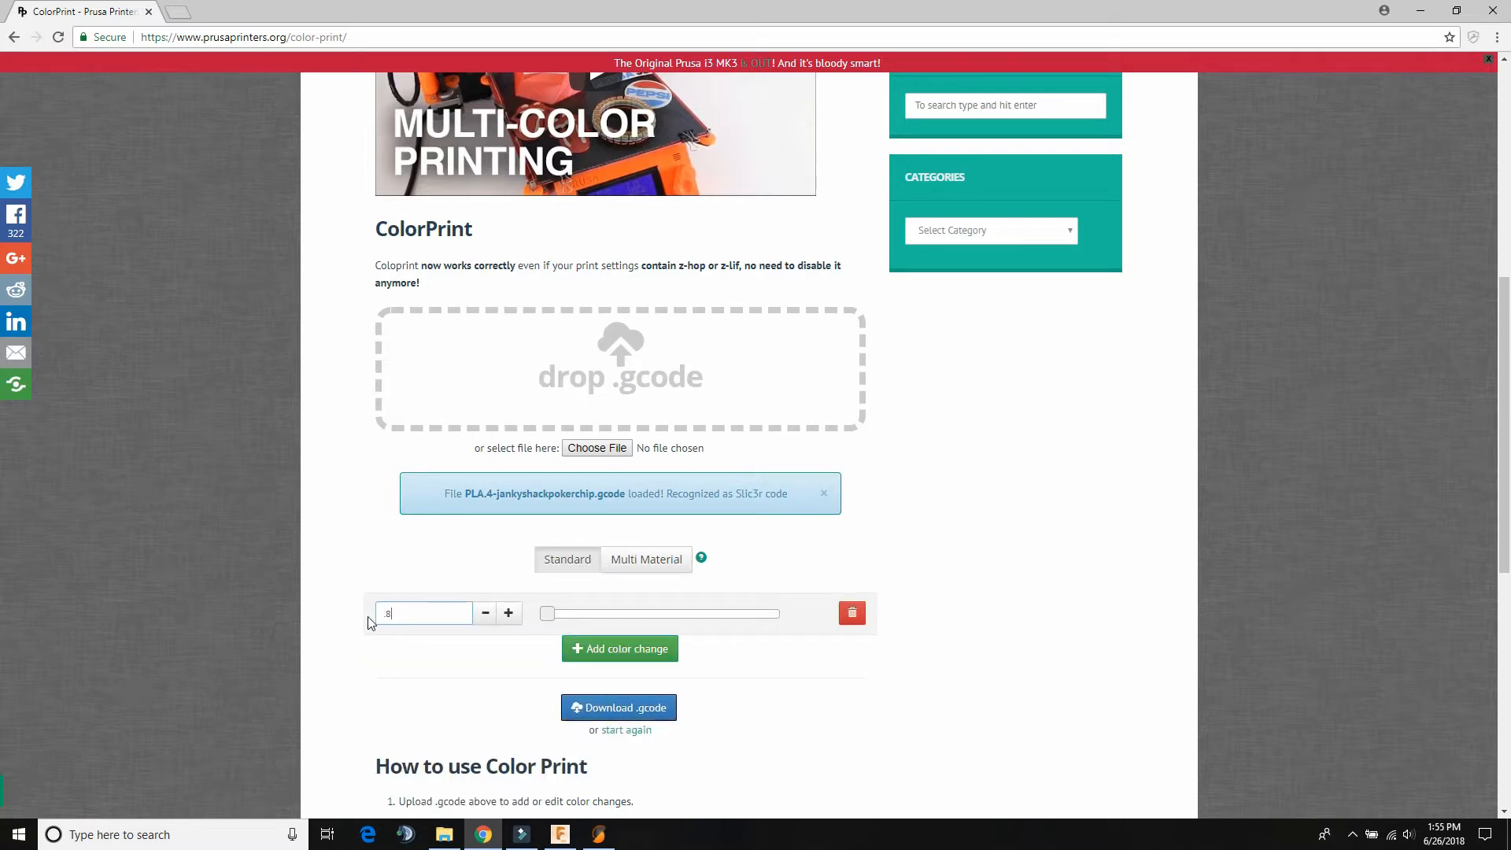
pyautogui.click(619, 648)
pyautogui.write('2')
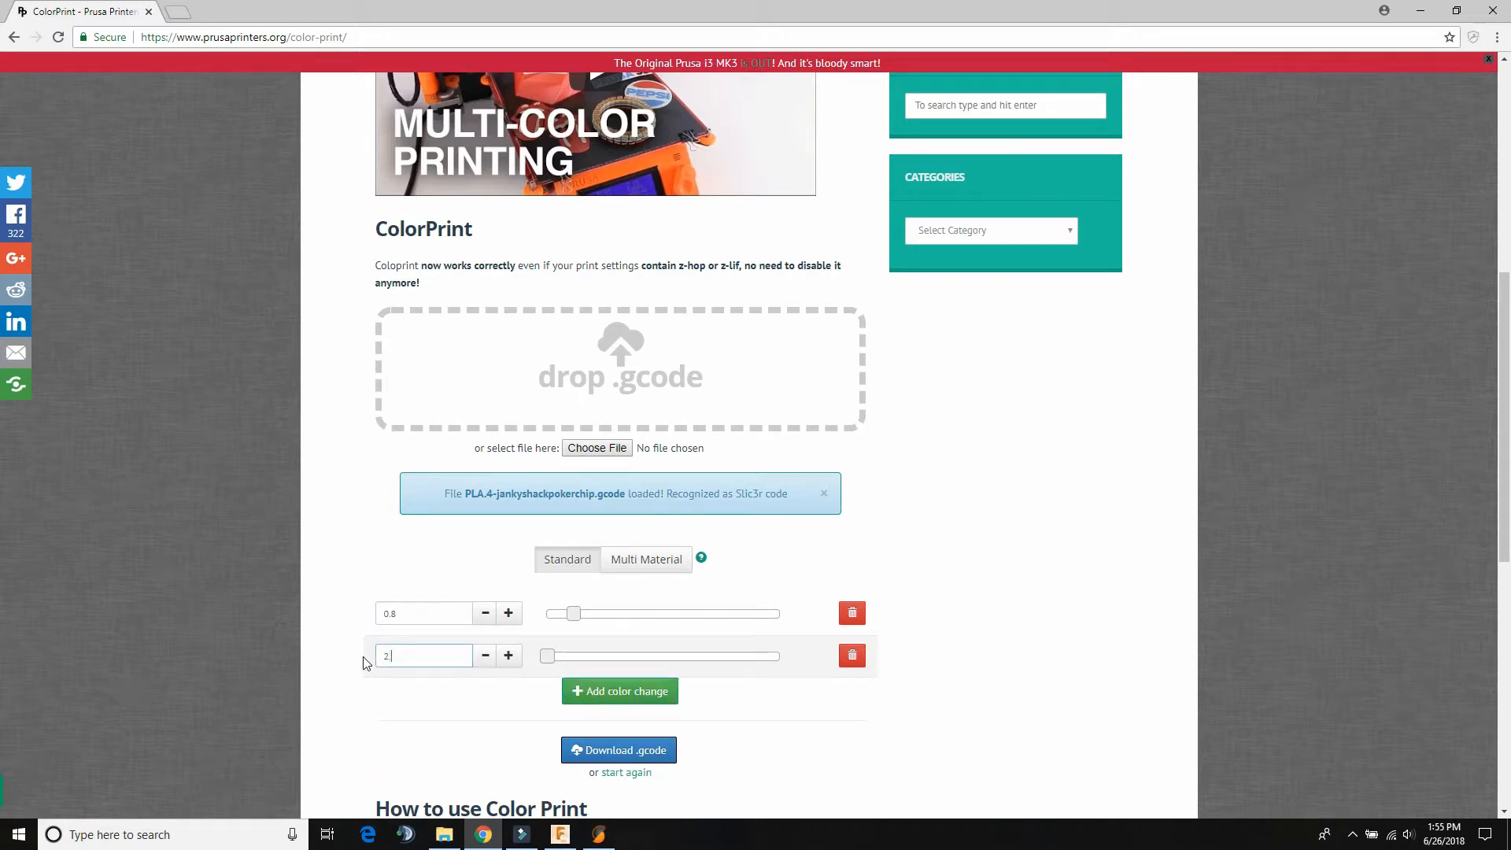
pyautogui.moveTo(547, 656); pyautogui.dragTo(711, 656)
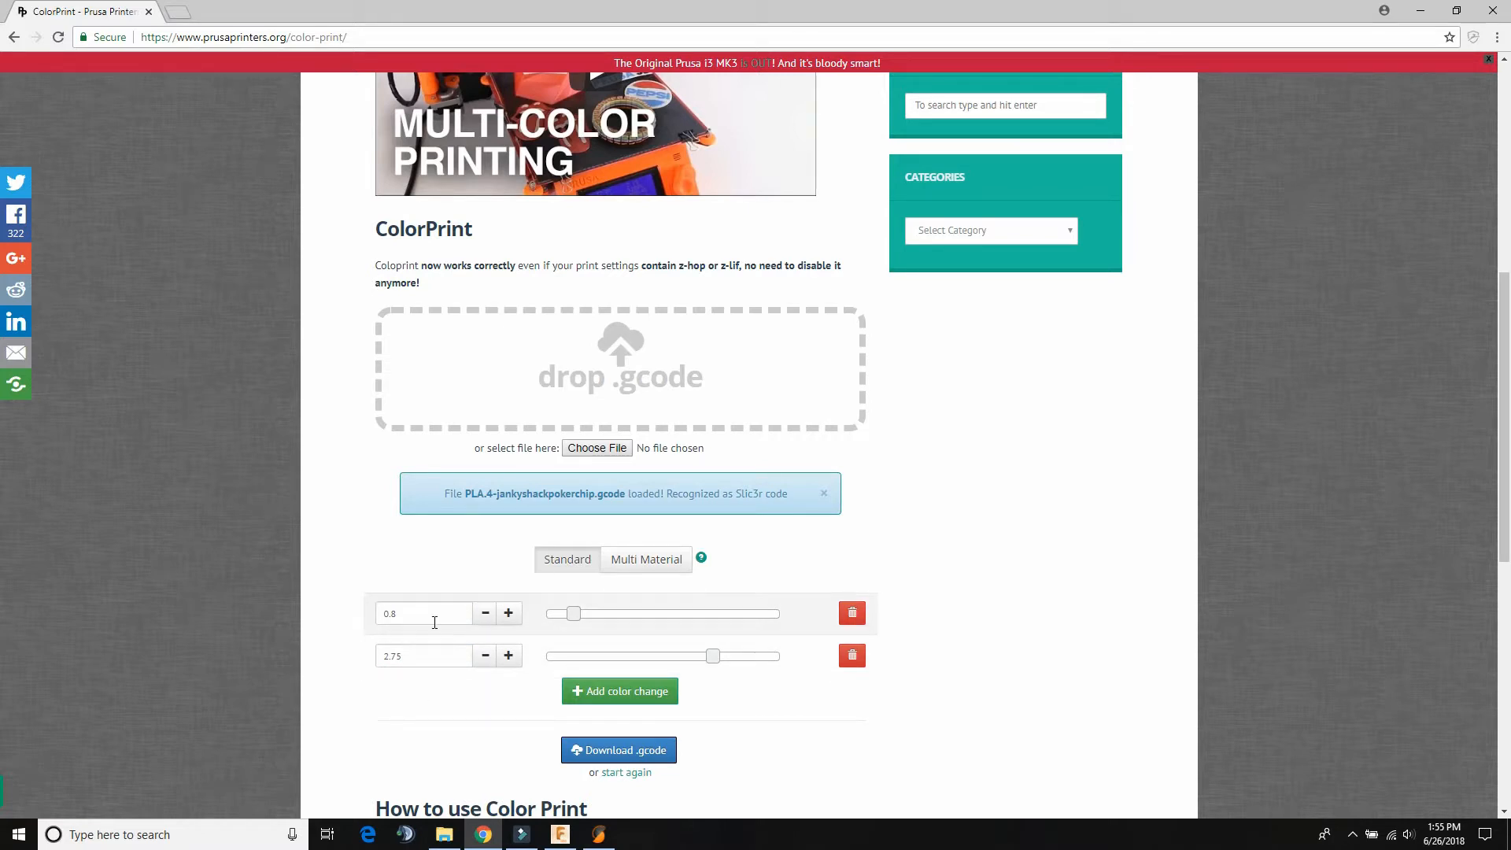
pyautogui.moveTo(411, 635)
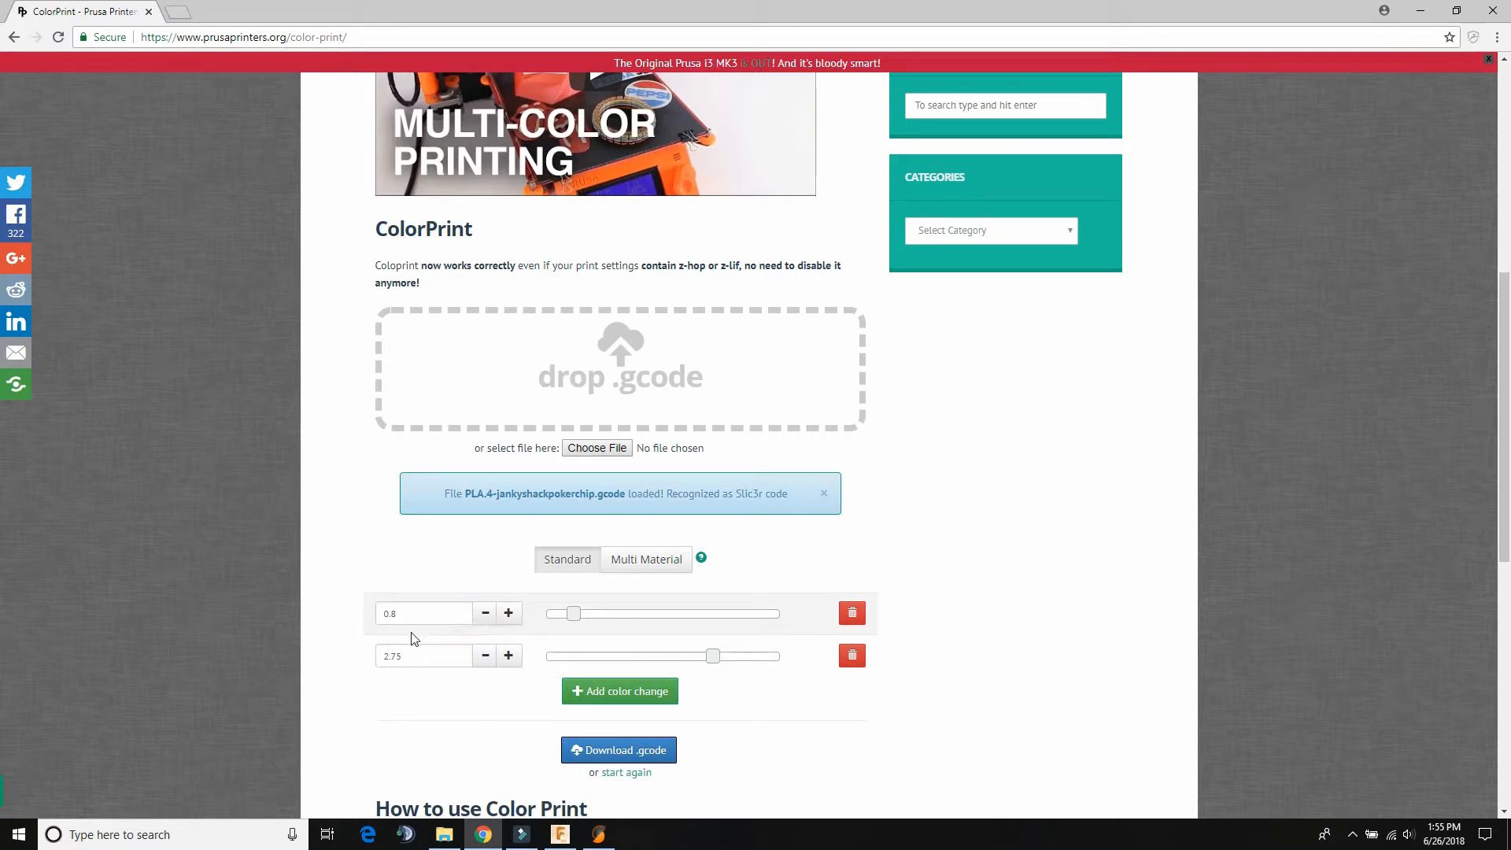
pyautogui.moveTo(392, 613)
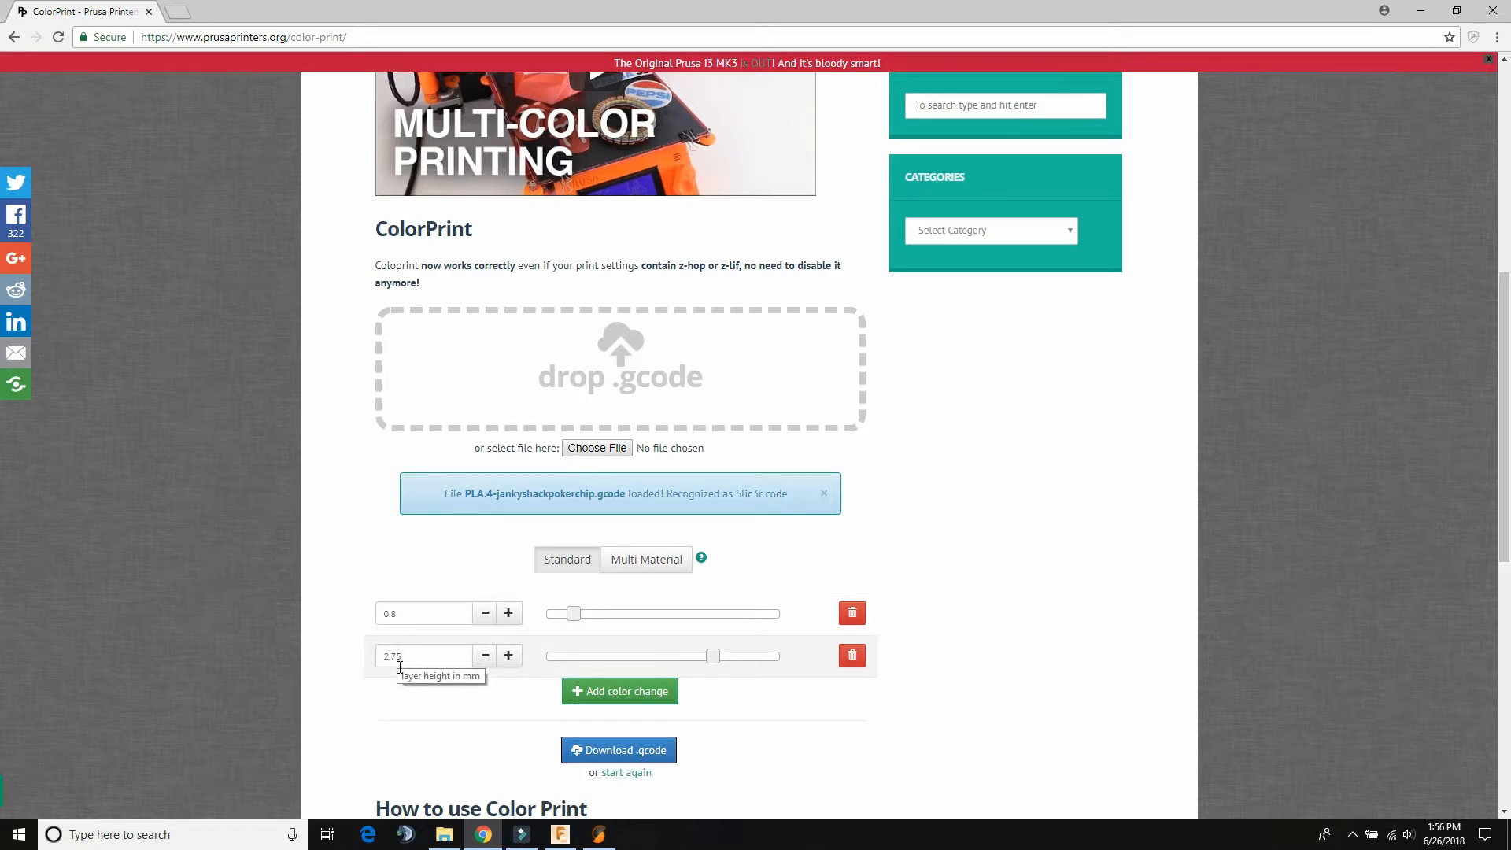
pyautogui.moveTo(408, 686)
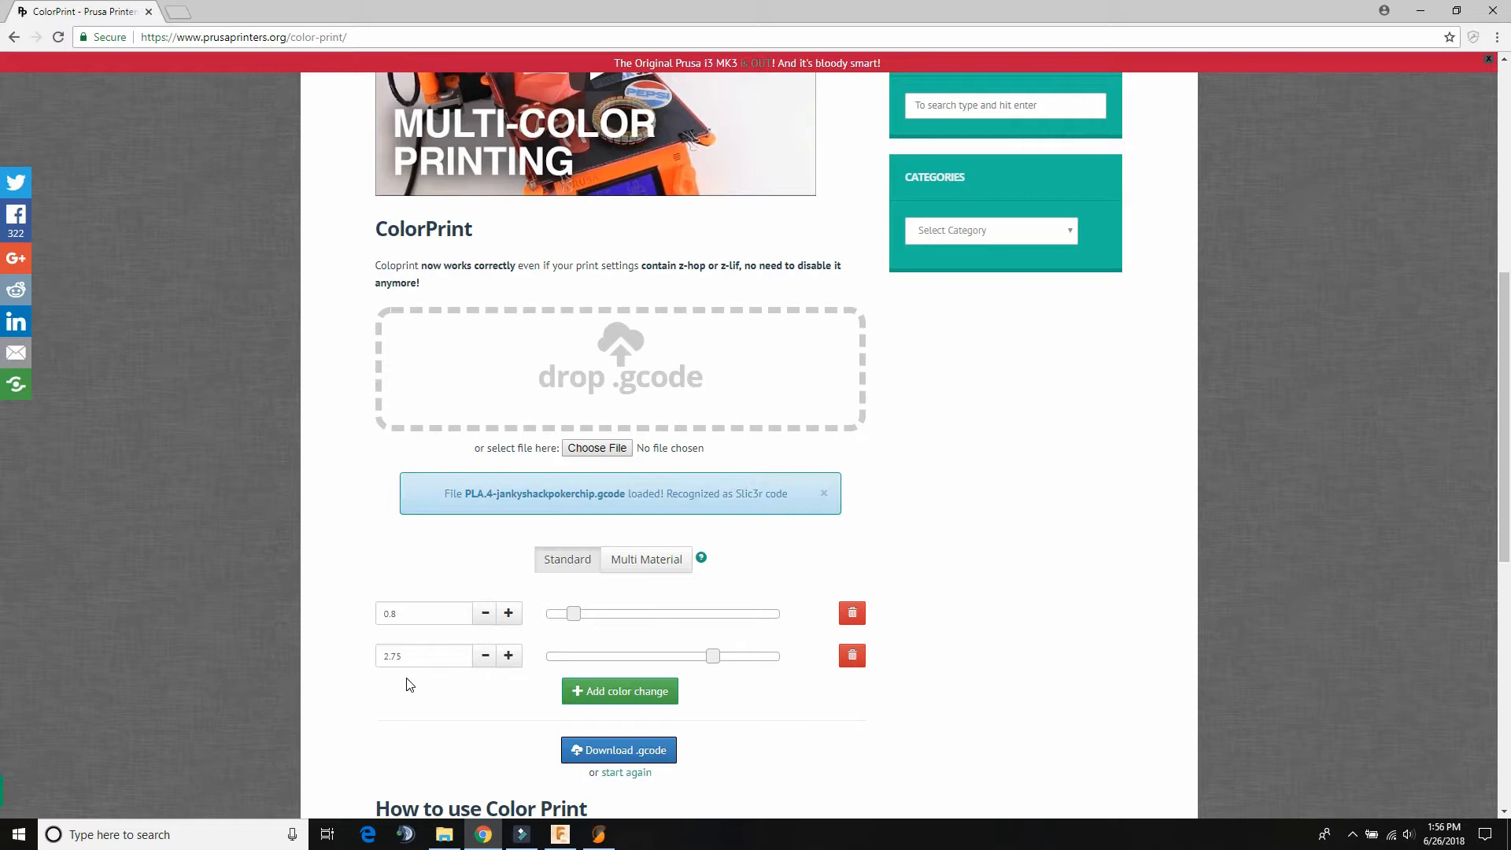
pyautogui.scroll(-3)
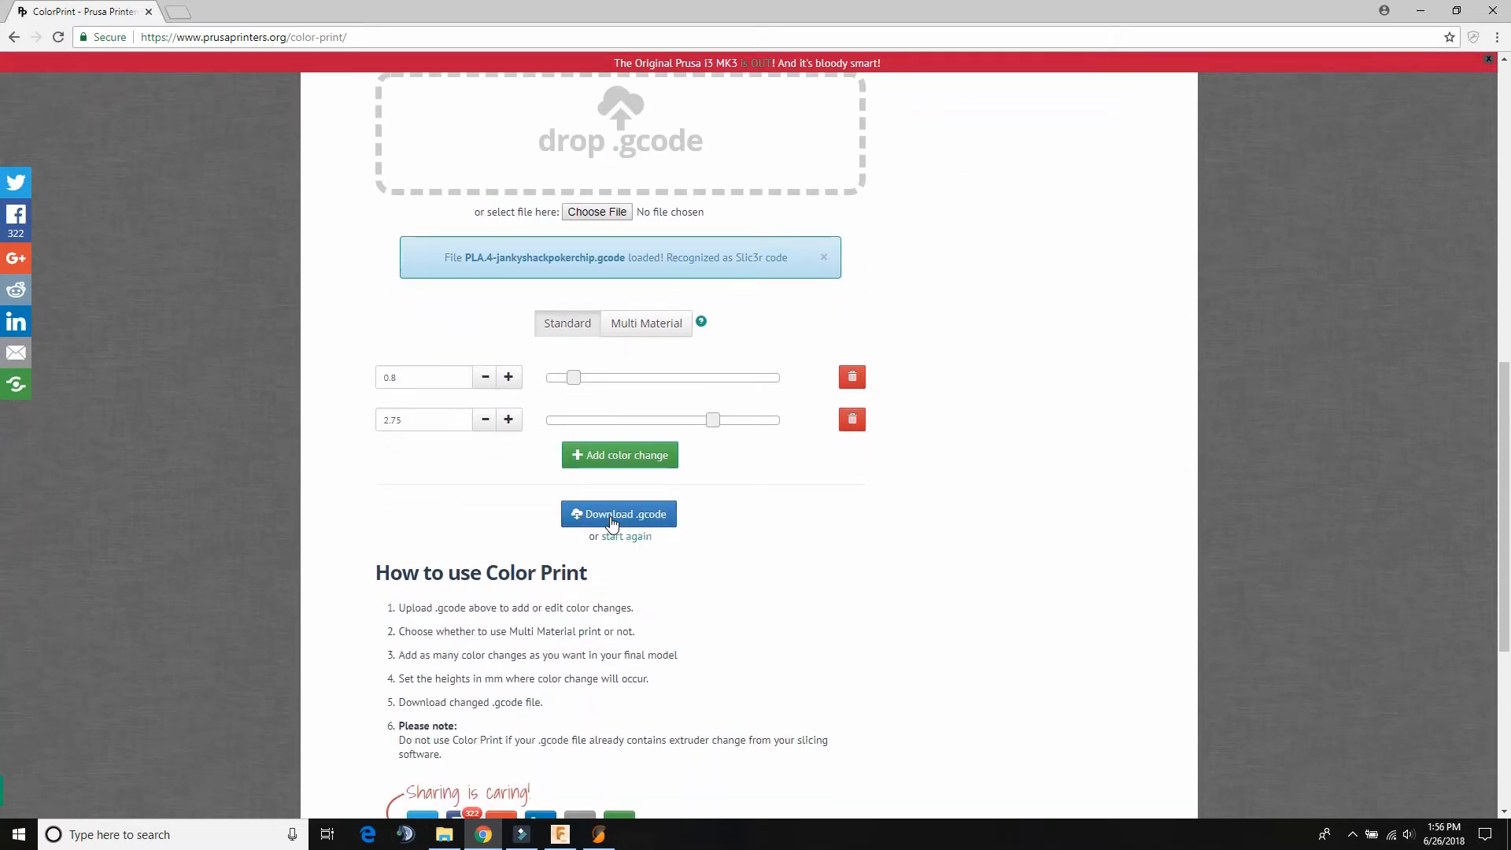
# - Download the colour-change G-code and show it in the Downloads folder
pyautogui.click(619, 514)
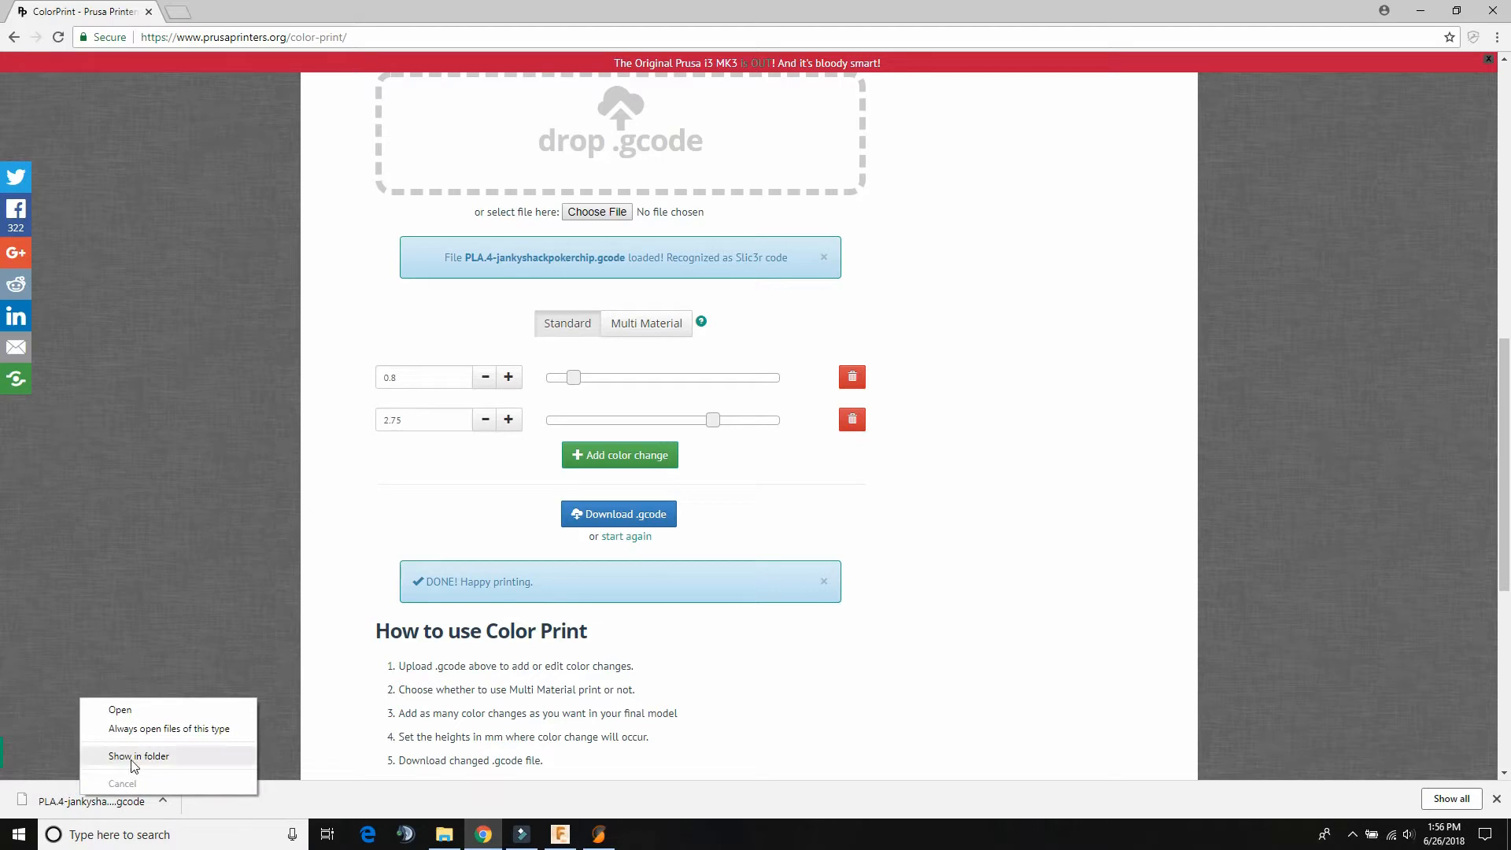
pyautogui.click(140, 755)
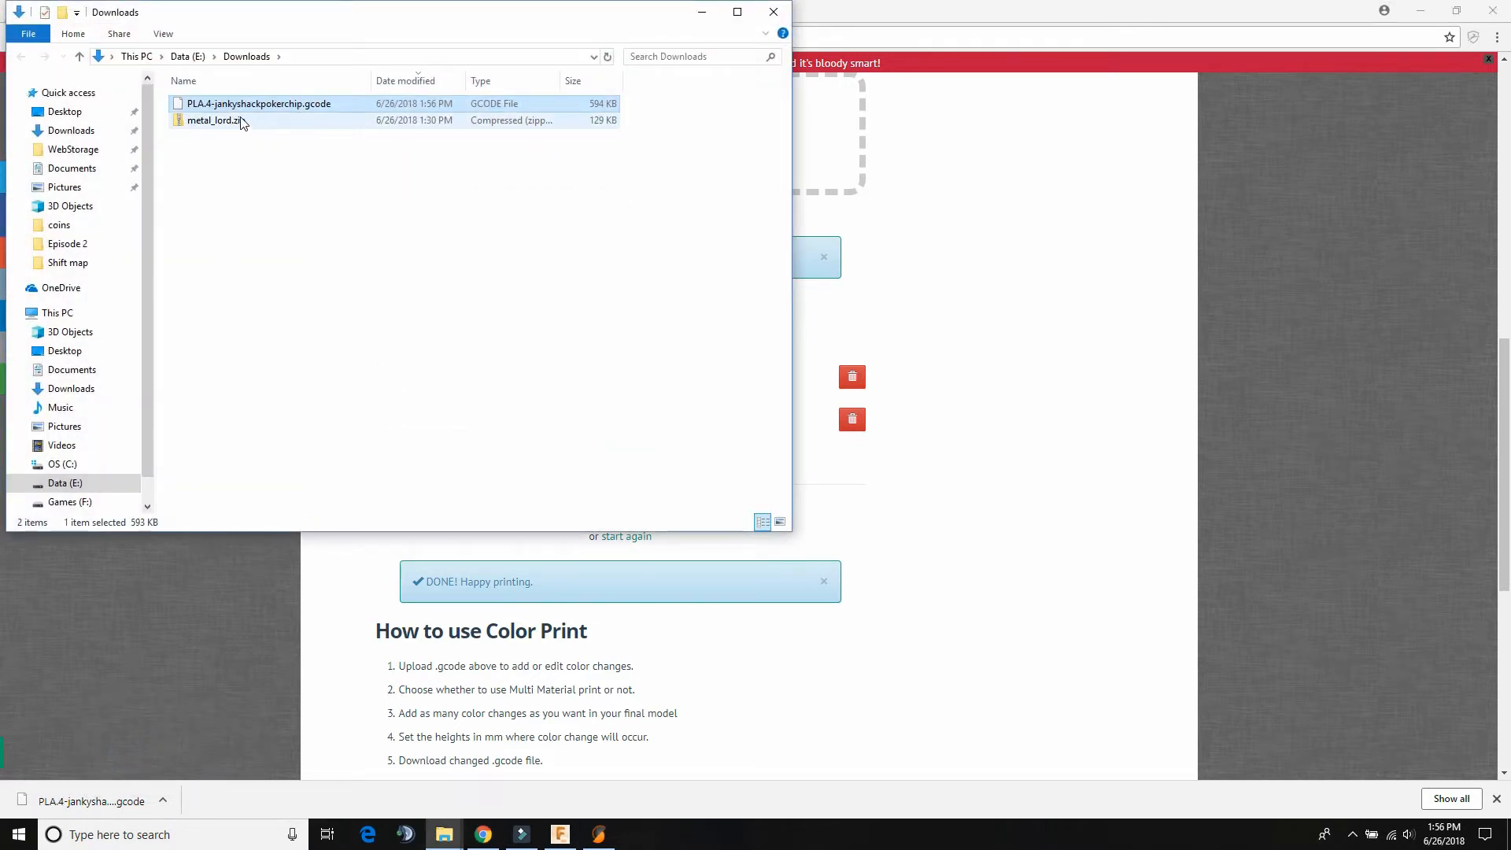
# - Rename the file 2CPLA.4-jankyshackpokerchip.gcode and move it into the coins folder
pyautogui.press('F2')
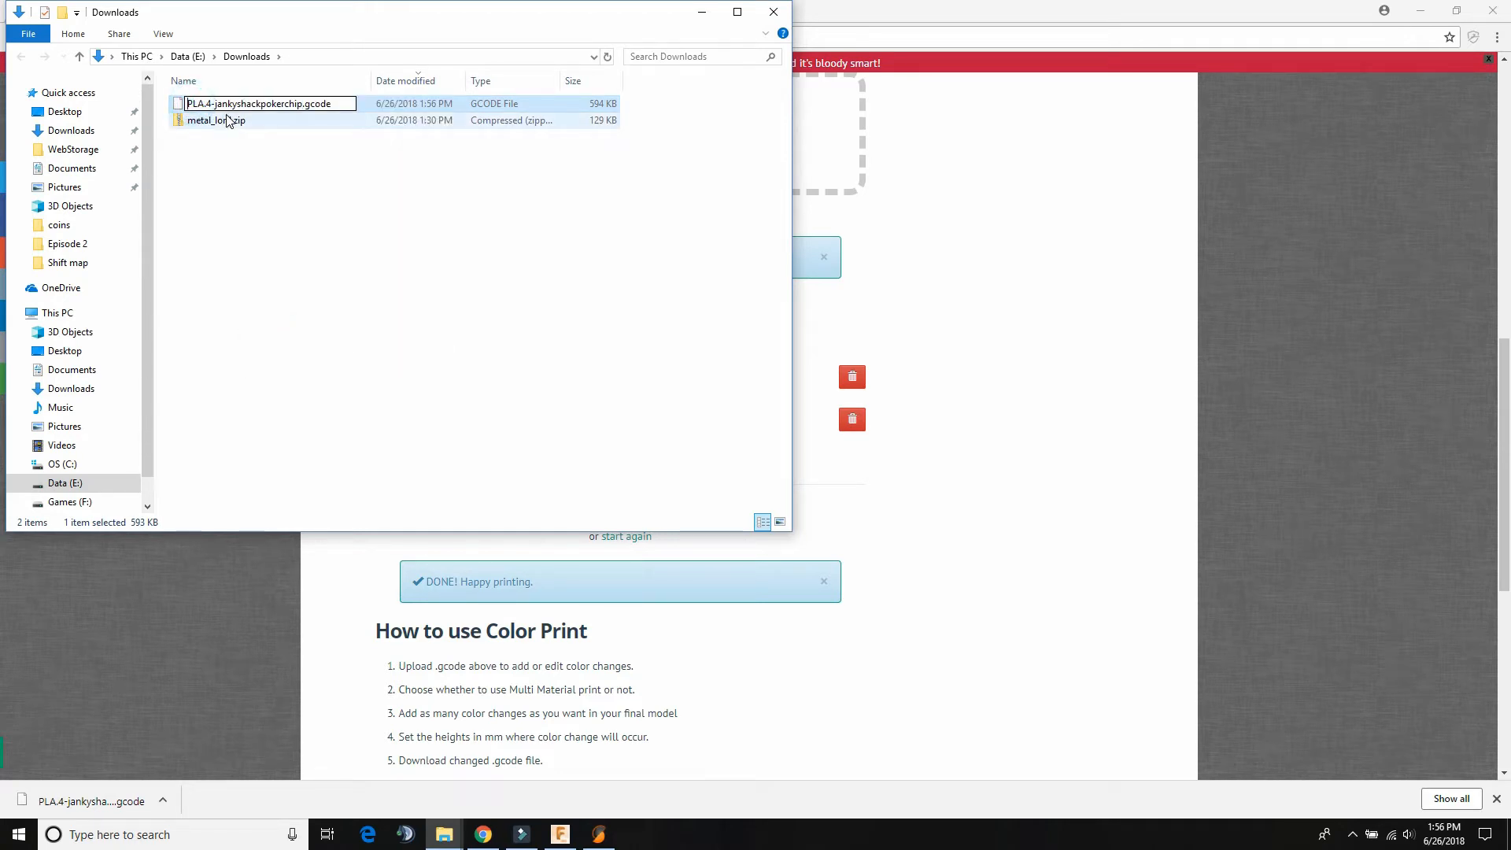
pyautogui.write('2C')
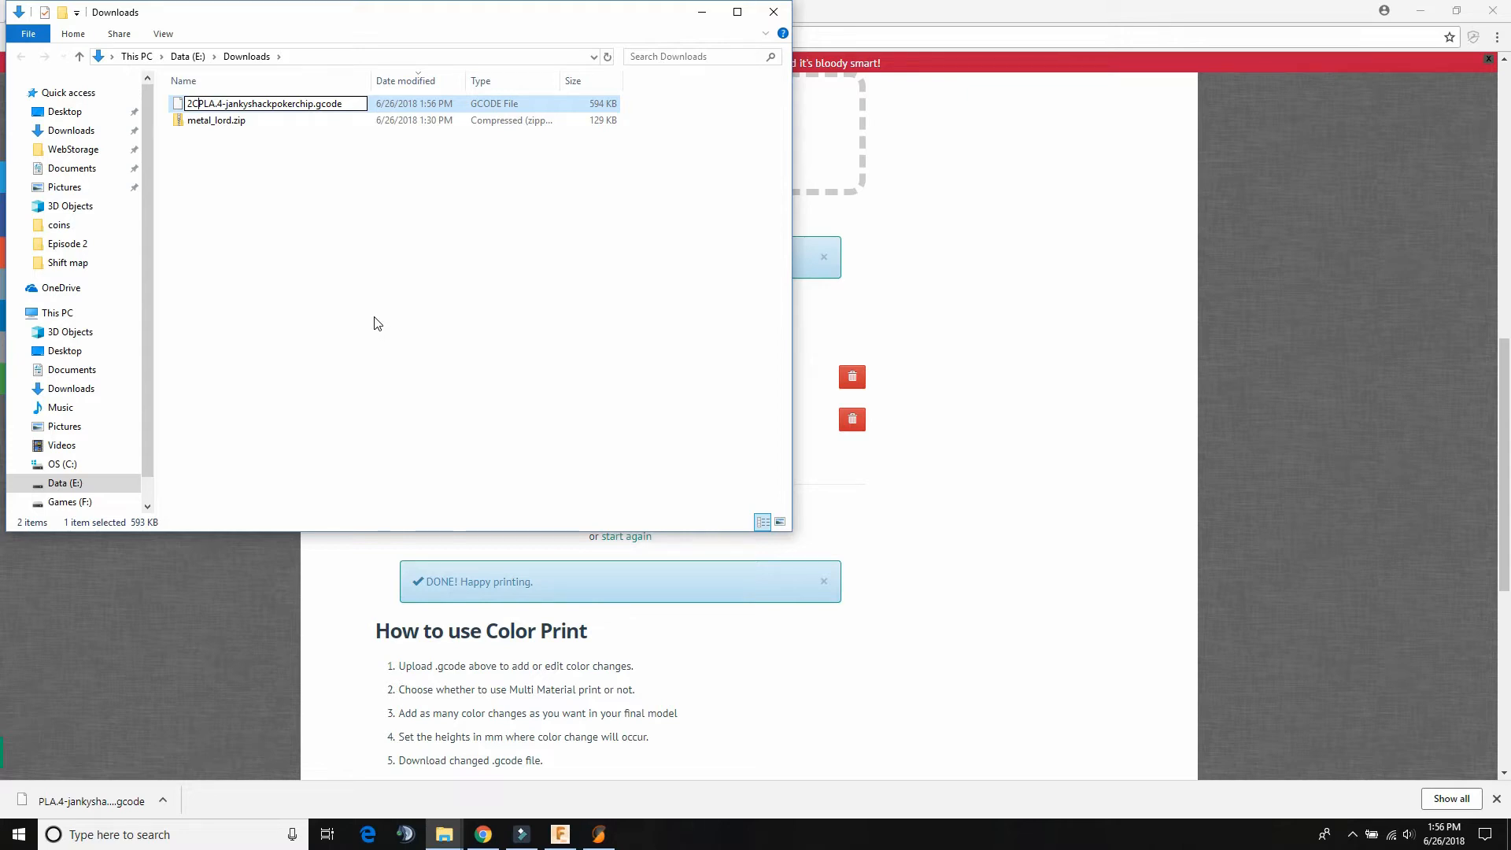
pyautogui.click(491, 472)
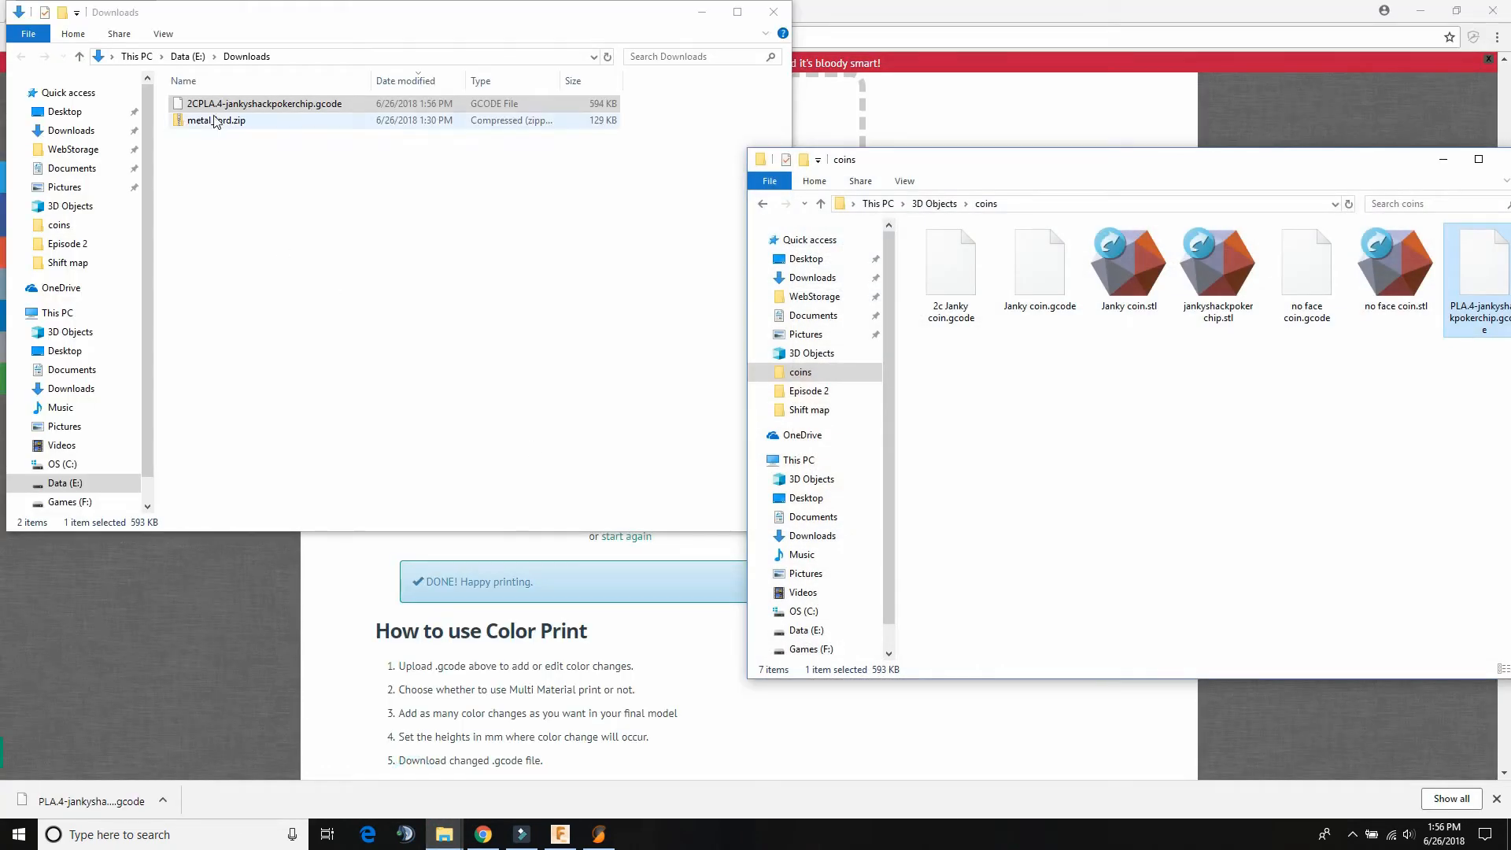
pyautogui.moveTo(265, 103); pyautogui.dragTo(950, 386)
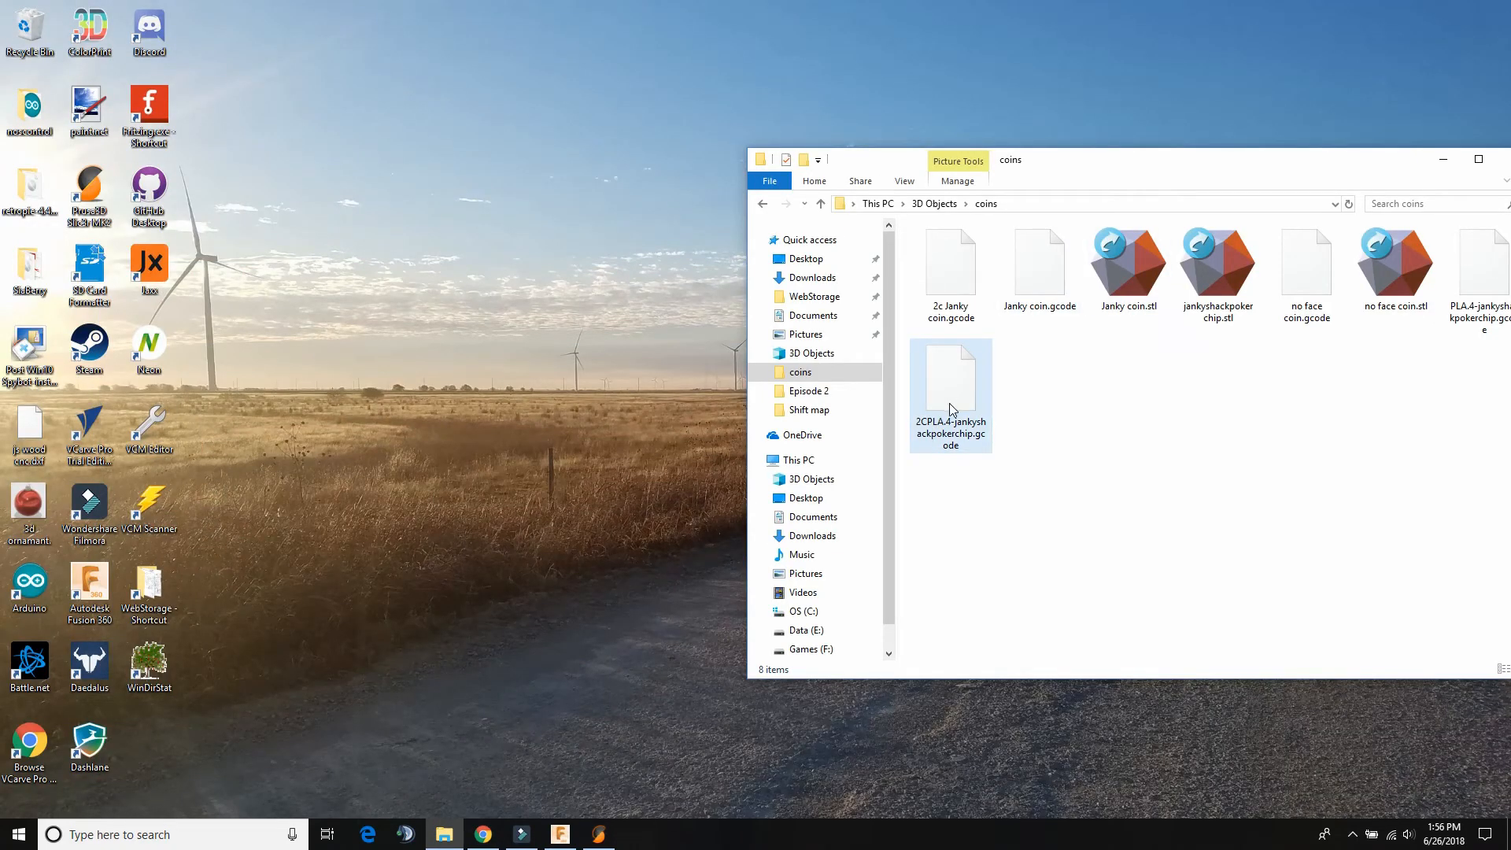
pyautogui.scroll(-3)
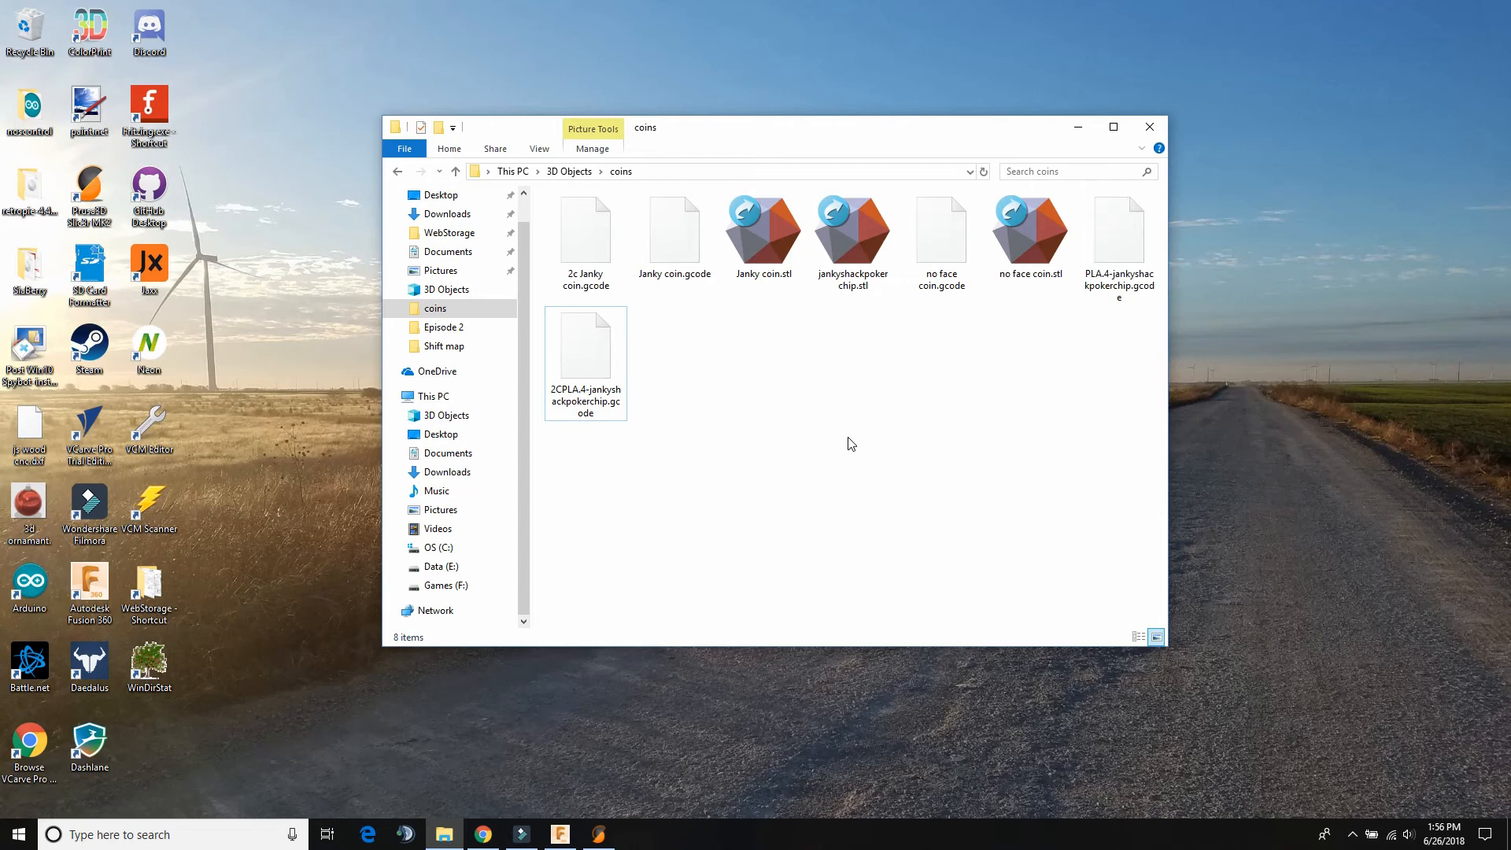
pyautogui.moveTo(596, 360)
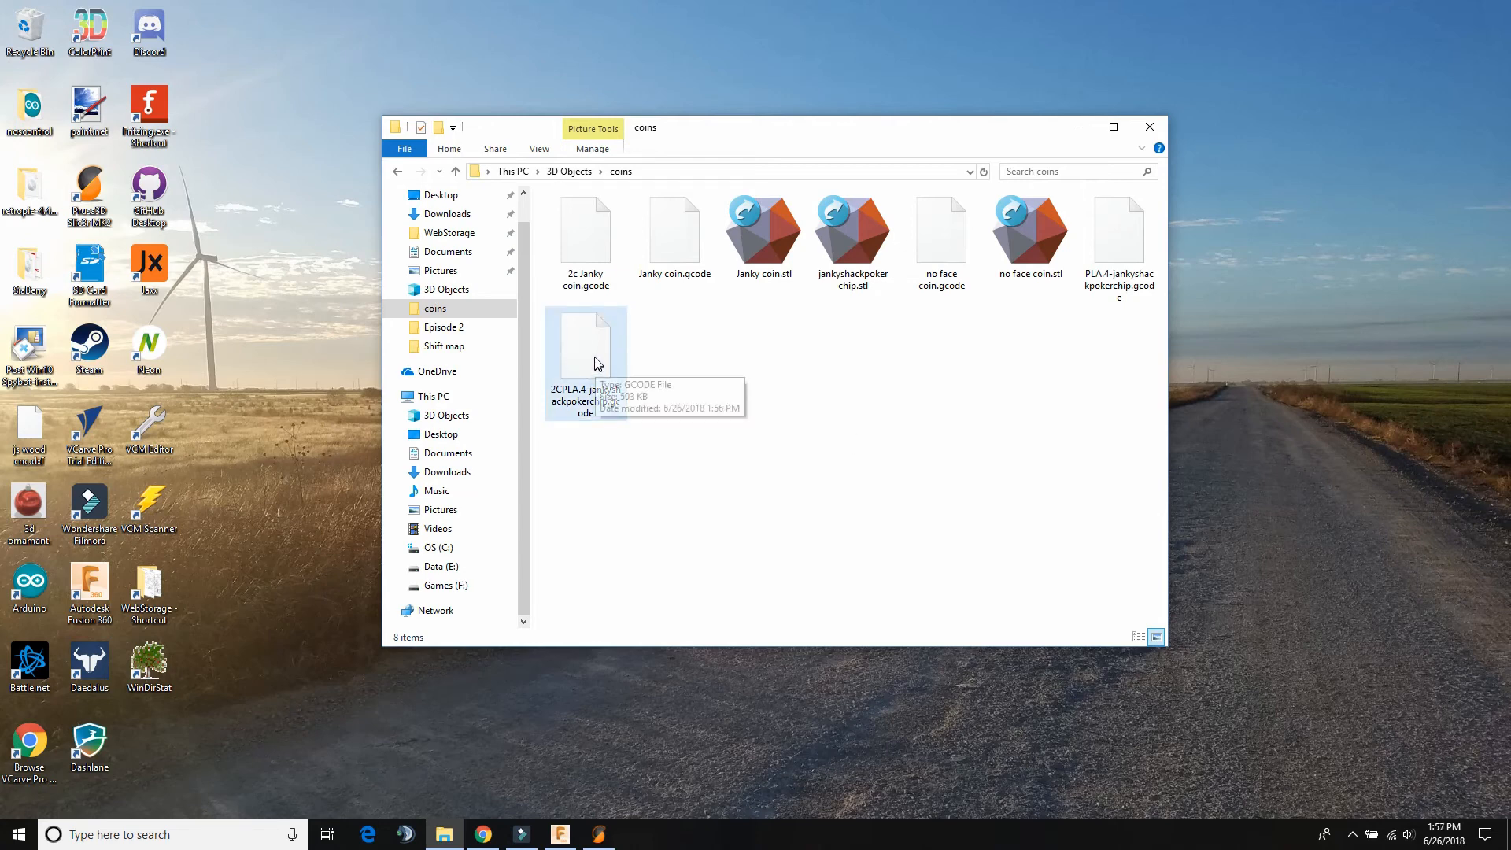
pyautogui.moveTo(781, 416)
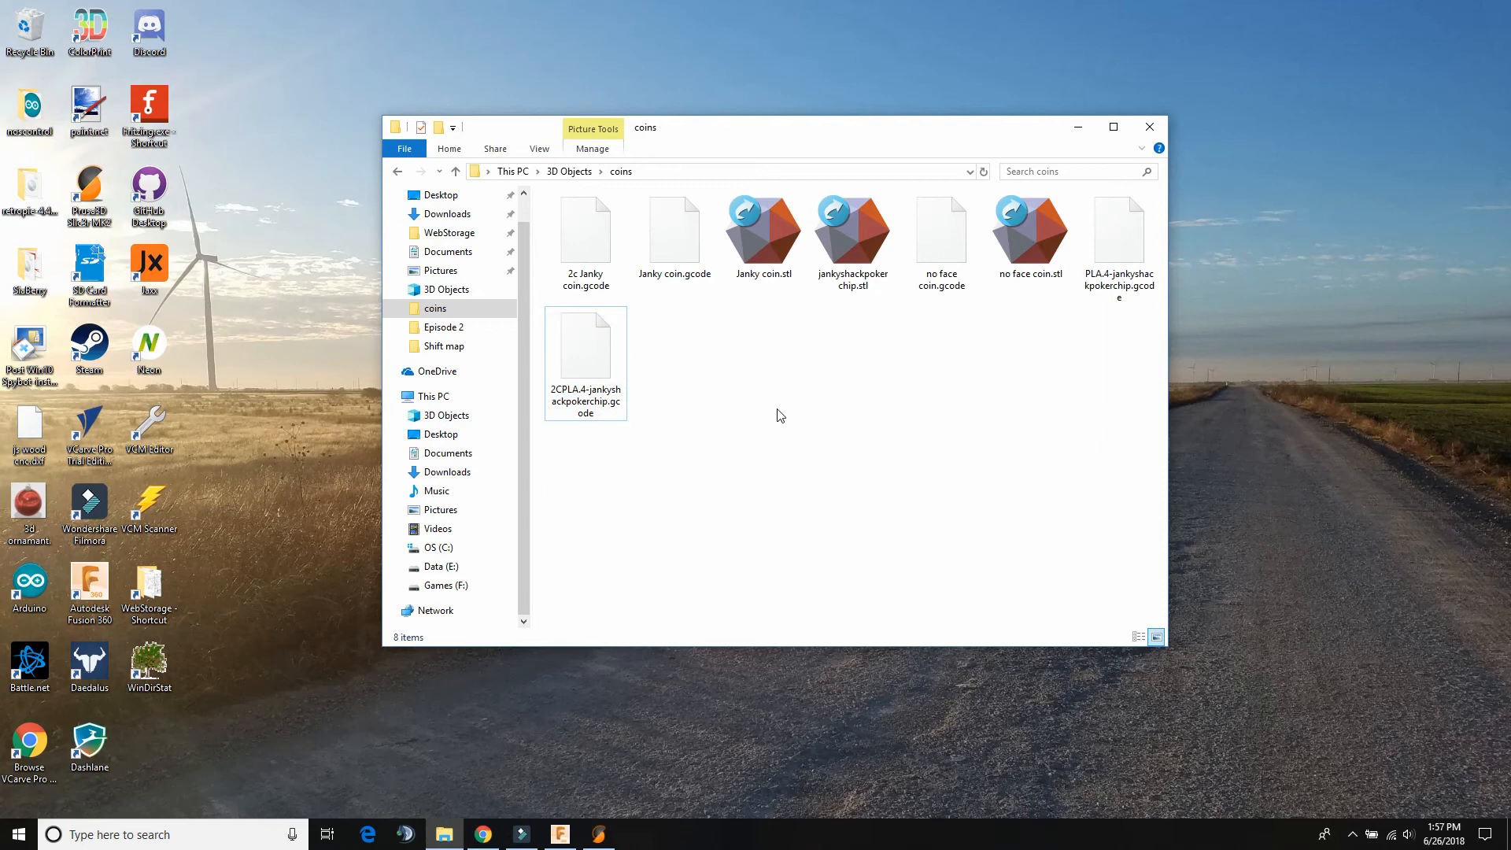